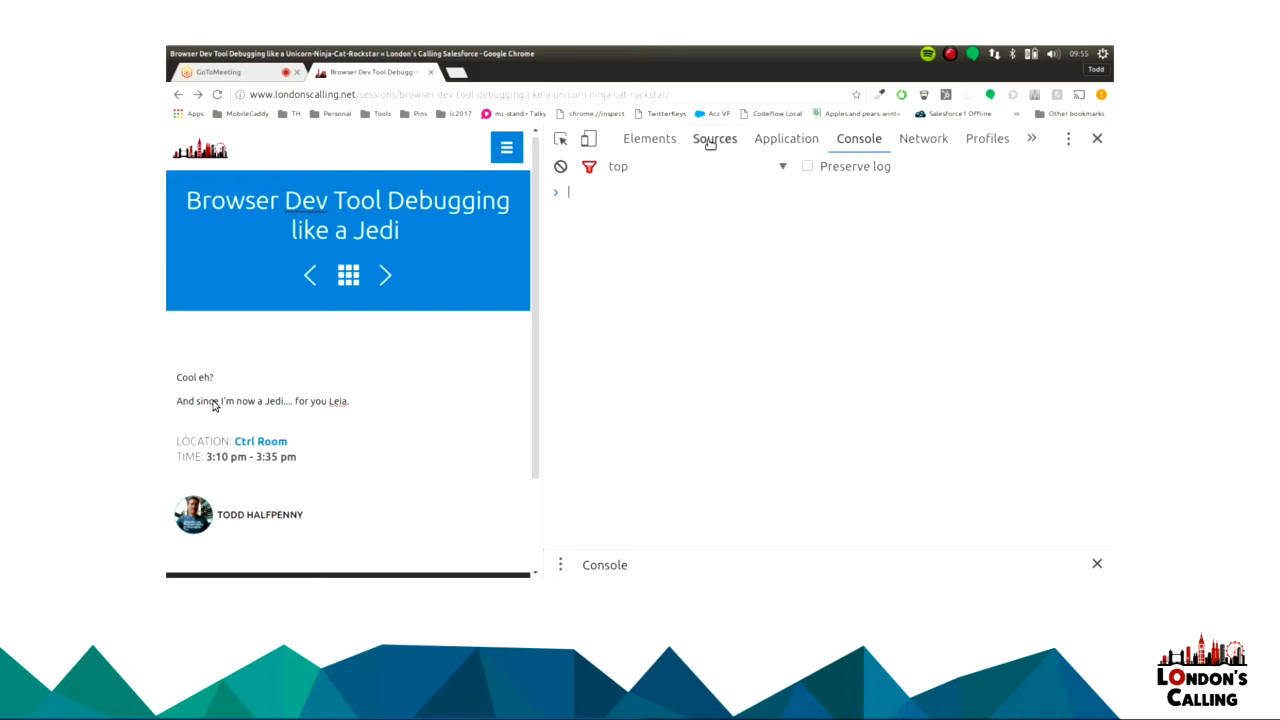
# Toggle designMode on, add 'night' so the title reads 'Jedi Knight', then toggle it off.
pyautogui.click(714, 138)
pyautogui.write(' K')
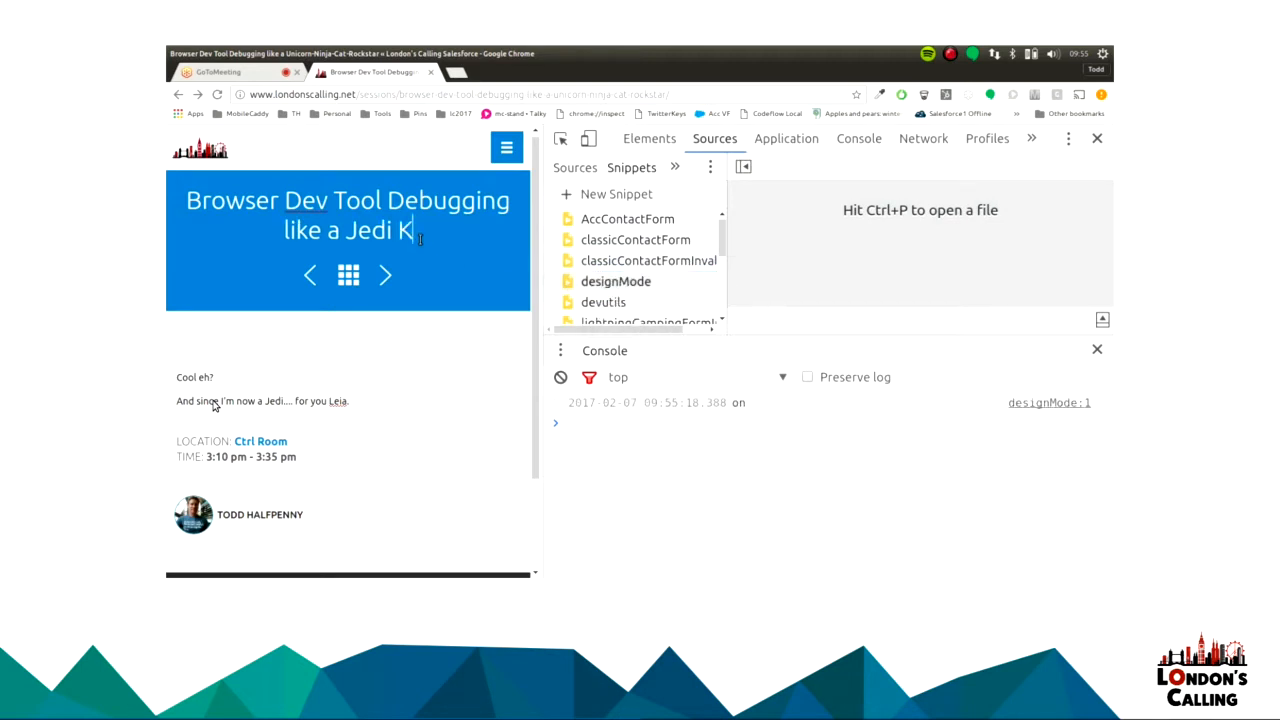
pyautogui.write('night')
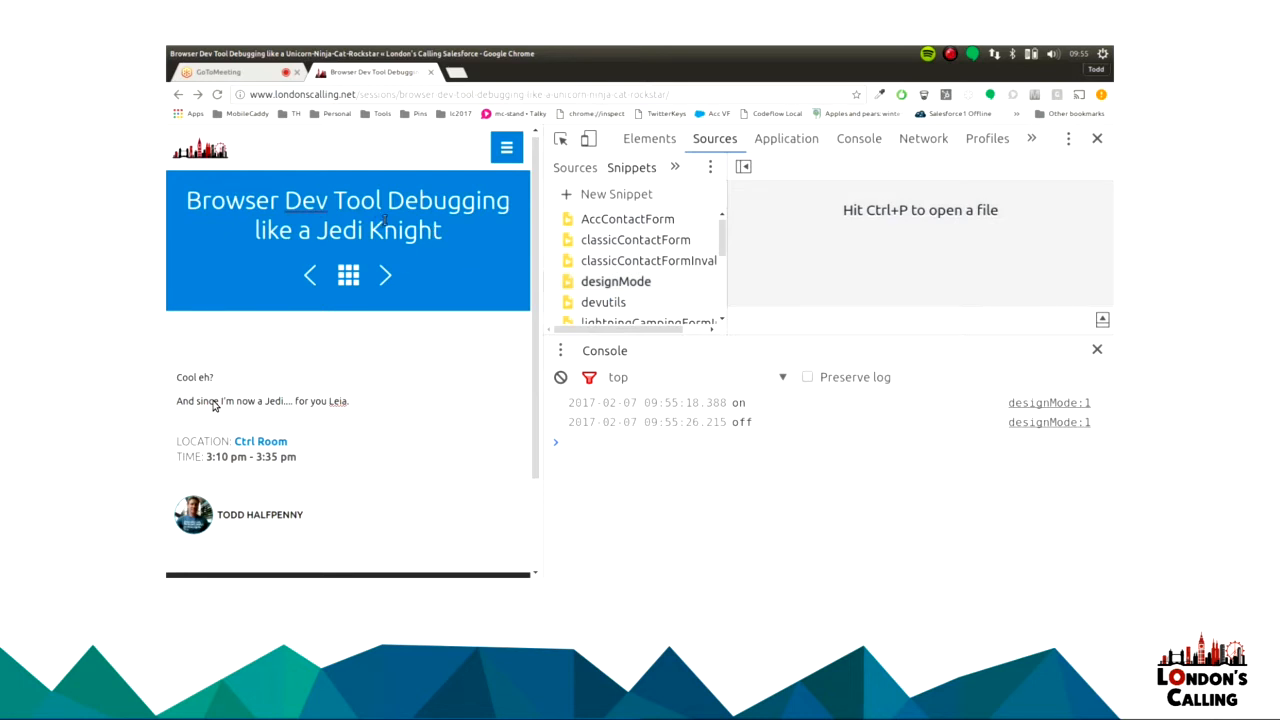
pyautogui.doubleClick(405, 230)
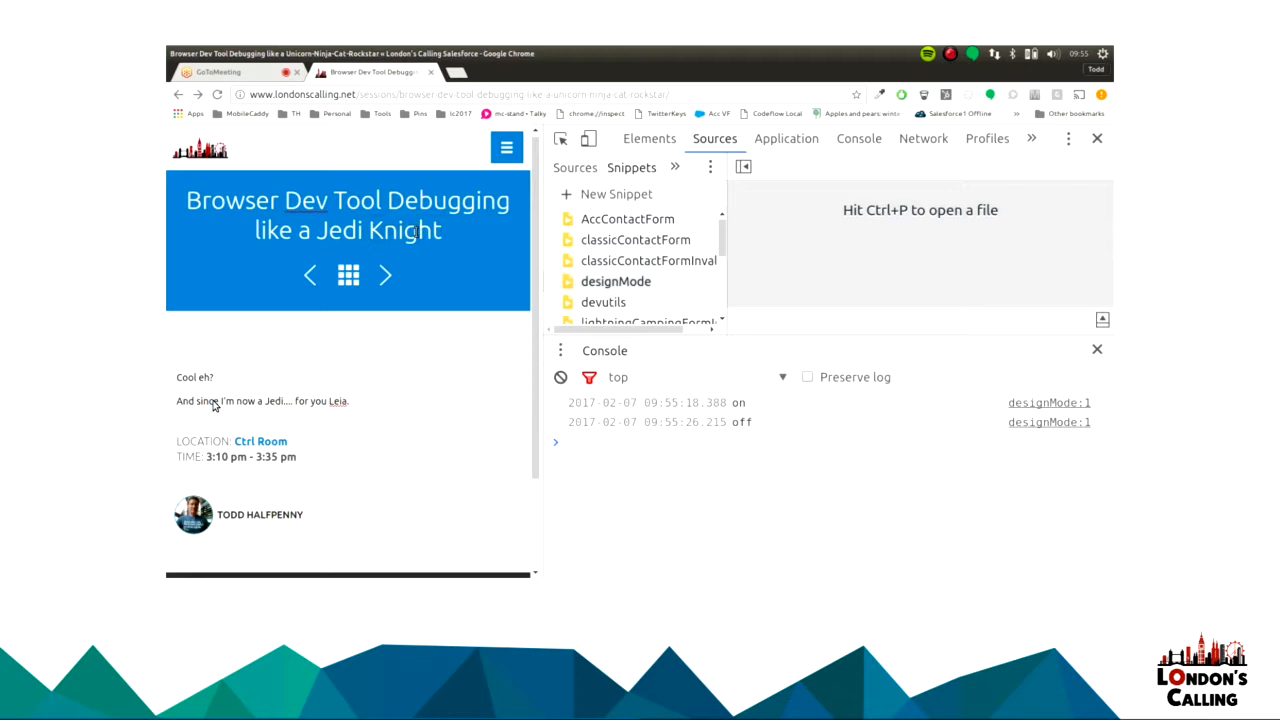
# View the designMode, serviceSelect and devutils snippets, including the devutils require line.
pyautogui.click(616, 281)
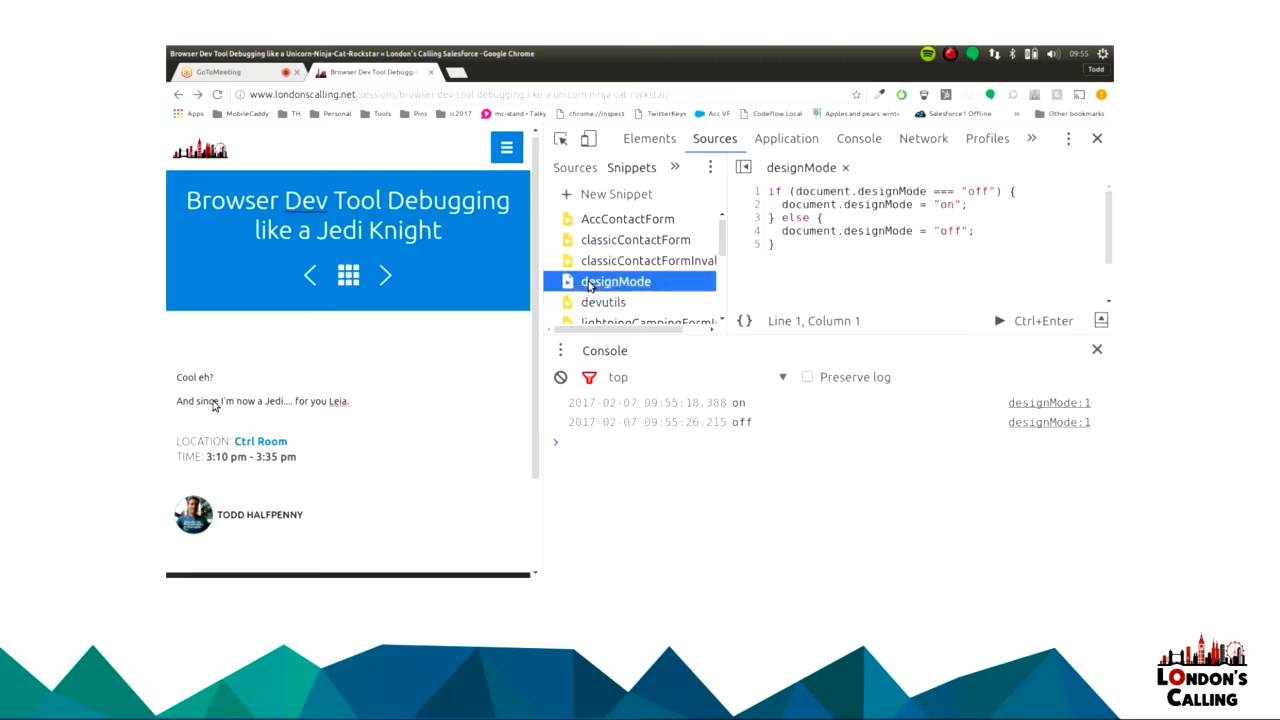
pyautogui.moveTo(700, 265)
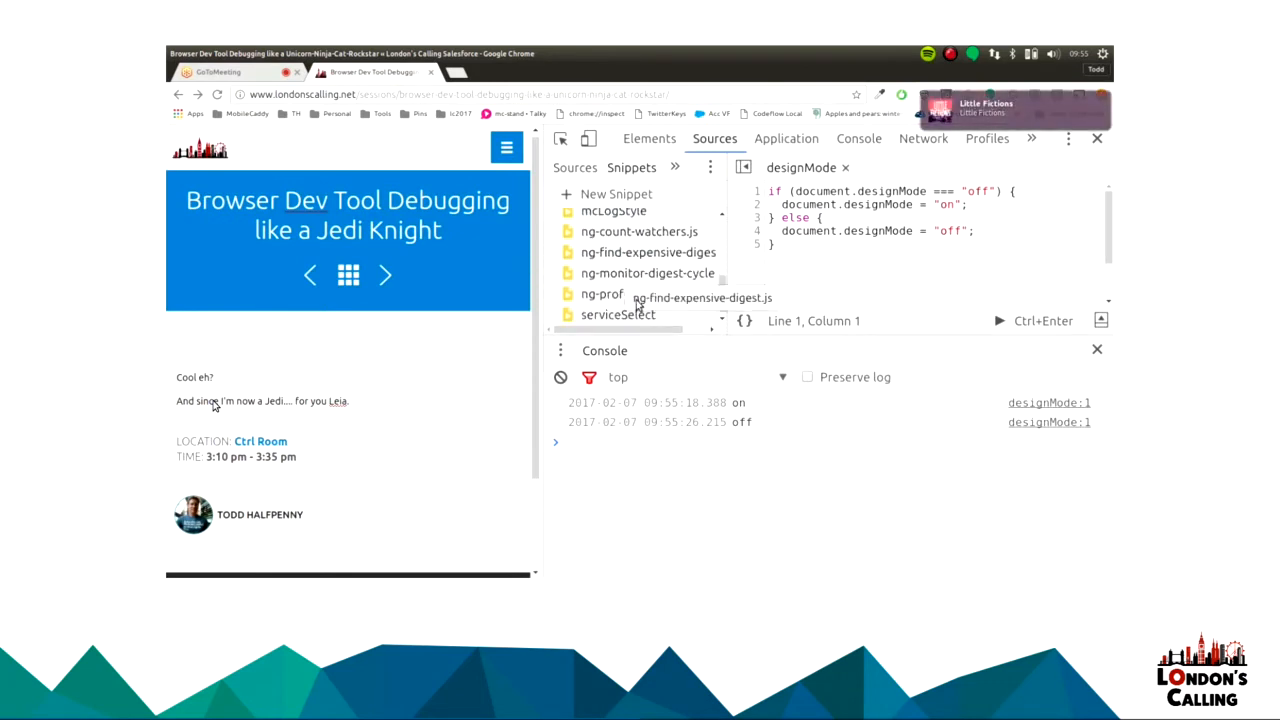
pyautogui.click(617, 314)
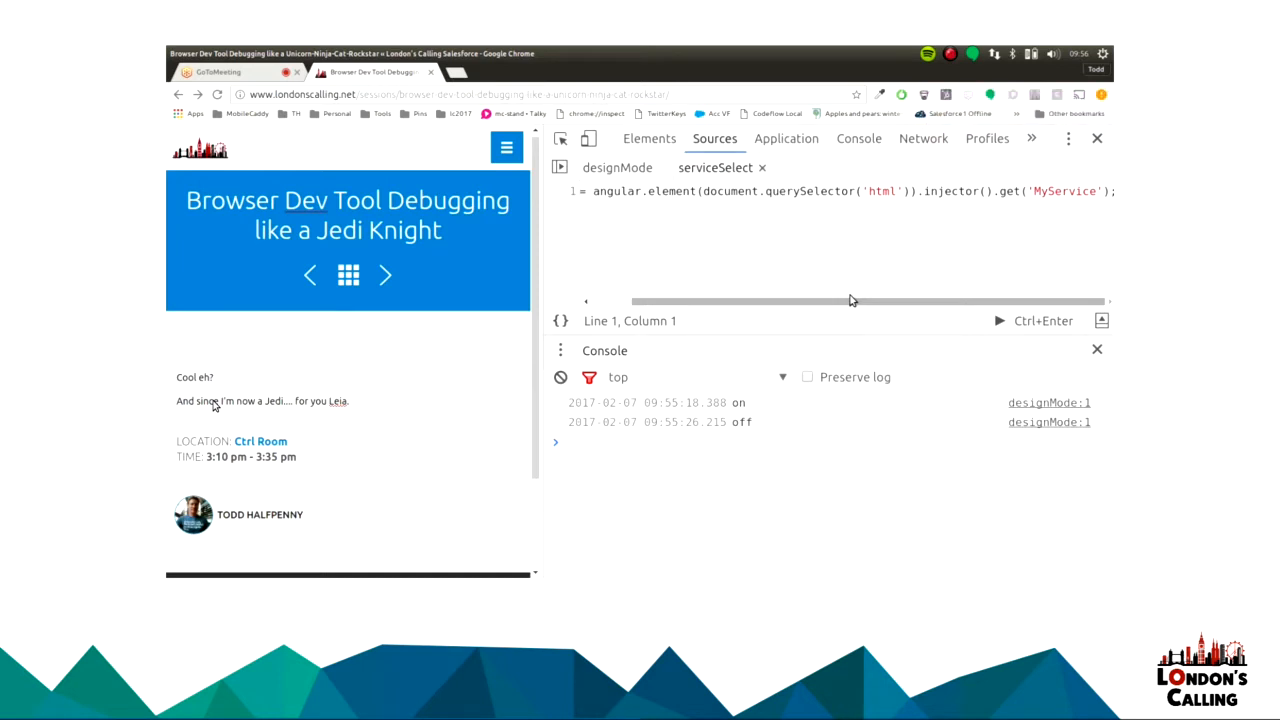
pyautogui.moveTo(940, 300)
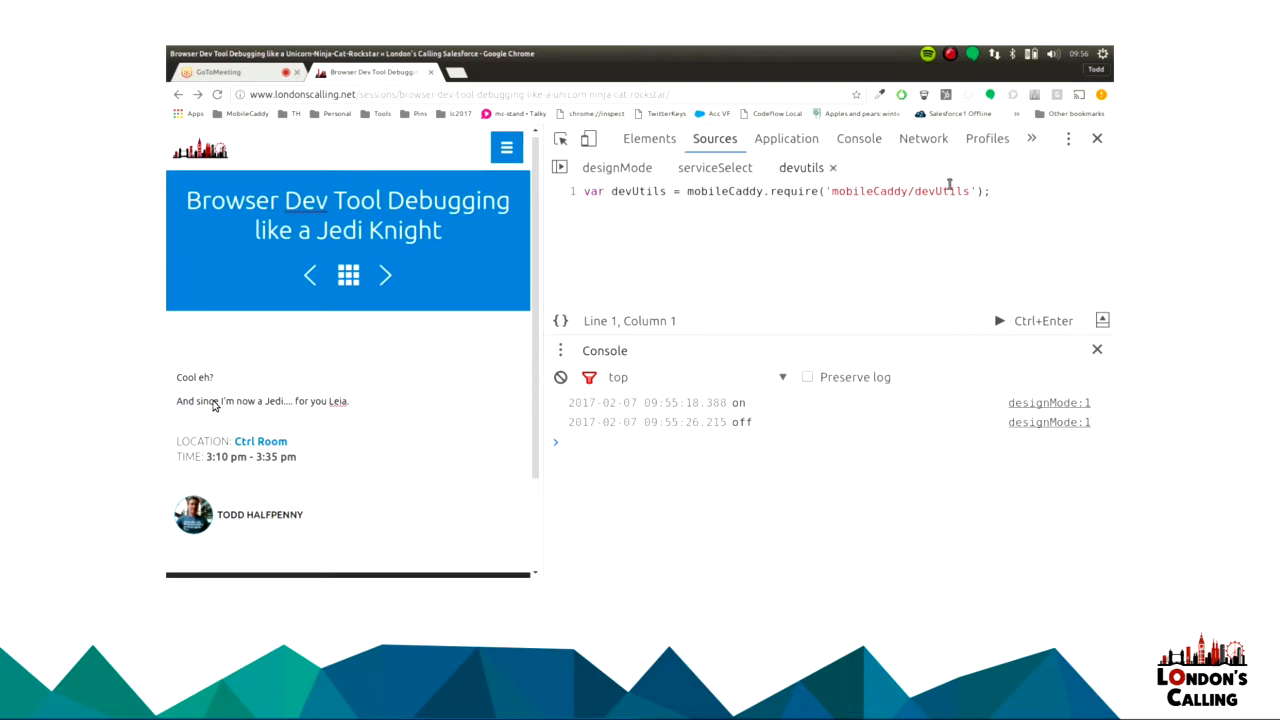
pyautogui.doubleClick(593, 191)
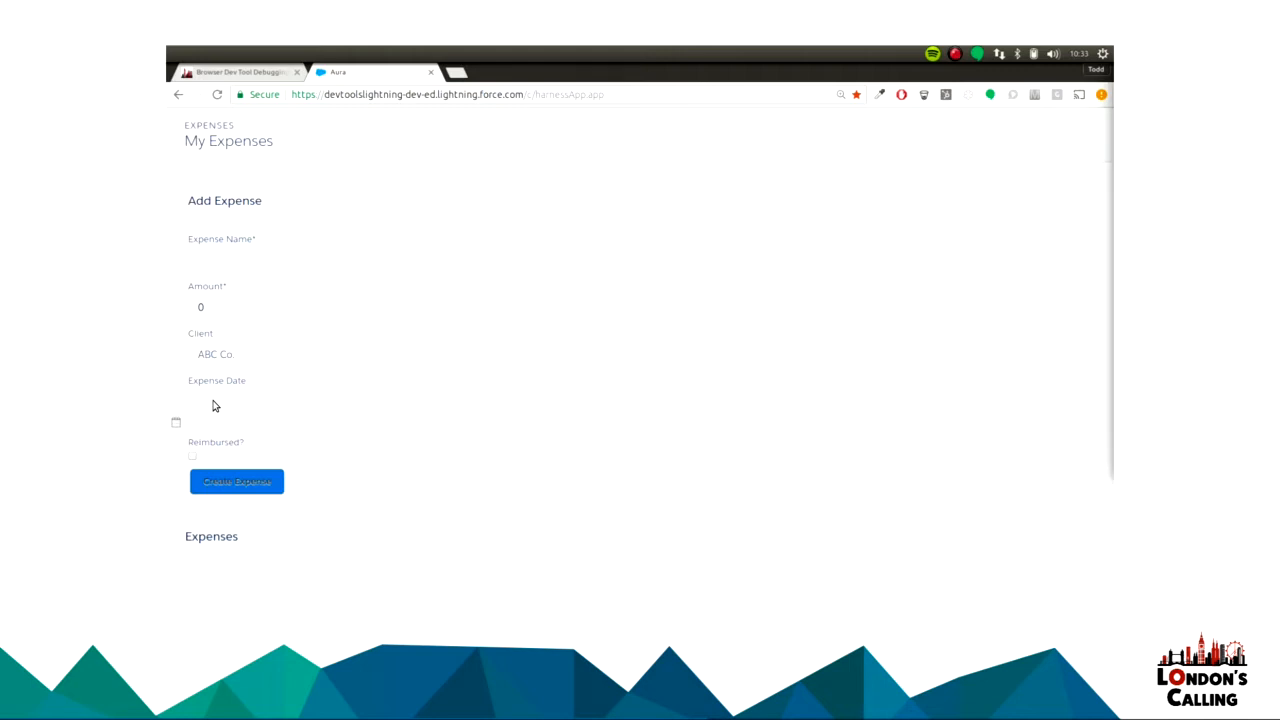
pyautogui.moveTo(581, 232)
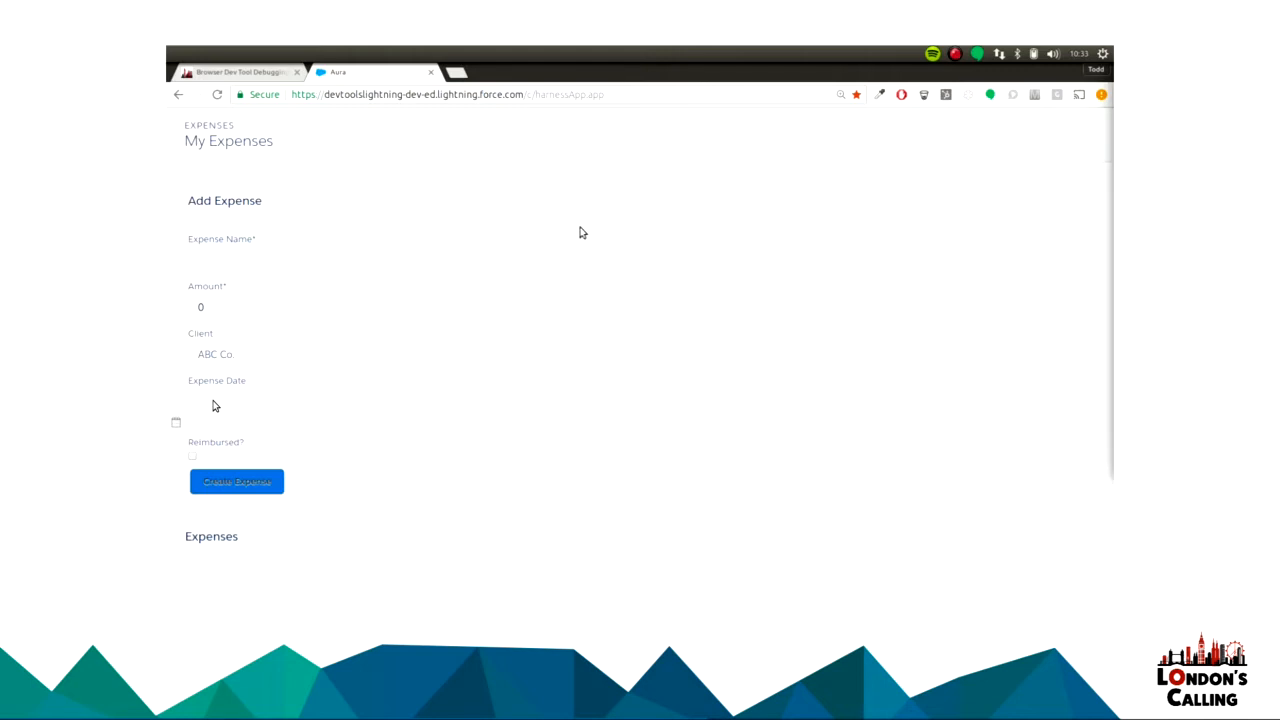
pyautogui.moveTo(593, 276)
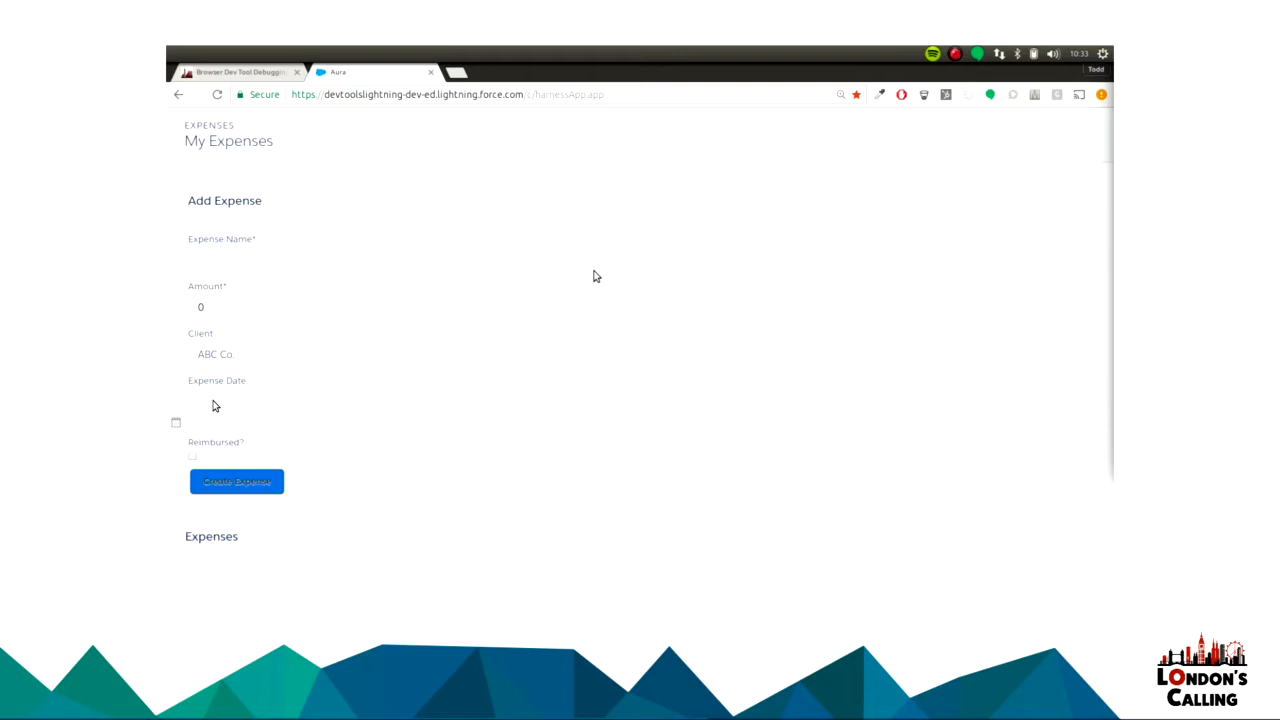
pyautogui.moveTo(450, 343)
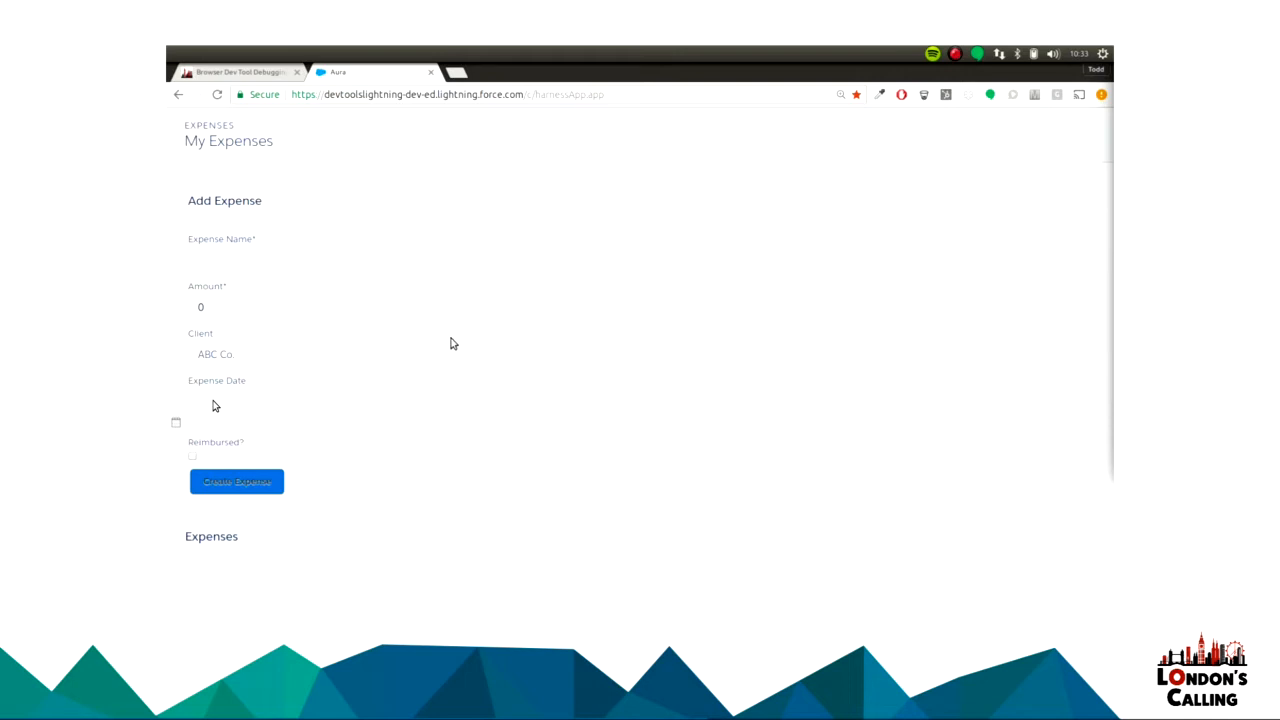
# Focus the My Expenses Add Expense form and open DevTools with F12.
pyautogui.click(358, 307)
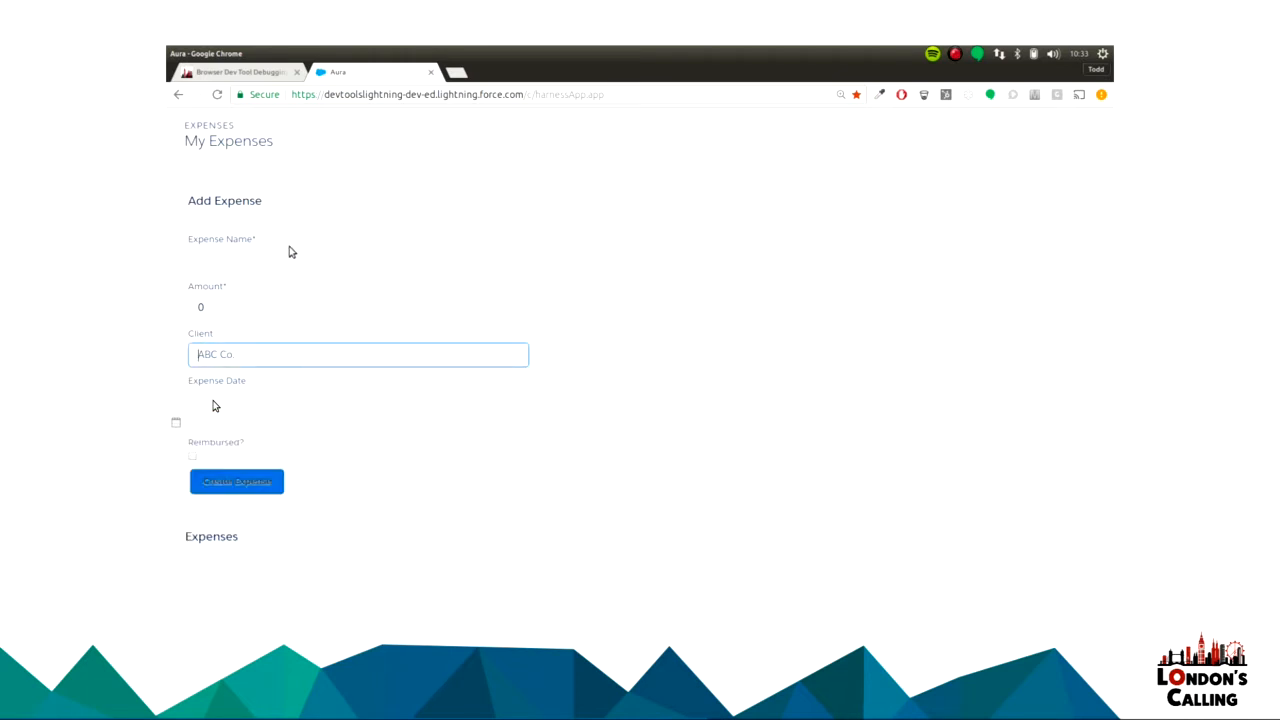
pyautogui.click(237, 481)
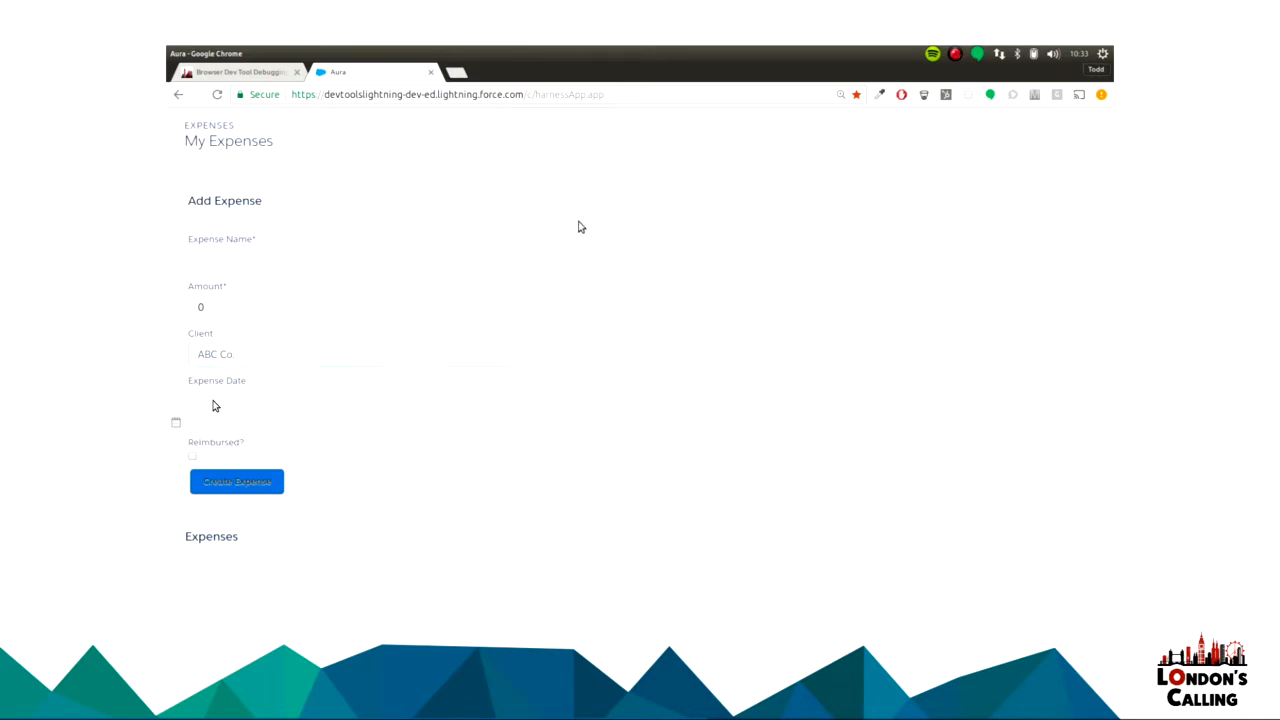
pyautogui.press('F12')
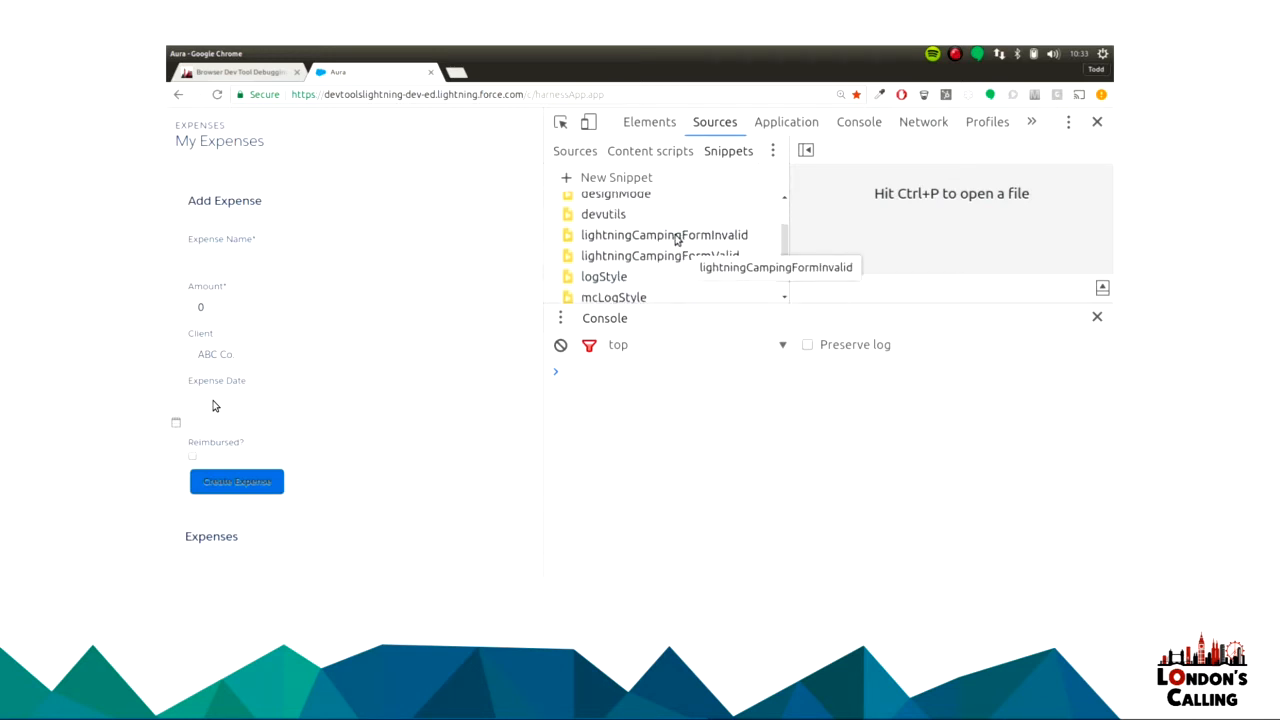
pyautogui.moveTo(659, 255)
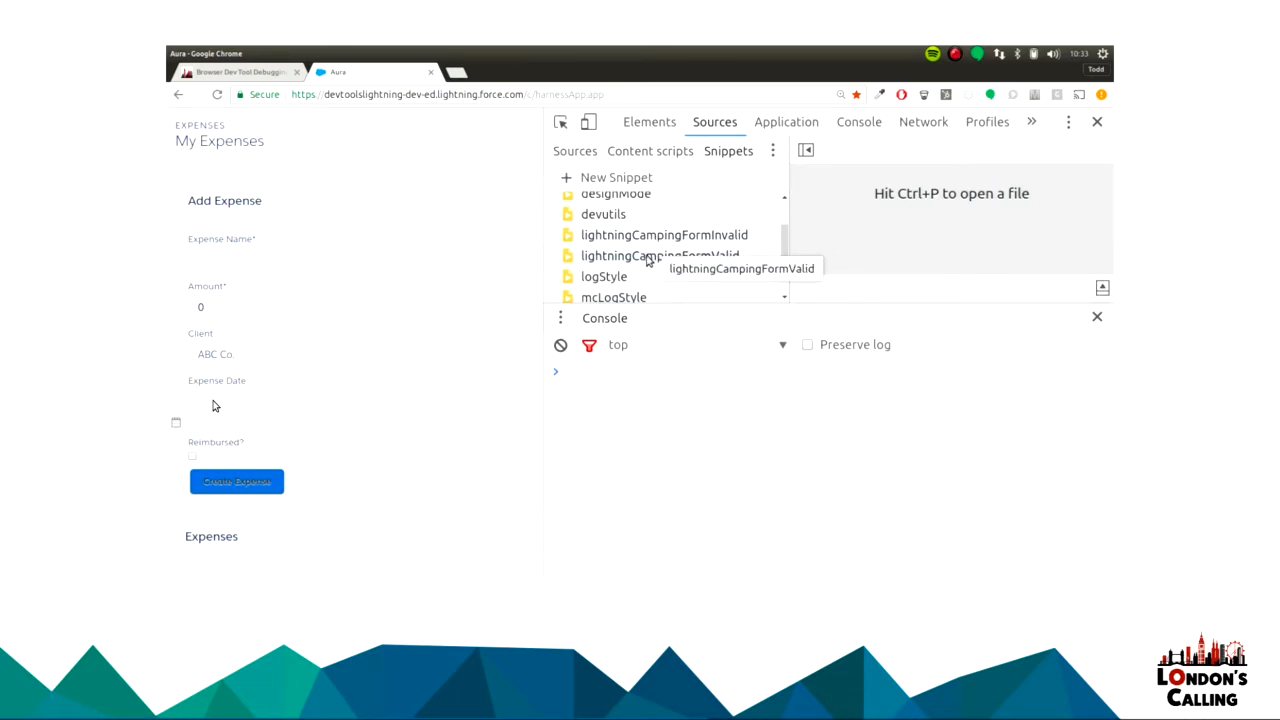
# Run the invalid and valid camping-form snippets (Phasers, 12.53, Leia) and submit the expense form twice.
pyautogui.rightClick(664, 234)
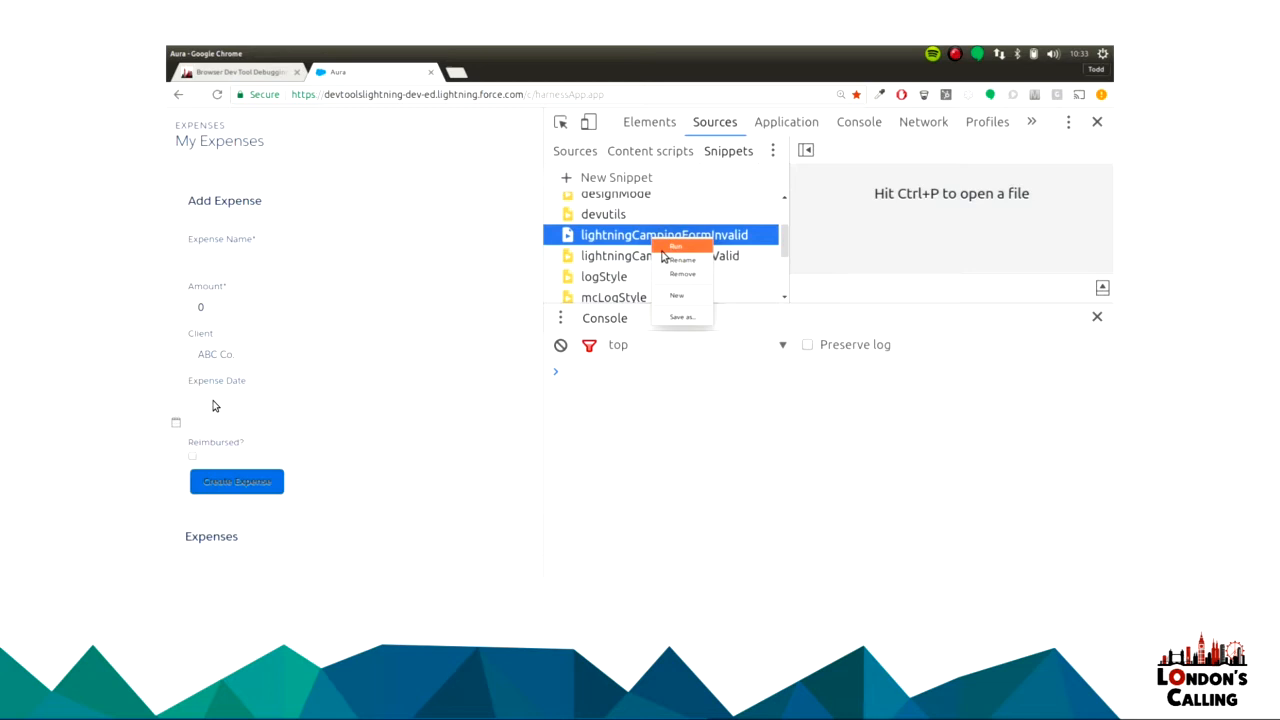
pyautogui.click(677, 246)
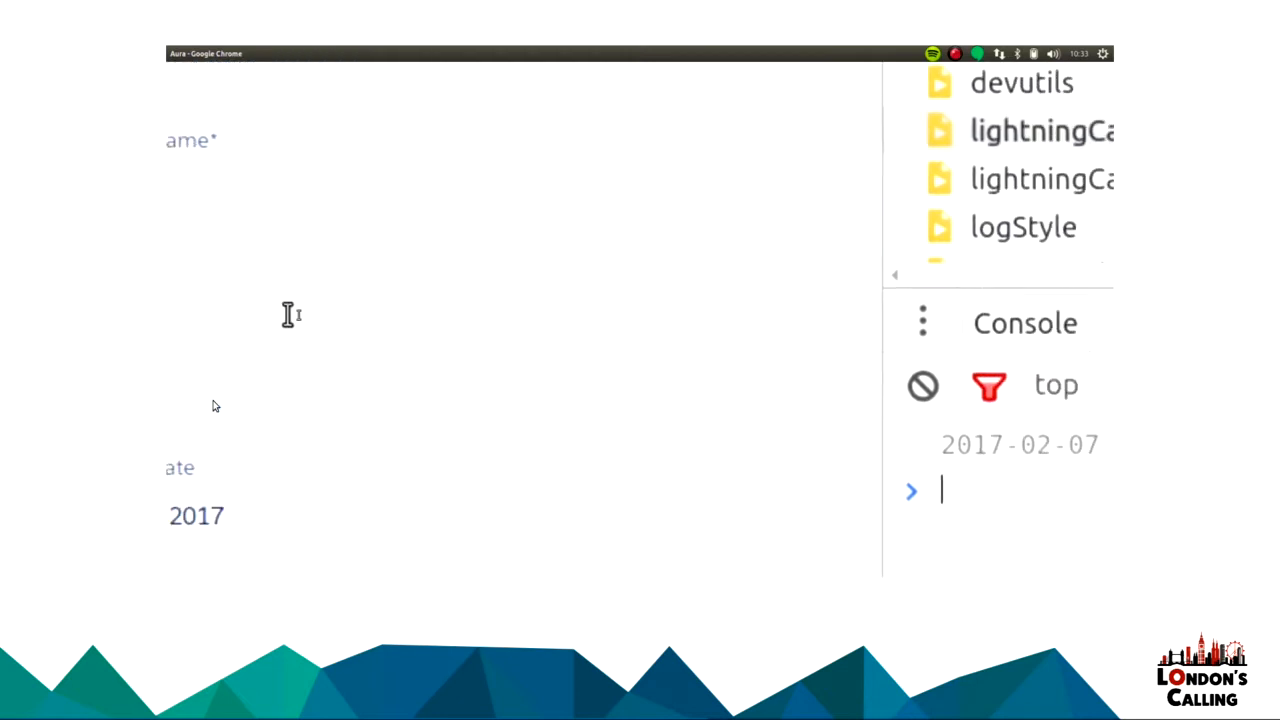
pyautogui.rightClick(690, 253)
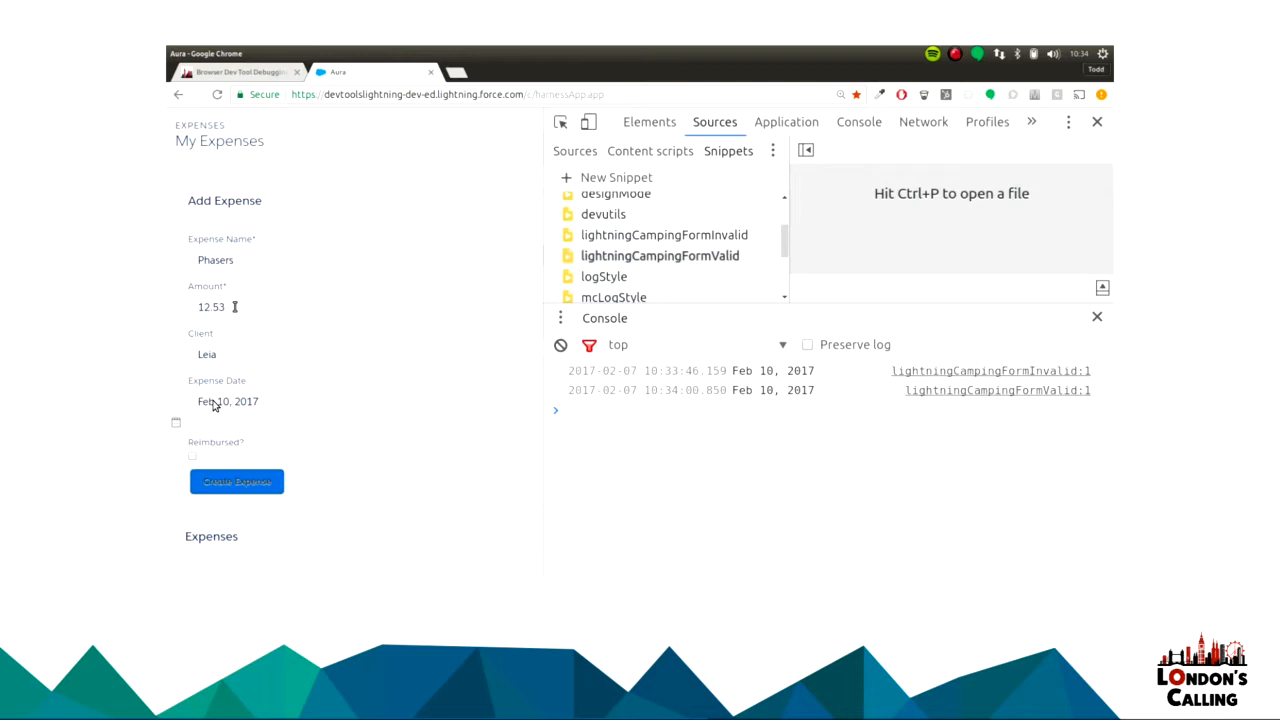
pyautogui.moveTo(267, 472)
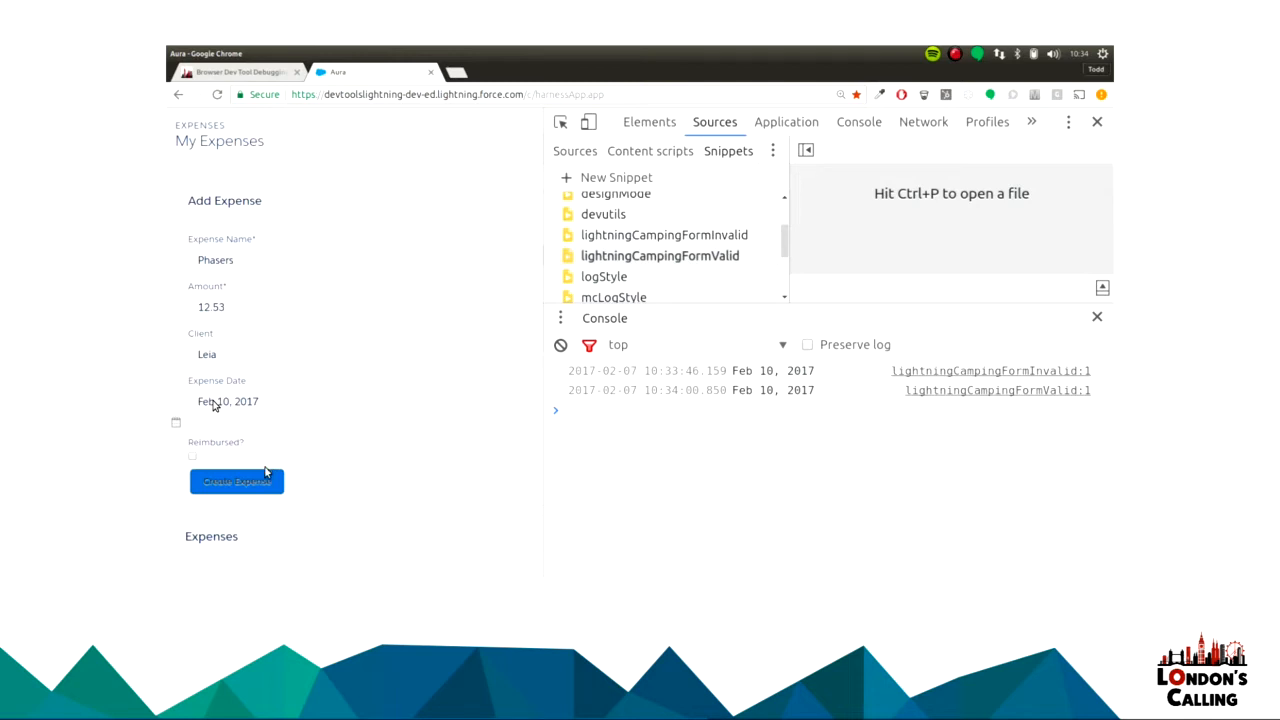
pyautogui.click(236, 481)
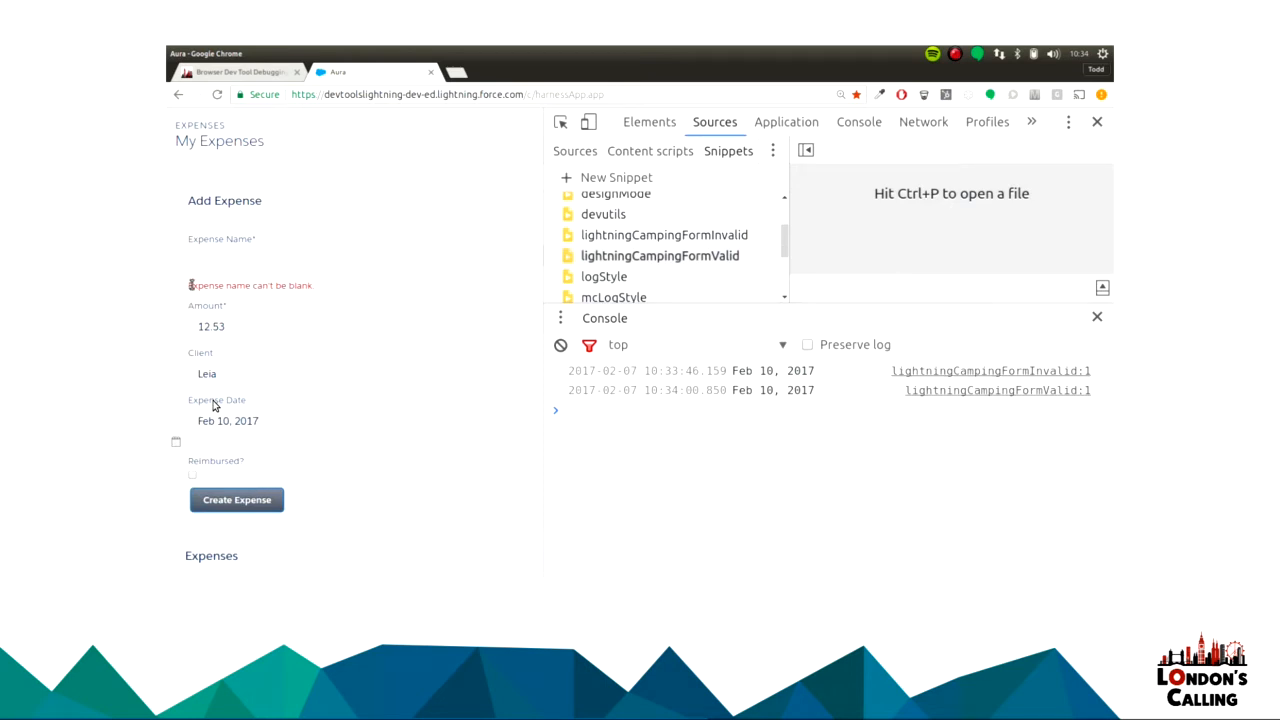
pyautogui.click(236, 499)
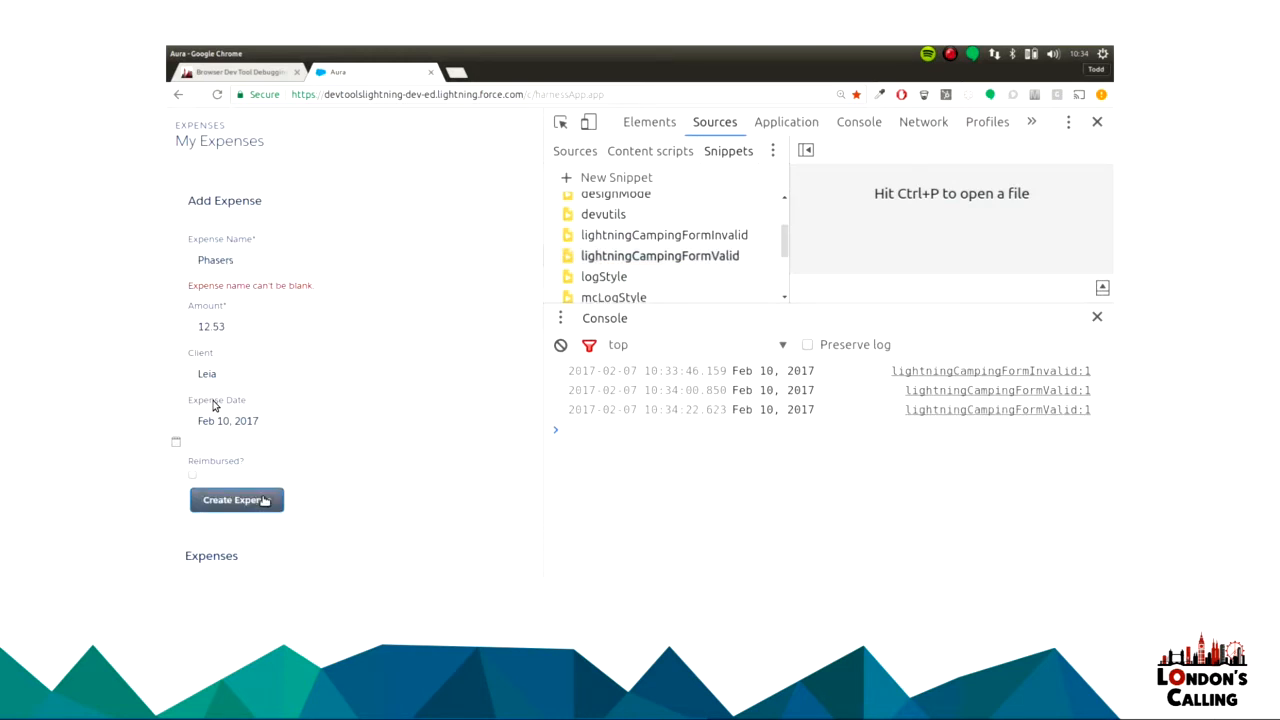
pyautogui.click(352, 260)
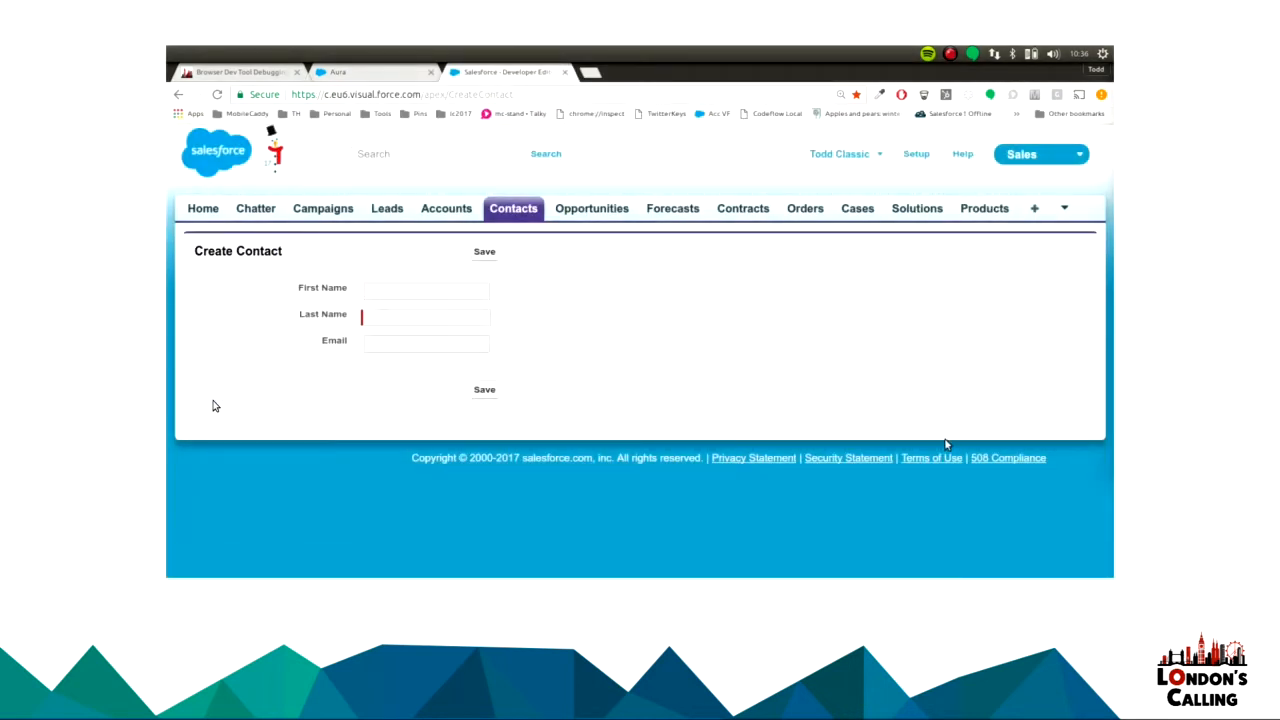
pyautogui.moveTo(765, 317)
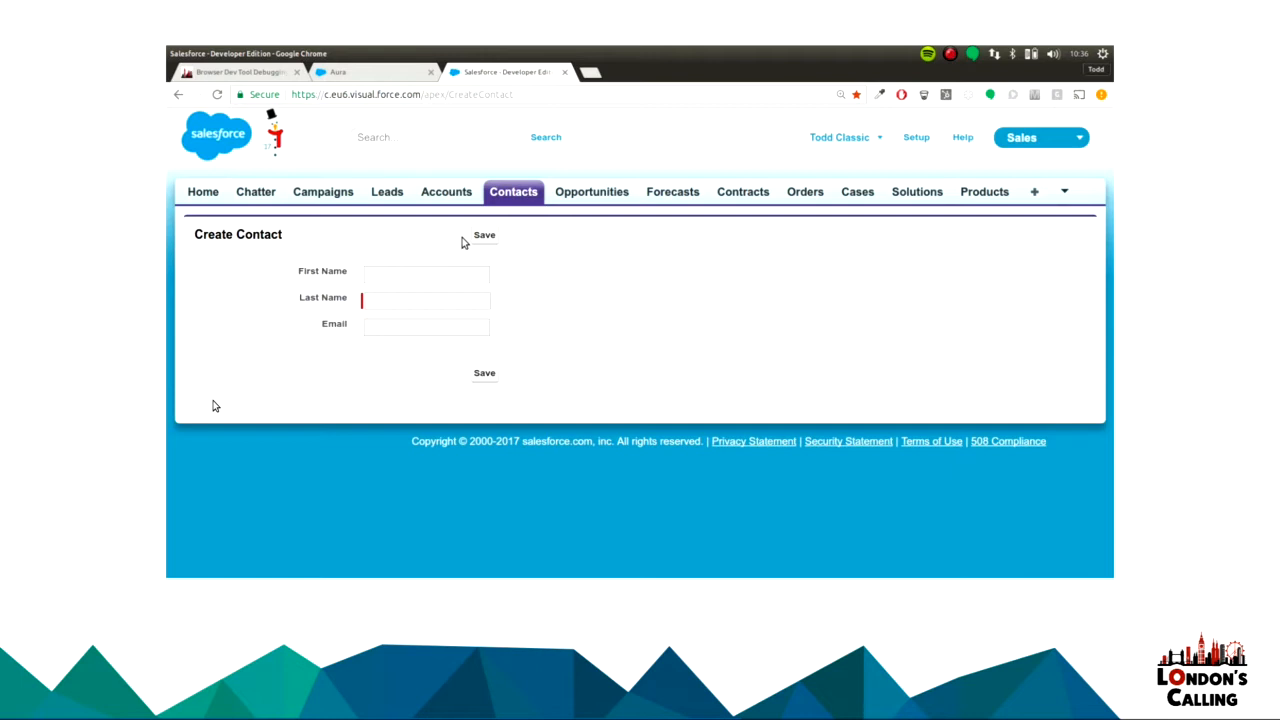
pyautogui.moveTo(534, 262)
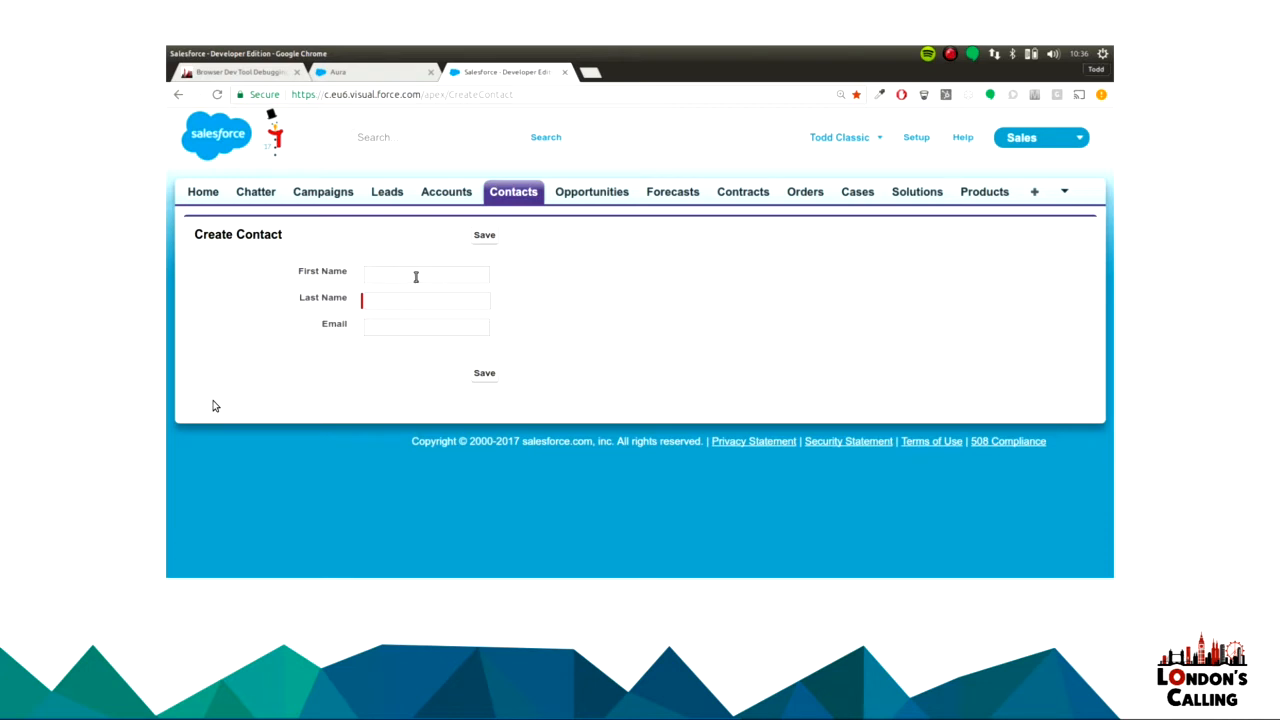
# Inspect the Visualforce Create Contact page from its right-click menu.
pyautogui.rightClick(632, 247)
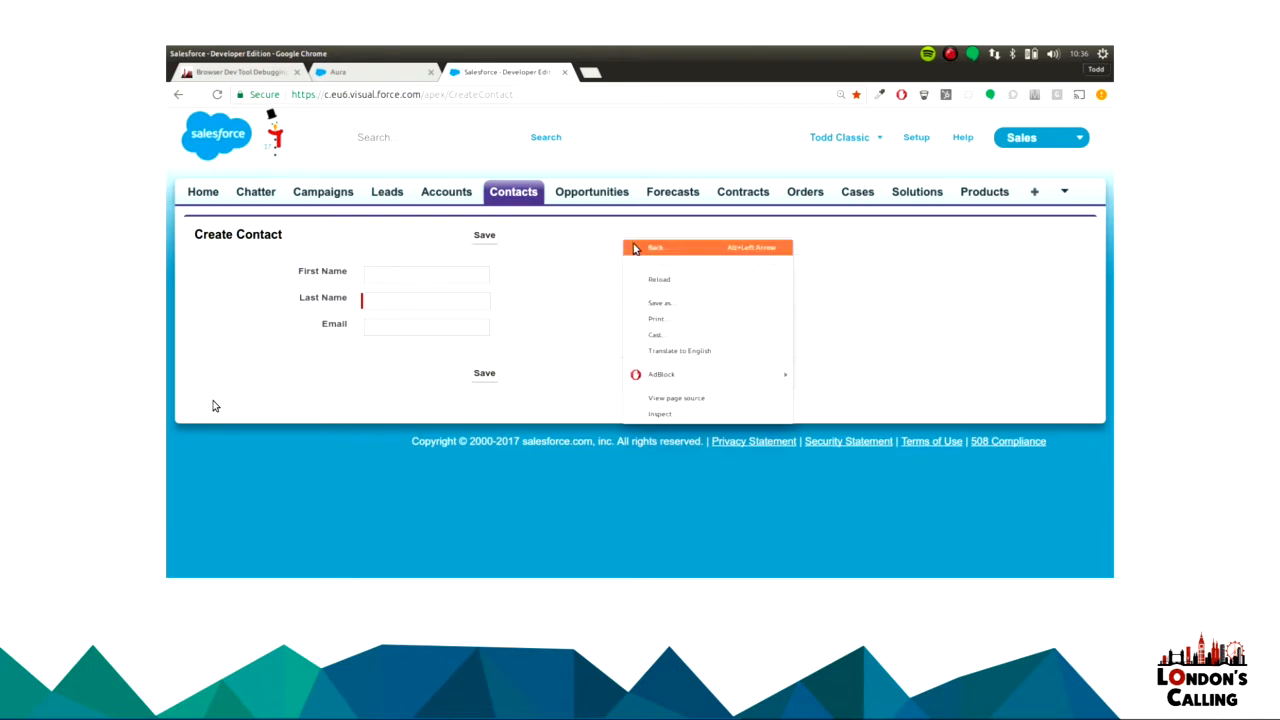
pyautogui.click(659, 413)
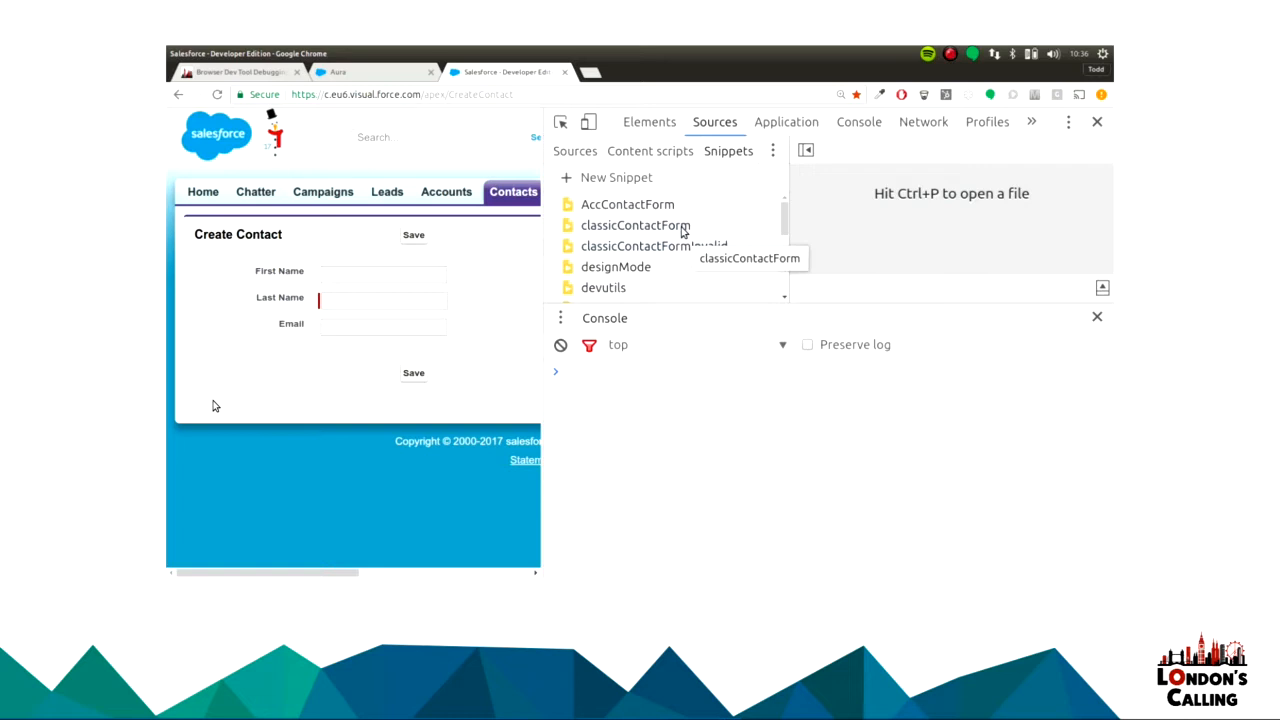
# Submit the contact with an invalid email, then run classicContactForm and save a valid contact.
pyautogui.click(654, 245)
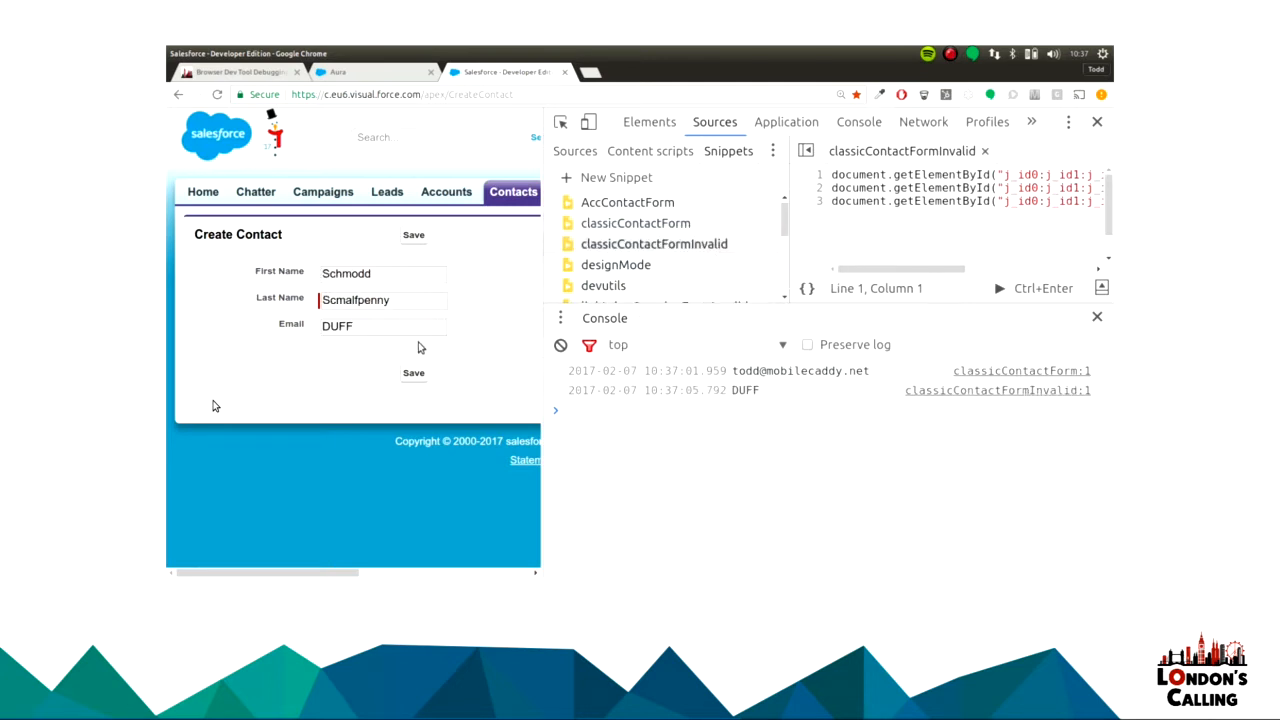
pyautogui.click(383, 325)
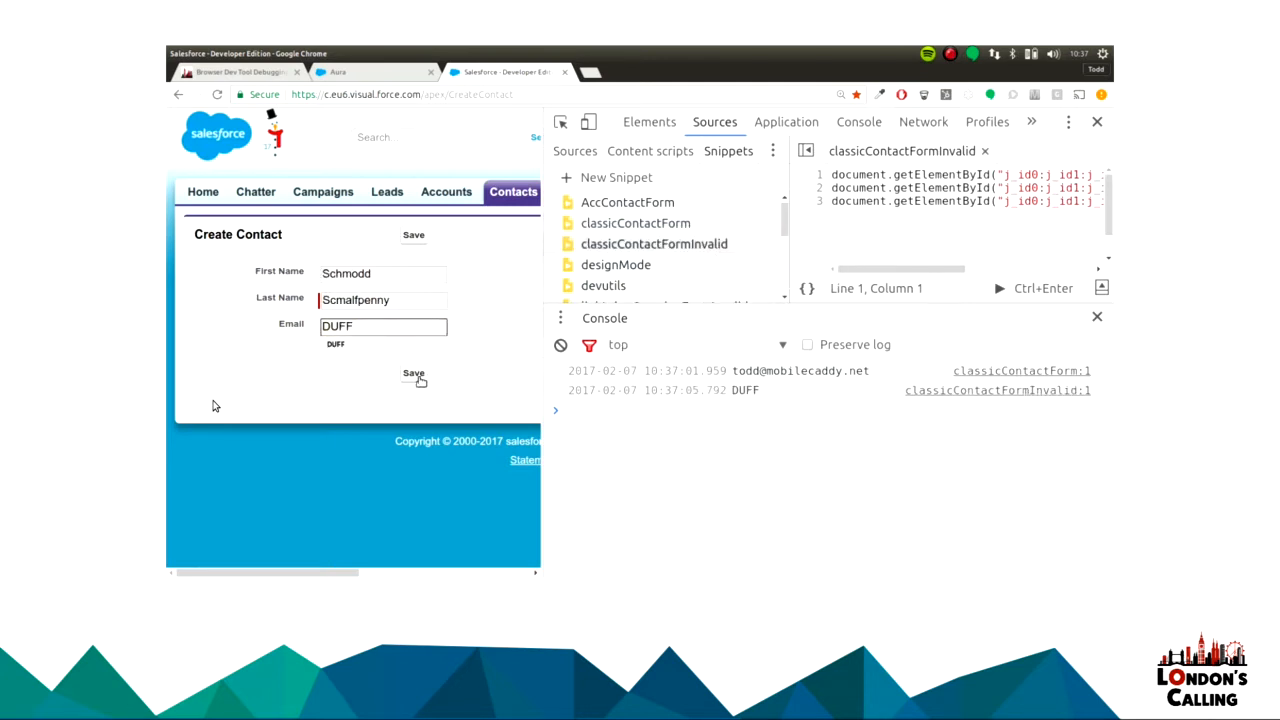
pyautogui.click(413, 373)
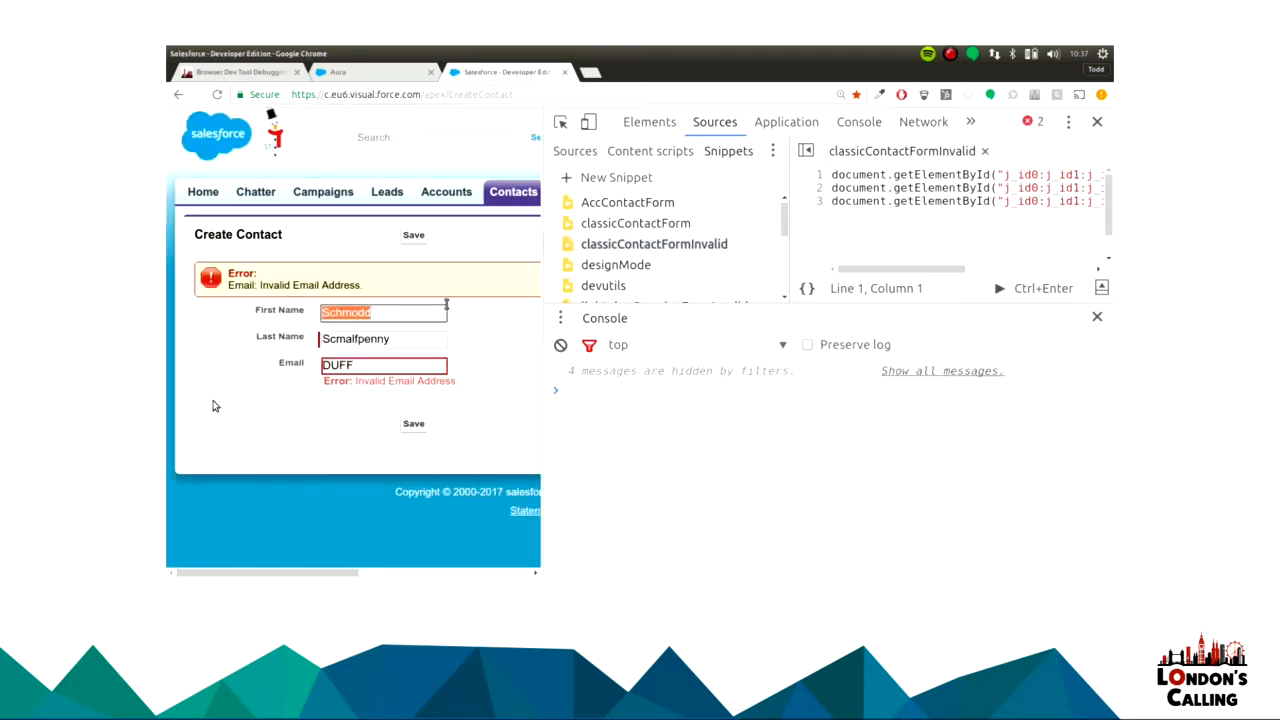
pyautogui.rightClick(635, 223)
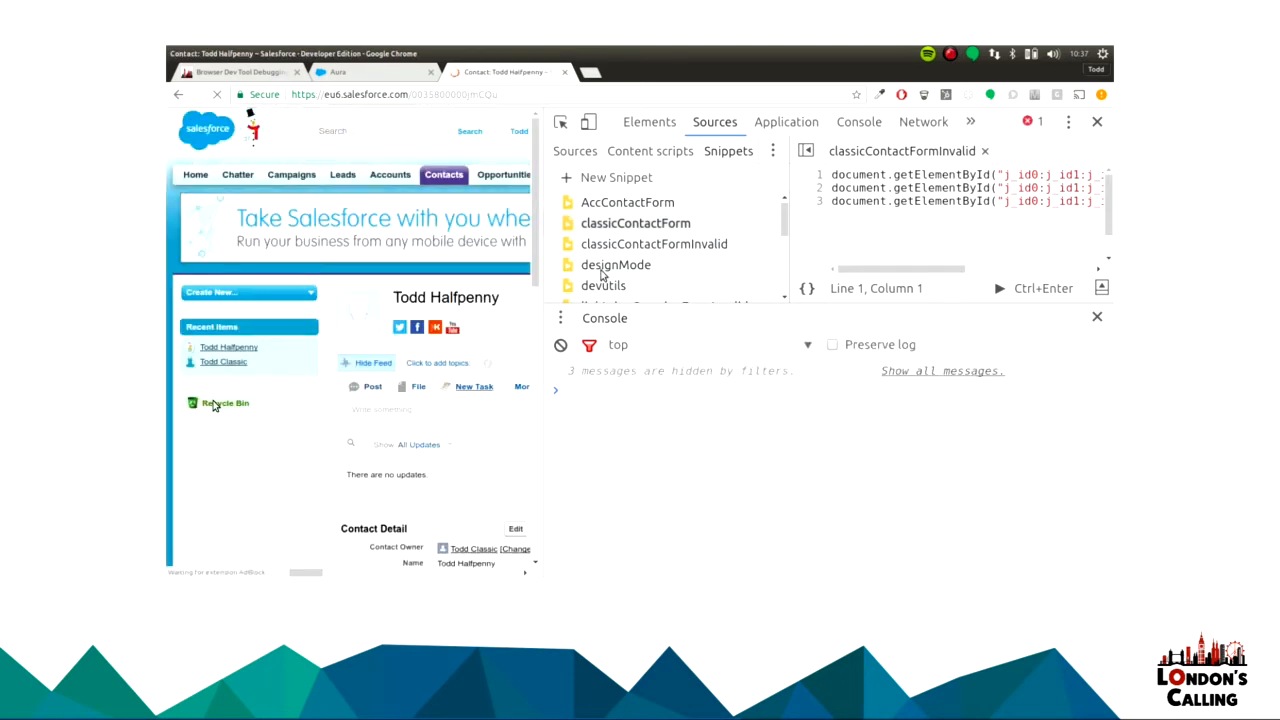
pyautogui.click(1097, 121)
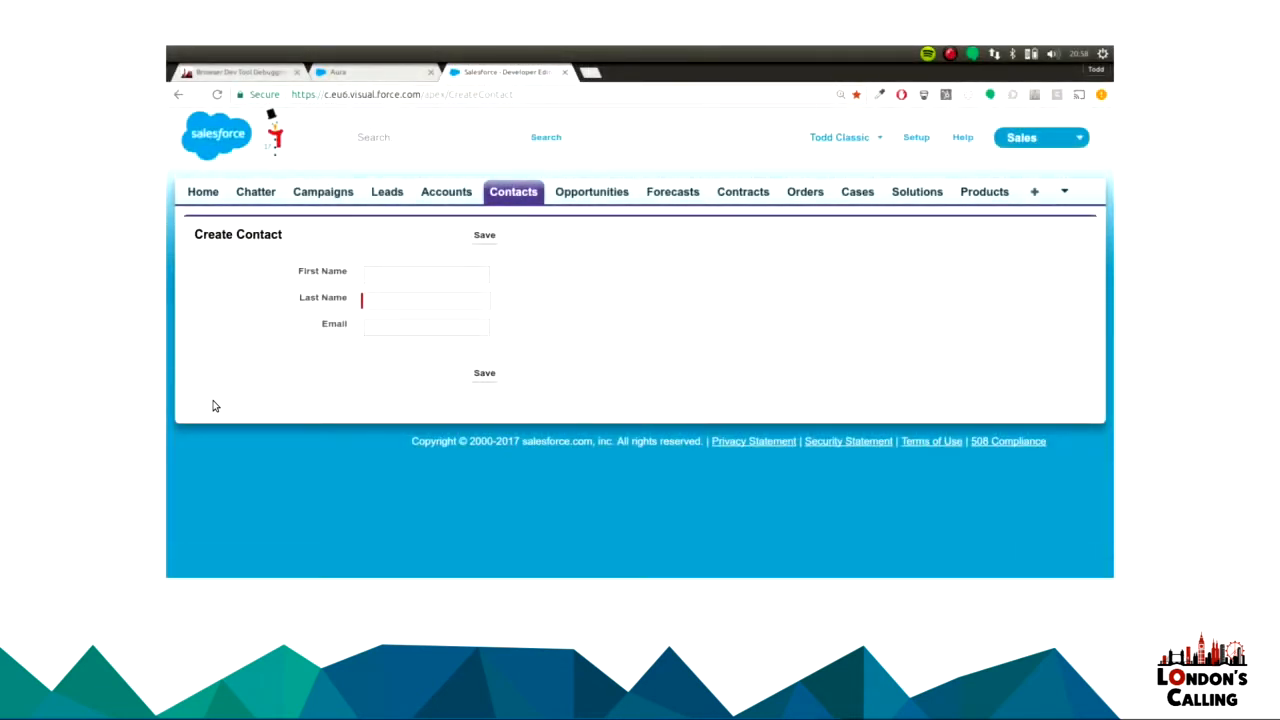
pyautogui.moveTo(536, 299)
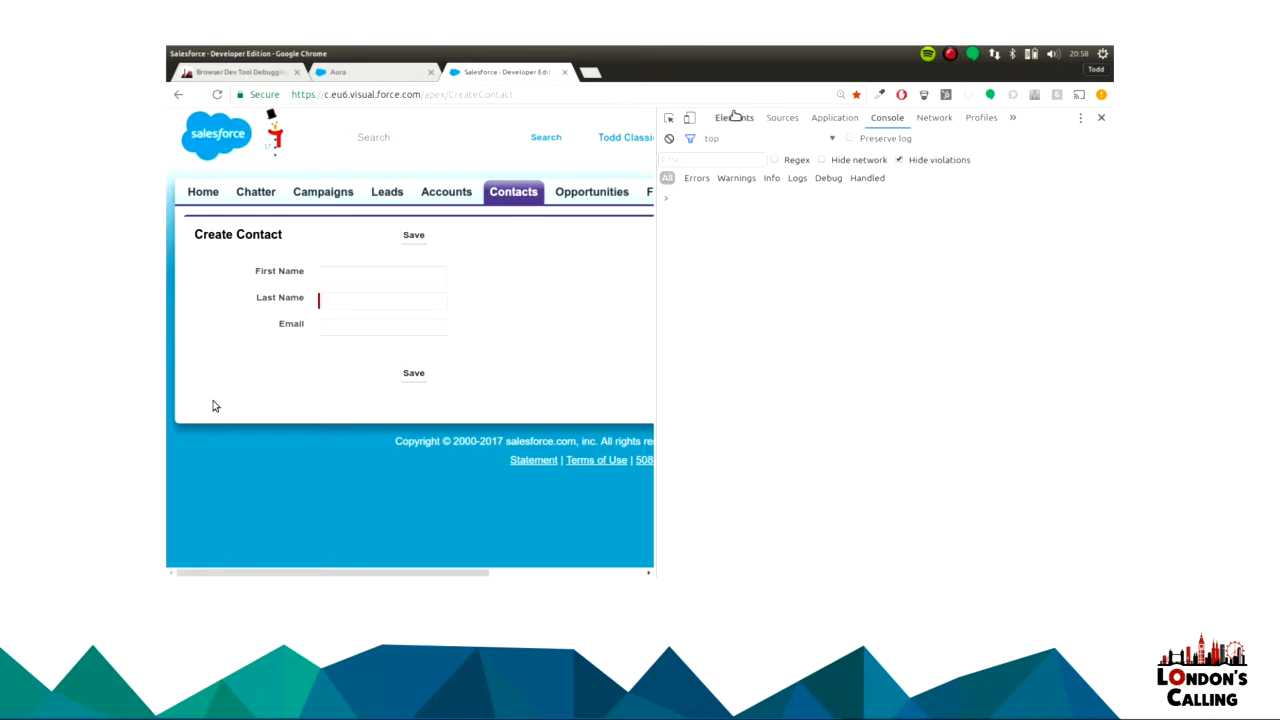
# In the Elements panel, expand the Create Contact form row holding the Last Name label.
pyautogui.click(734, 117)
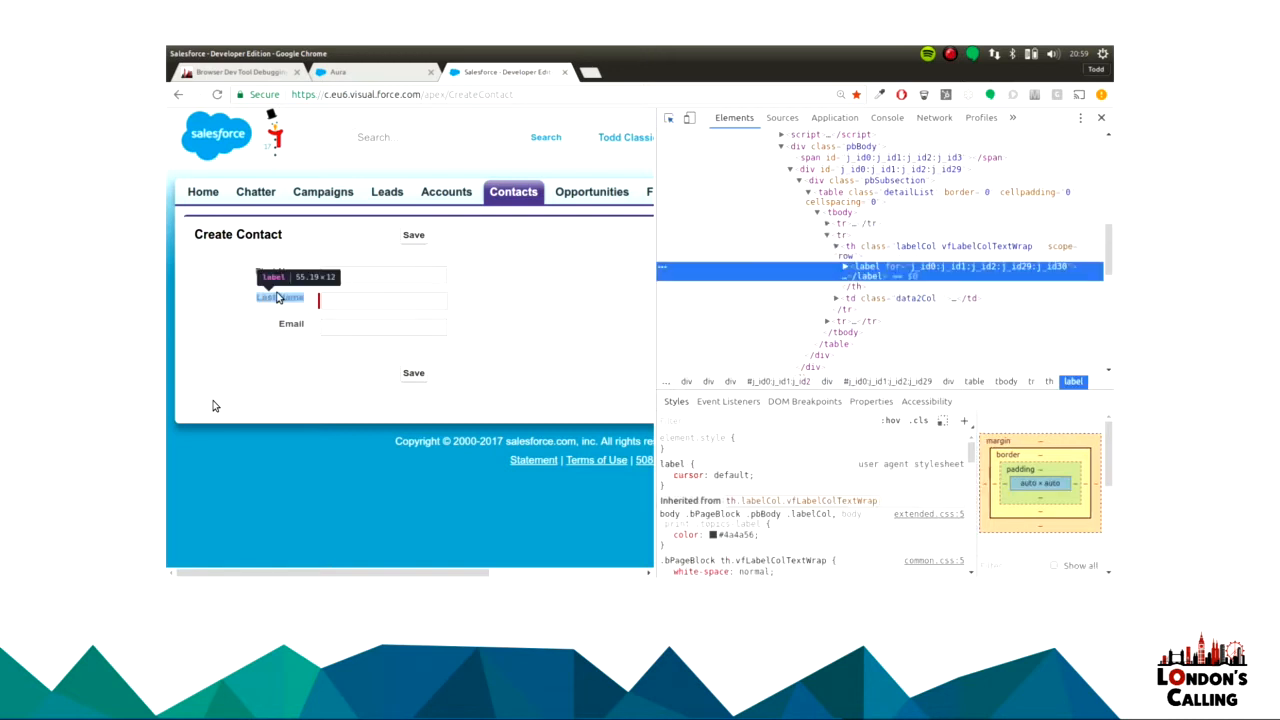
pyautogui.moveTo(773, 266)
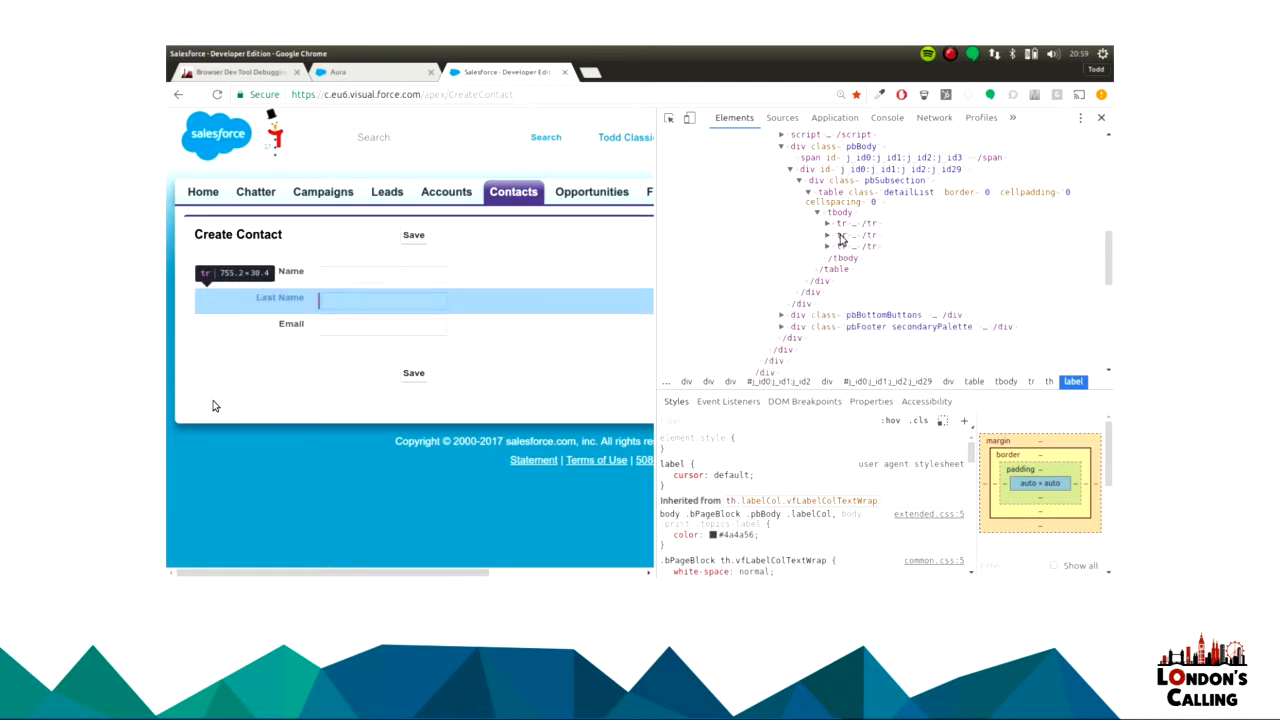
pyautogui.click(845, 235)
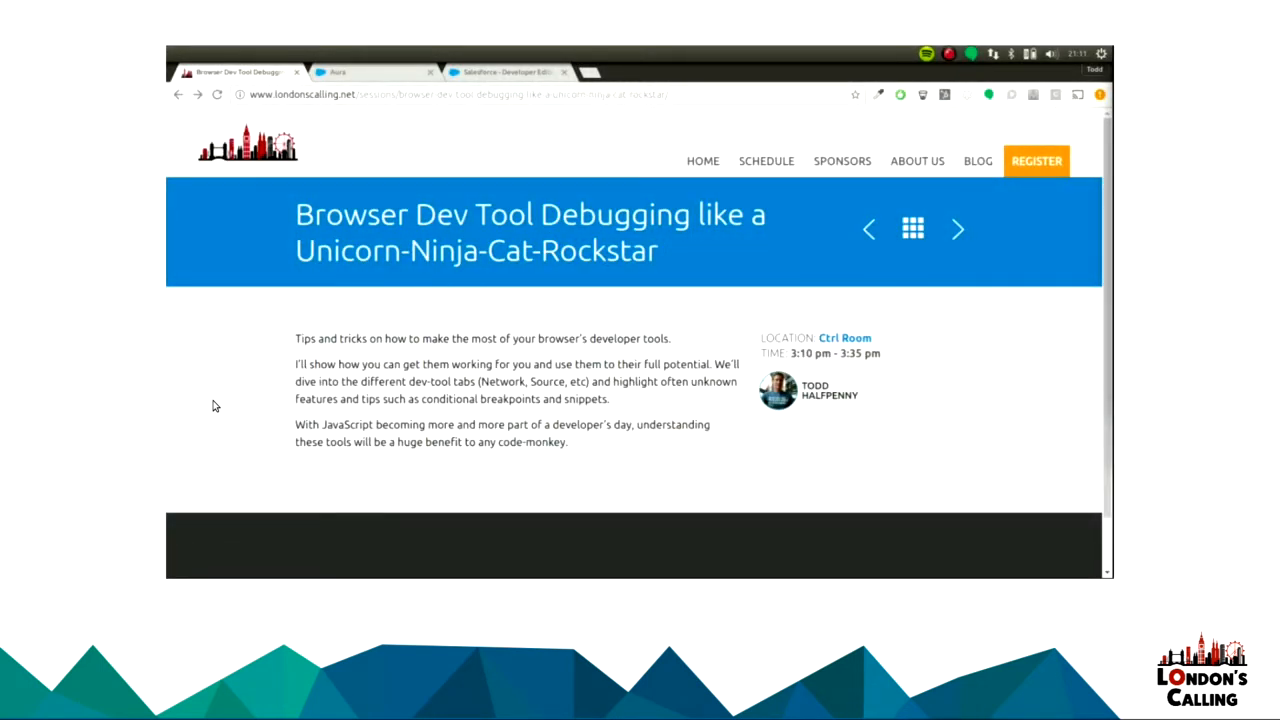
pyautogui.moveTo(875, 295)
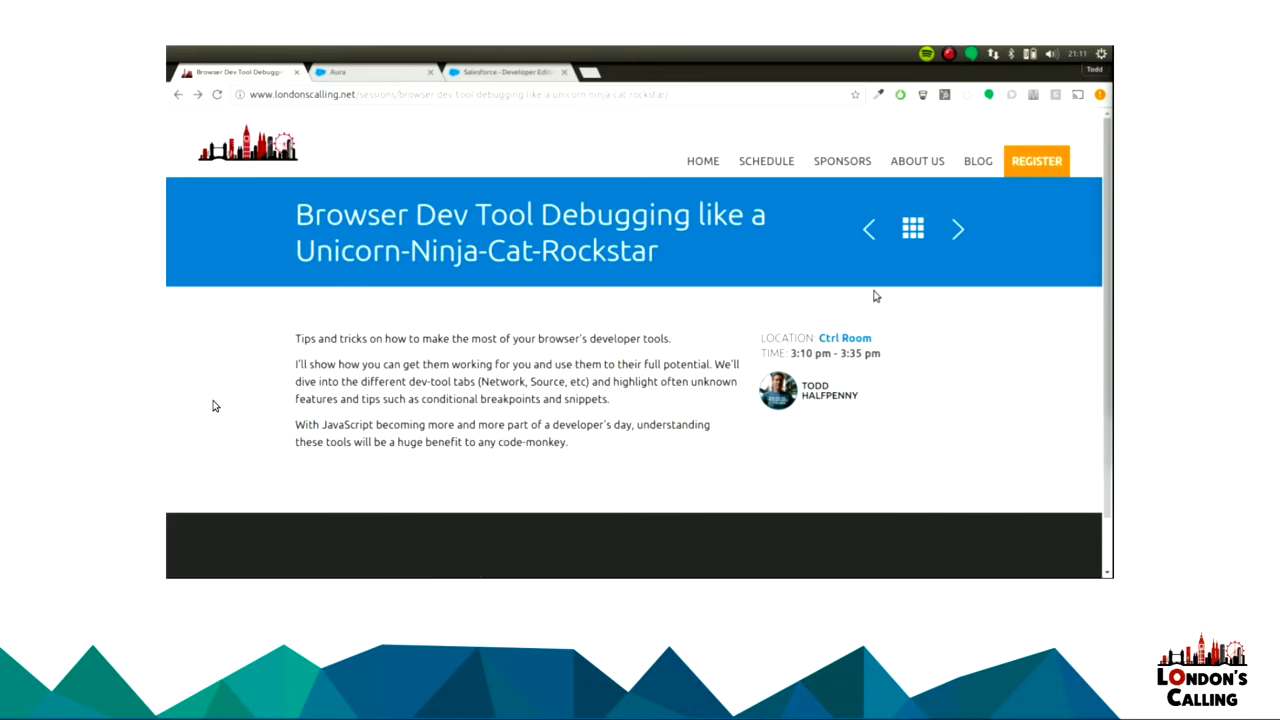
pyautogui.moveTo(885, 286)
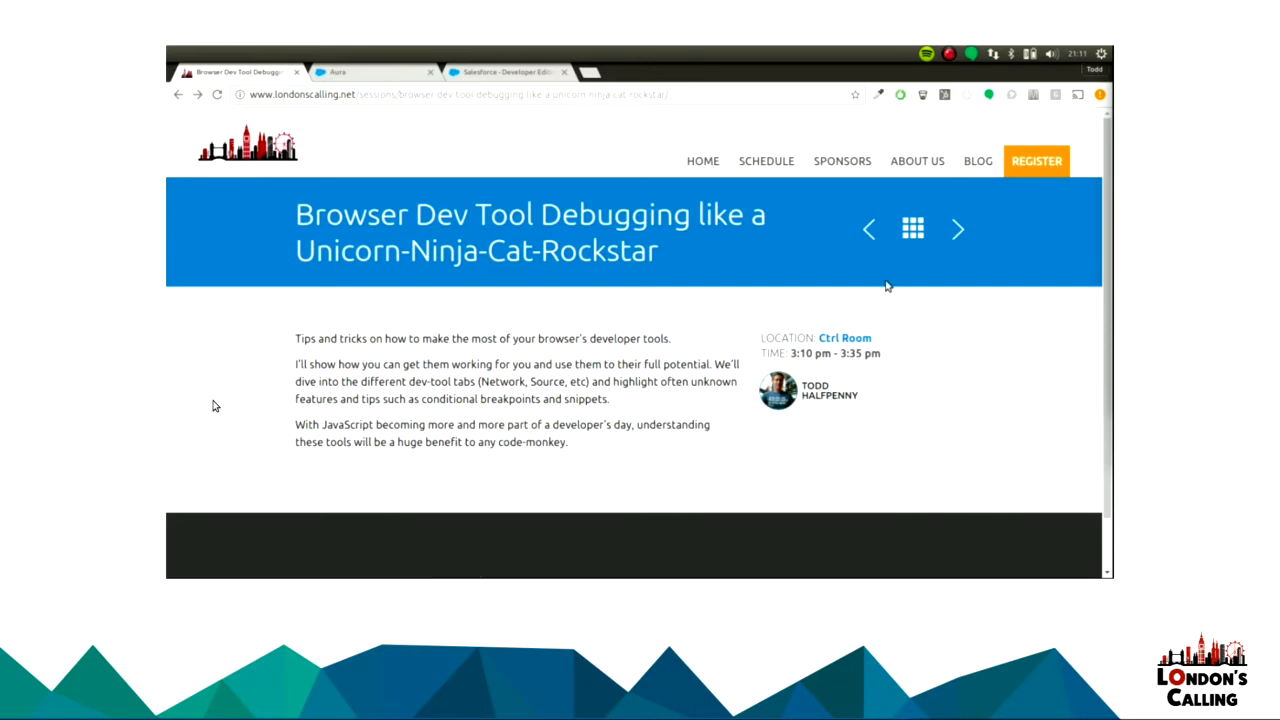
pyautogui.moveTo(847, 271)
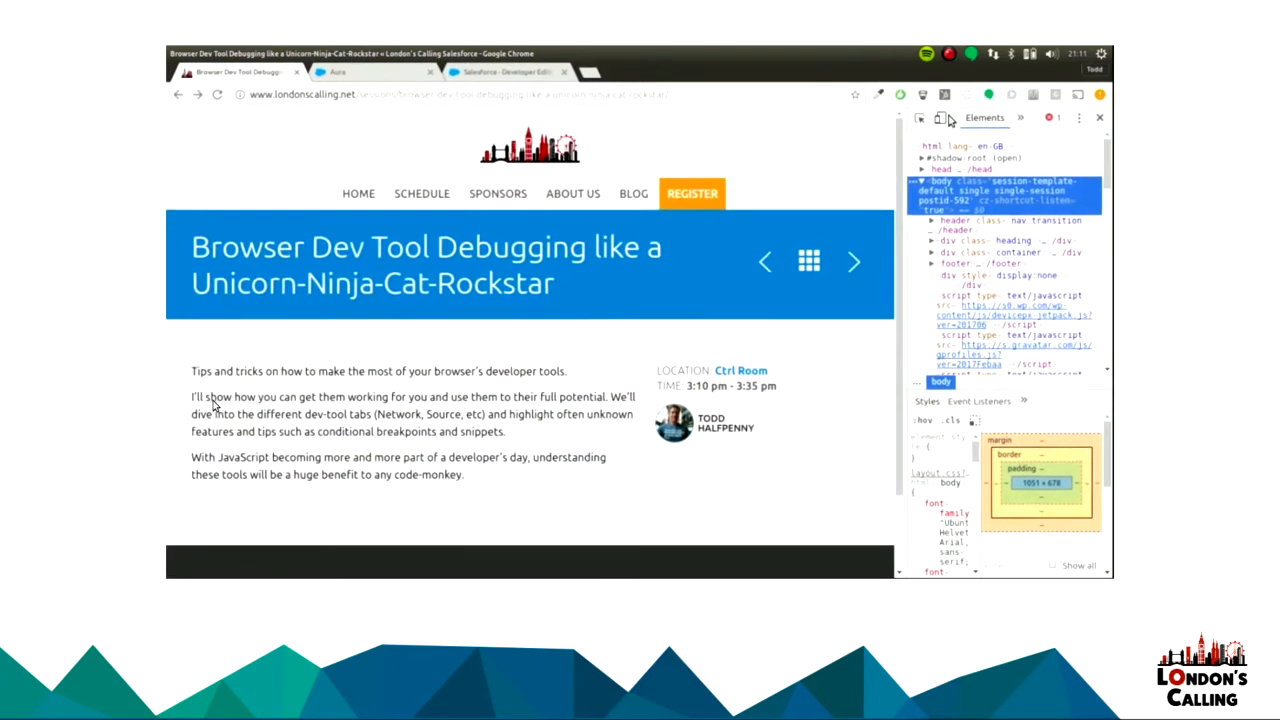
# Emulate the session page on an iPhone 6 at 75% zoom.
pyautogui.click(941, 118)
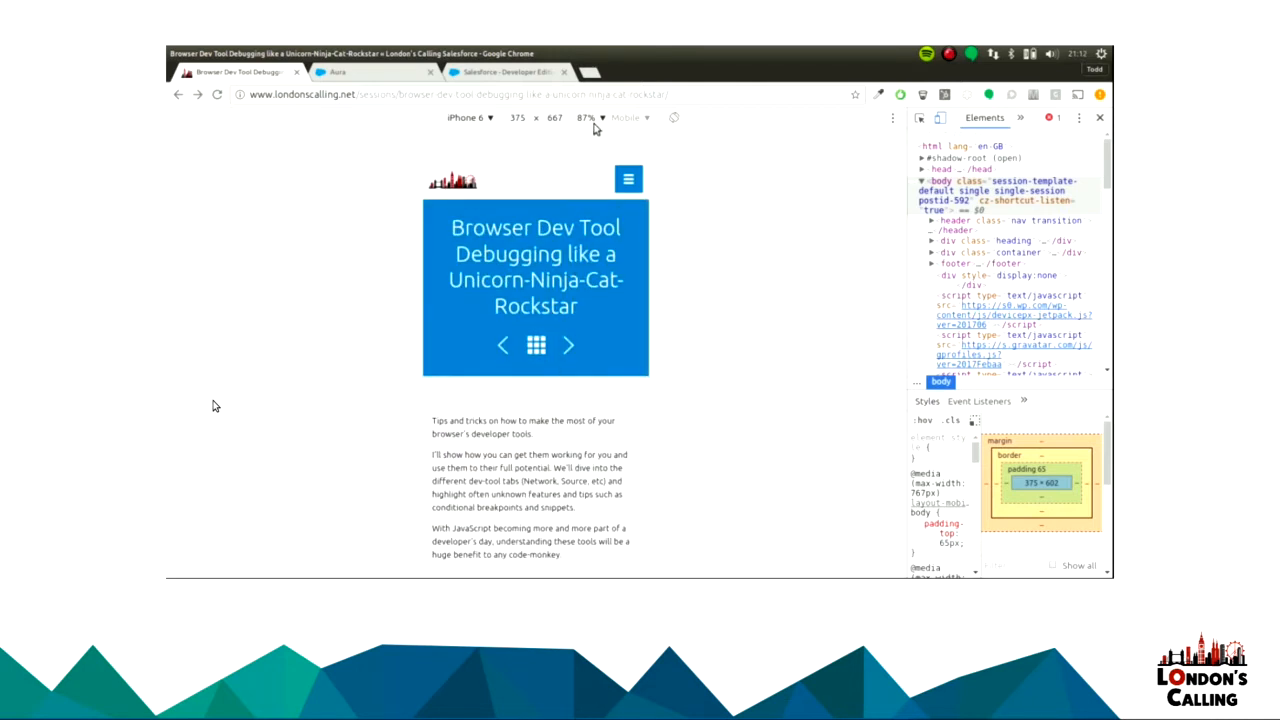
pyautogui.click(588, 117)
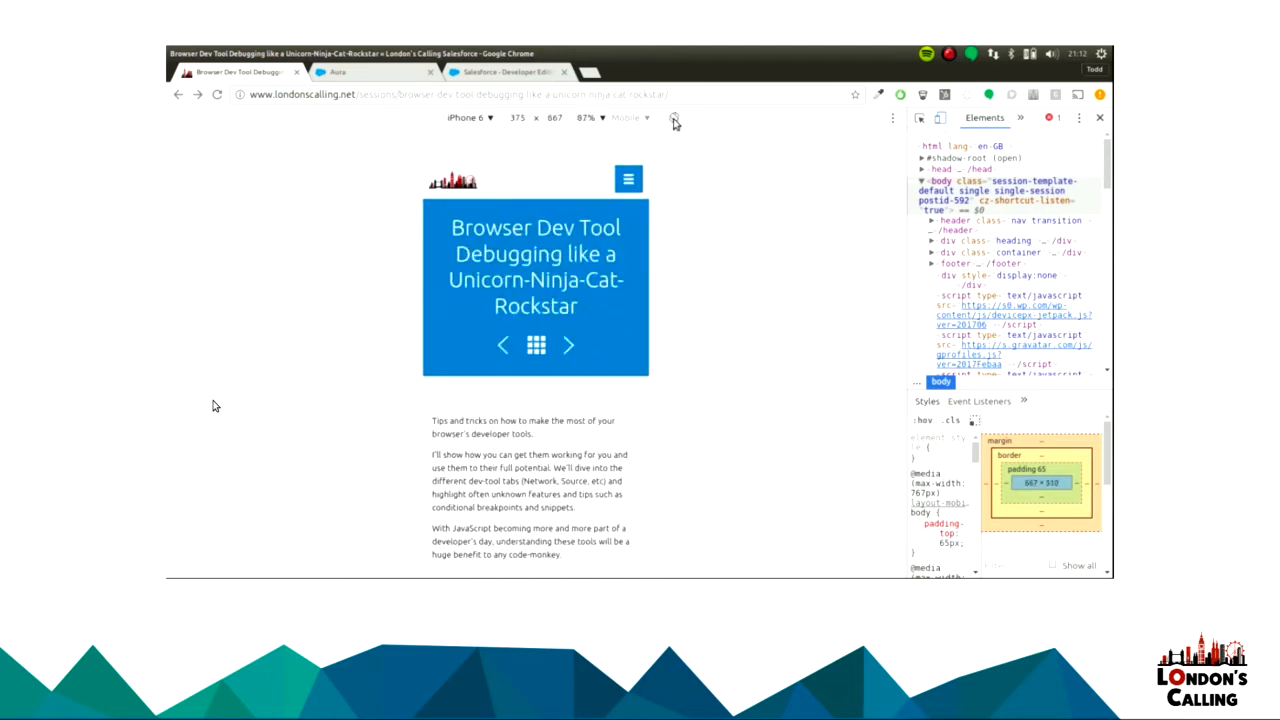
pyautogui.click(588, 117)
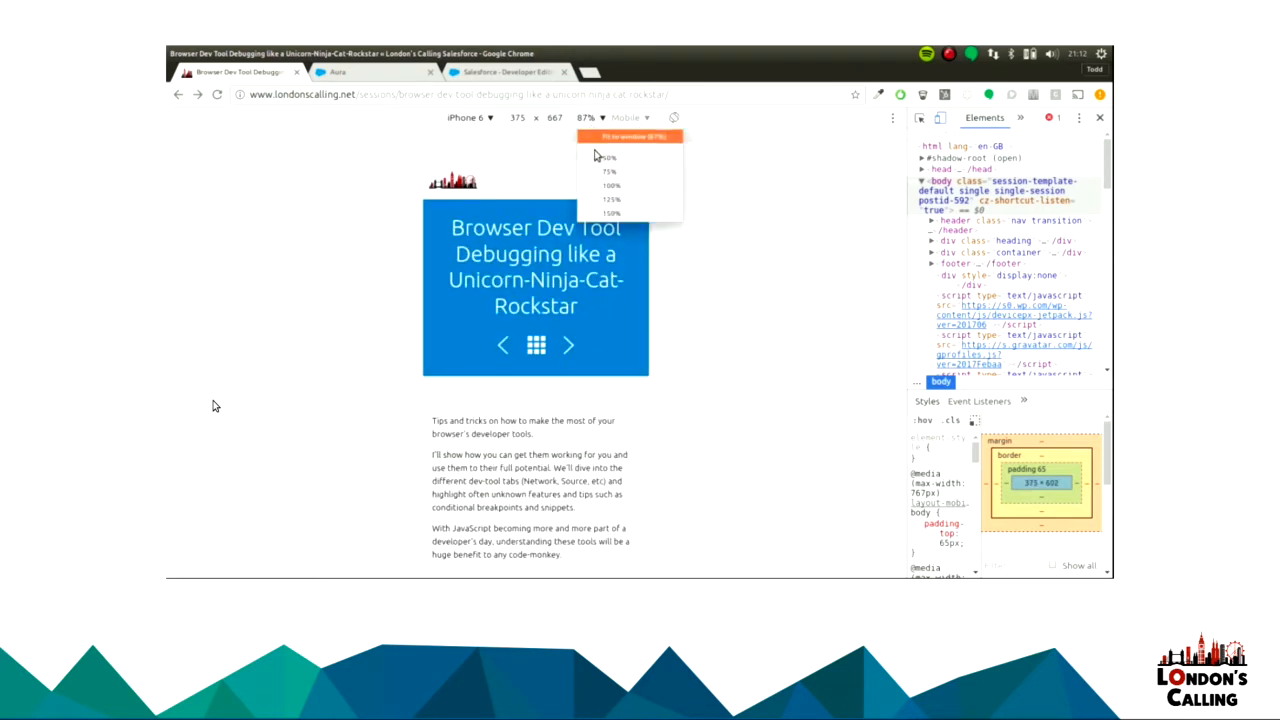
pyautogui.click(609, 171)
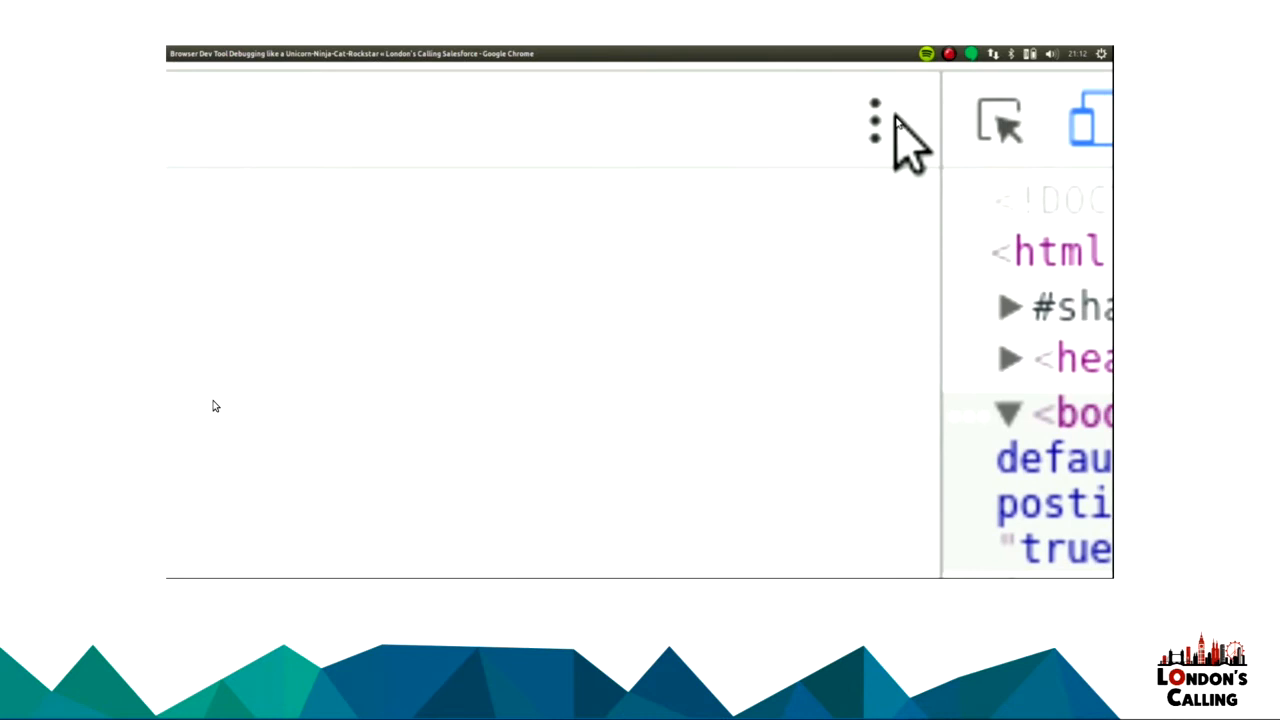
pyautogui.click(874, 120)
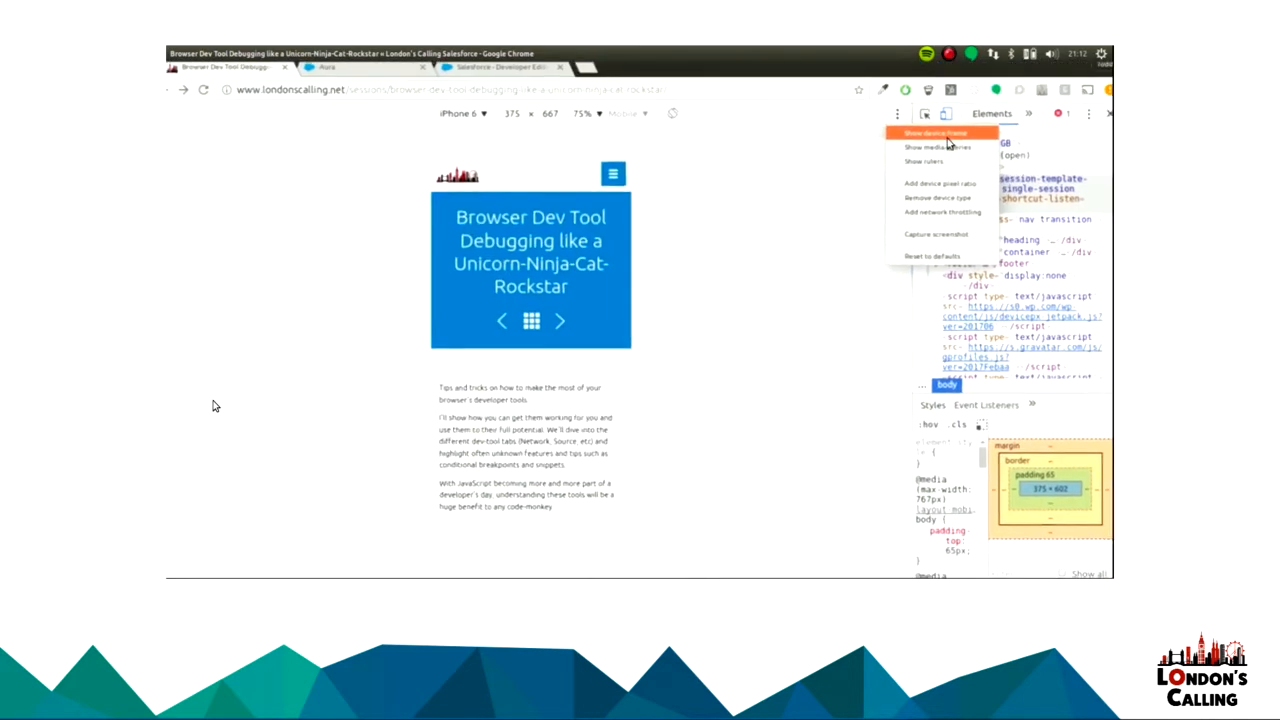
# Show a phone device frame around the emulated session page.
pyautogui.click(935, 133)
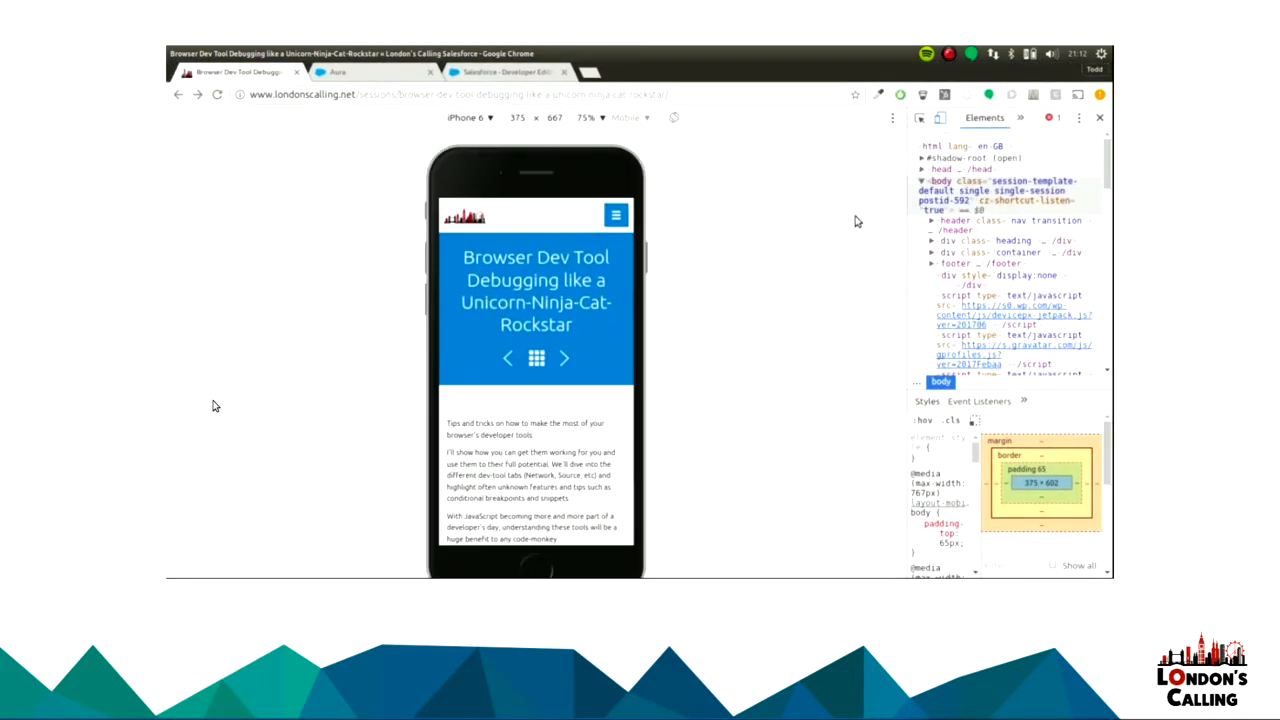
pyautogui.press('f11')
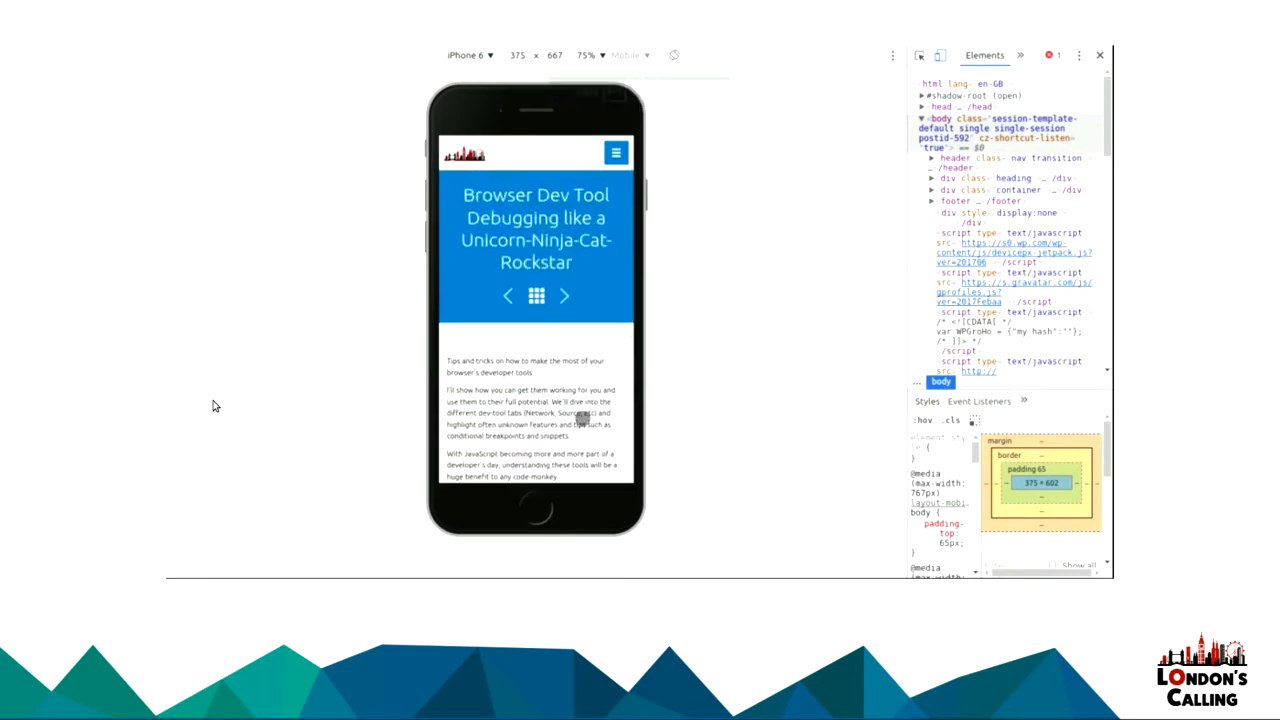
pyautogui.click(892, 55)
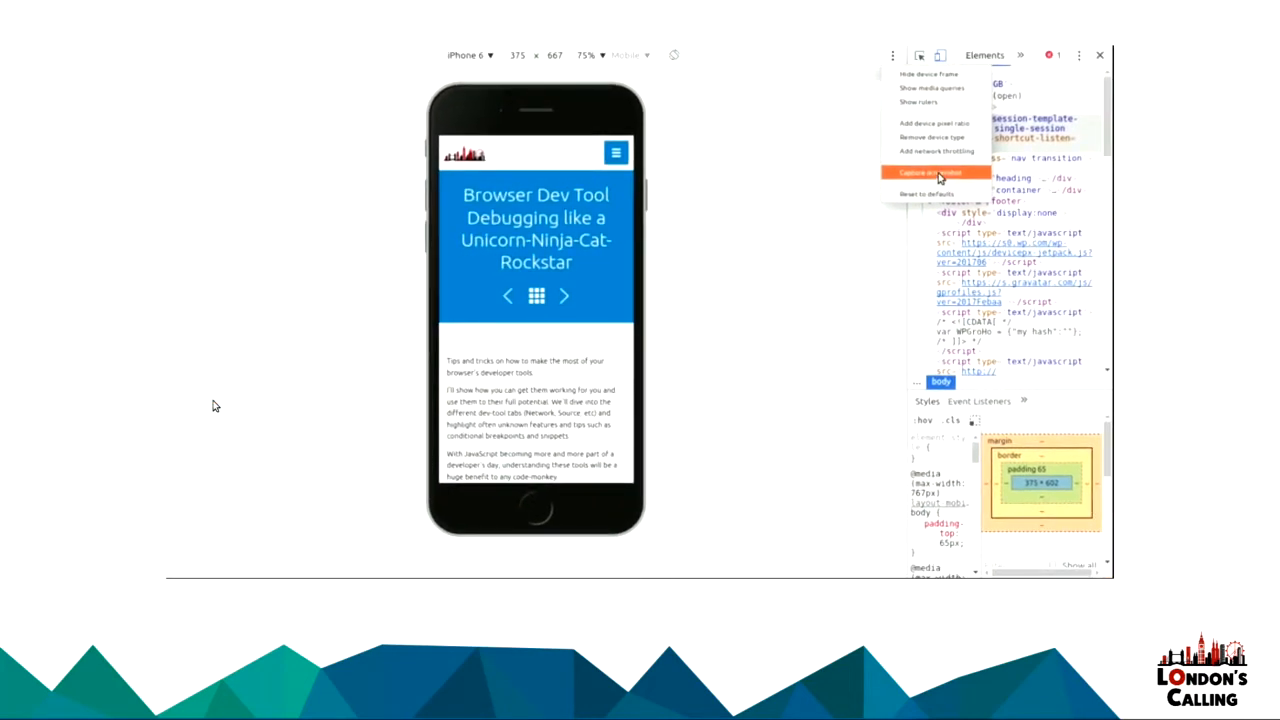
pyautogui.moveTo(885, 67)
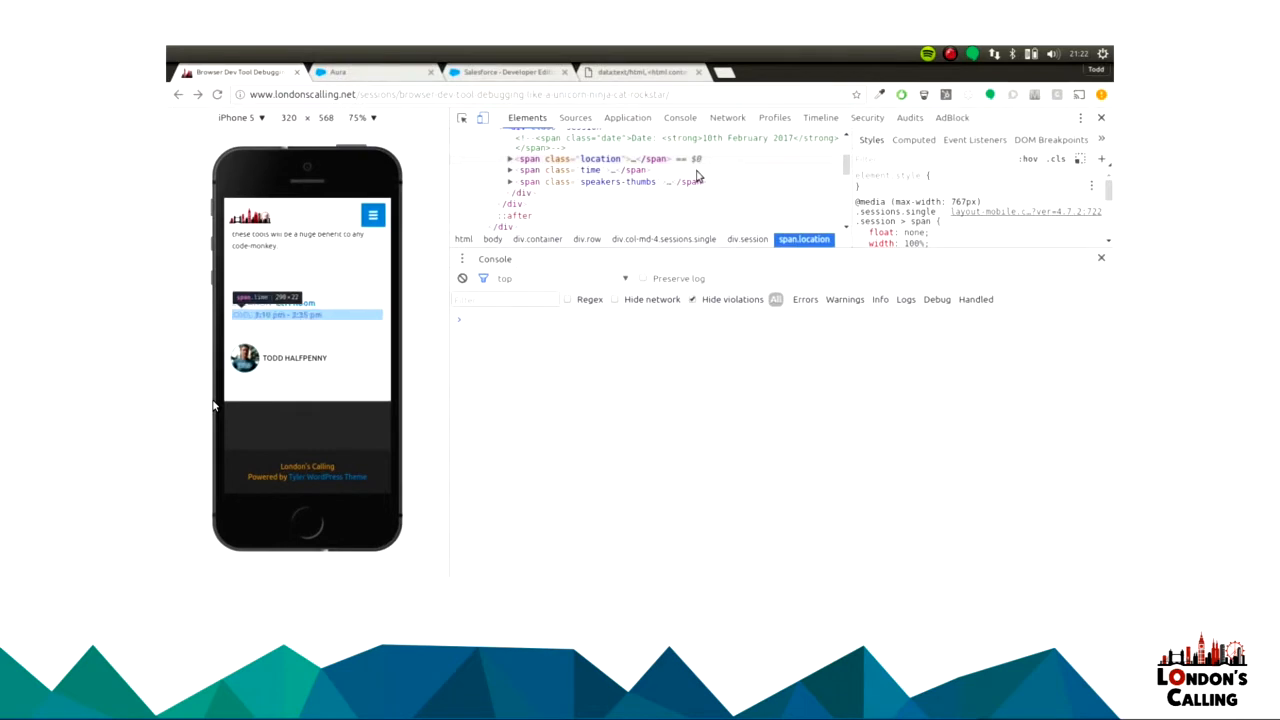
# Select the speaker thumbnail element and expand its $0 result in the console.
pyautogui.click(618, 181)
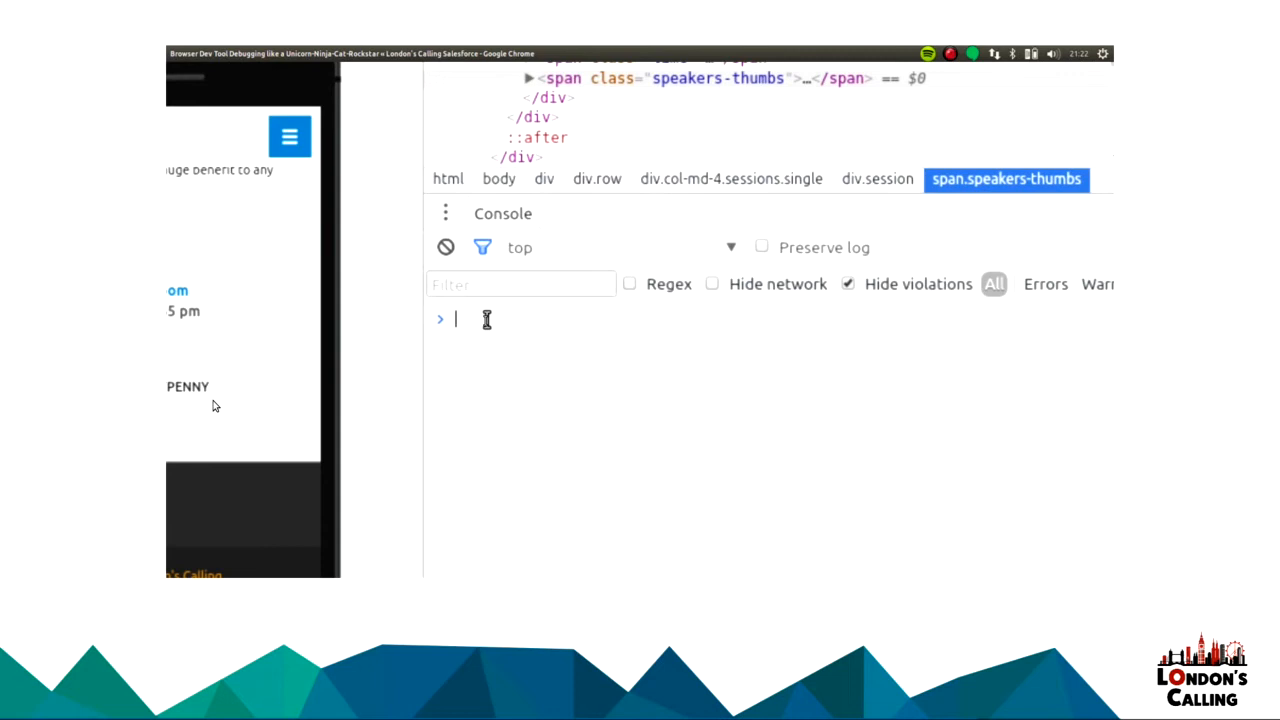
pyautogui.write('$0')
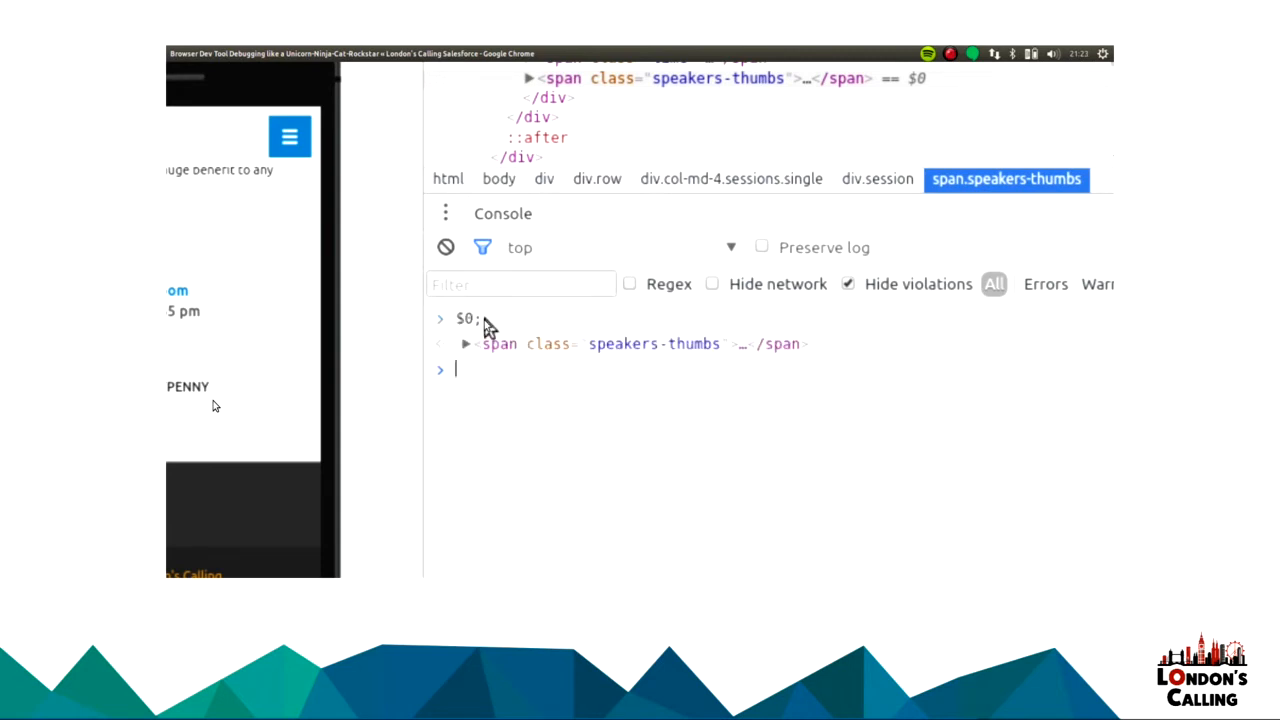
pyautogui.click(465, 343)
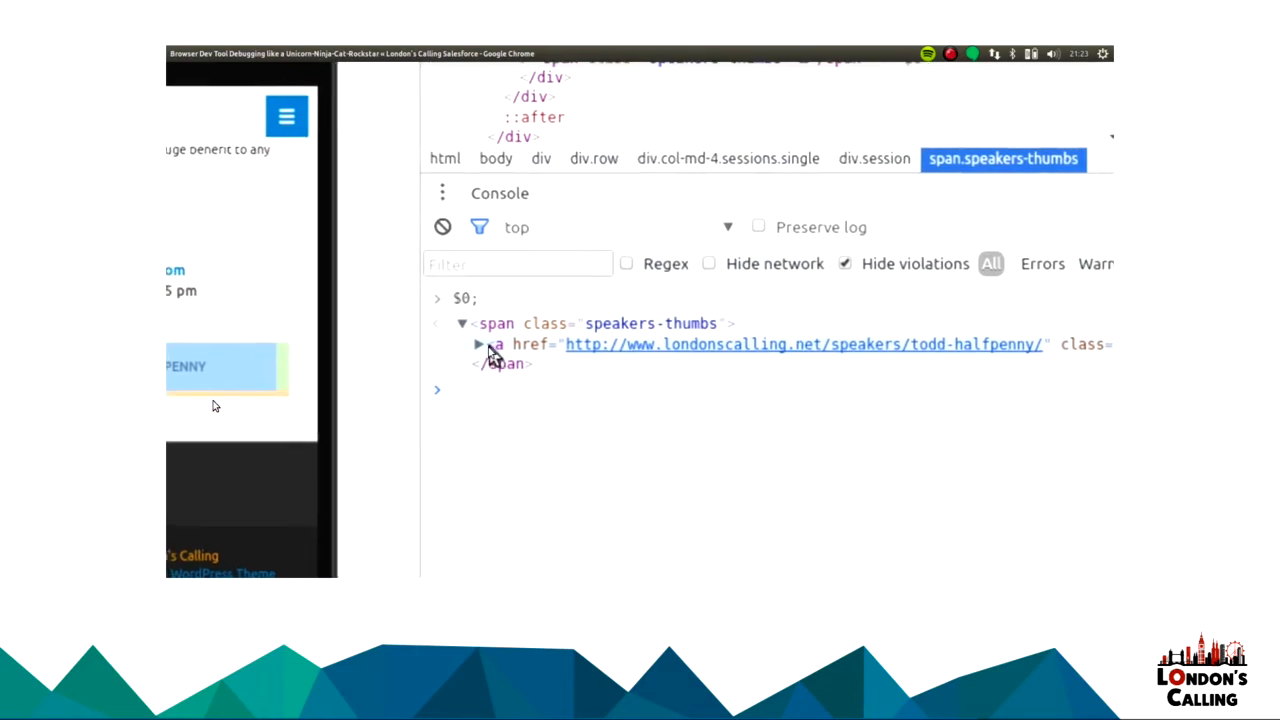
pyautogui.click(479, 343)
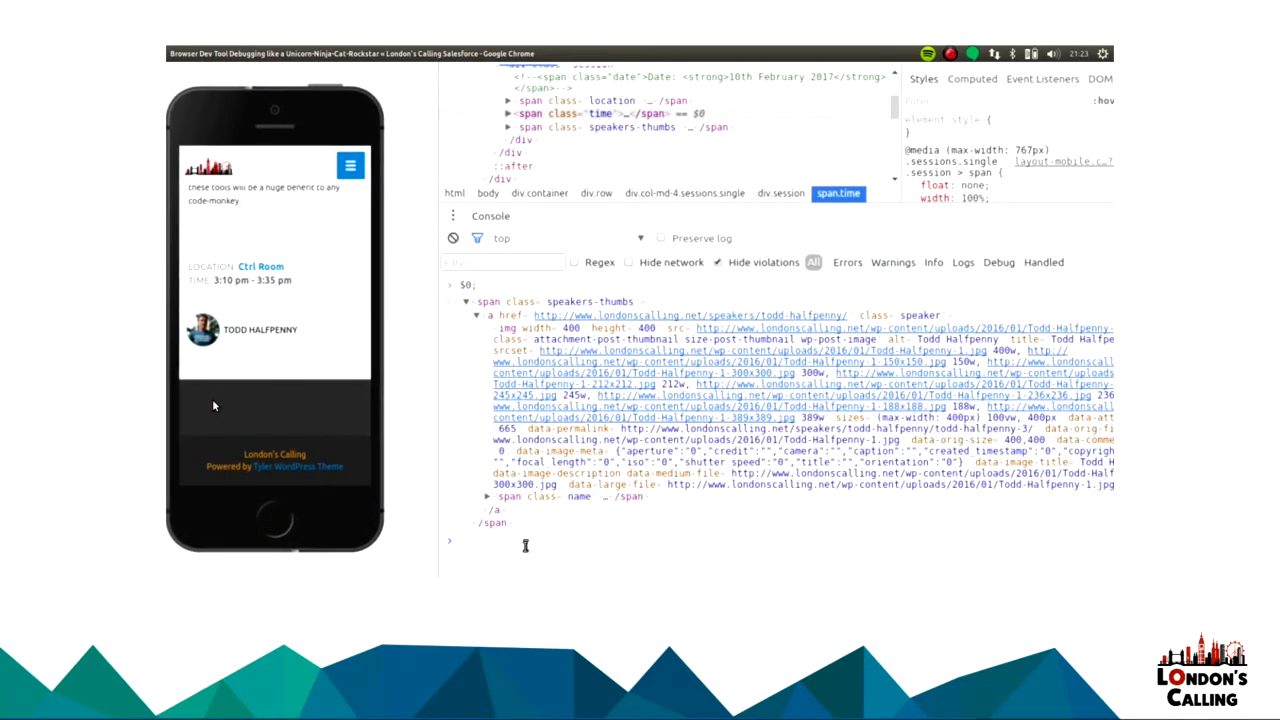
# Clear the console and copy the selected 3:10 pm - 3:35 pm time element with copy($0).
pyautogui.write('clear')
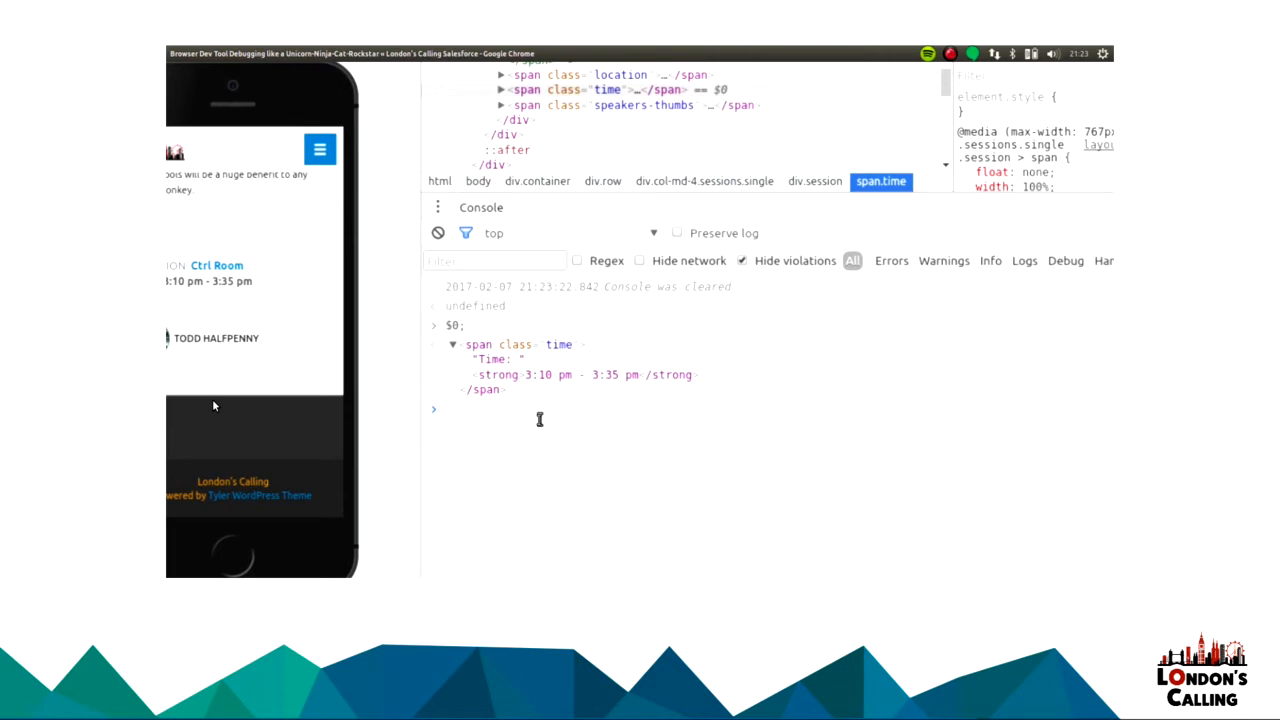
pyautogui.write('copy(')
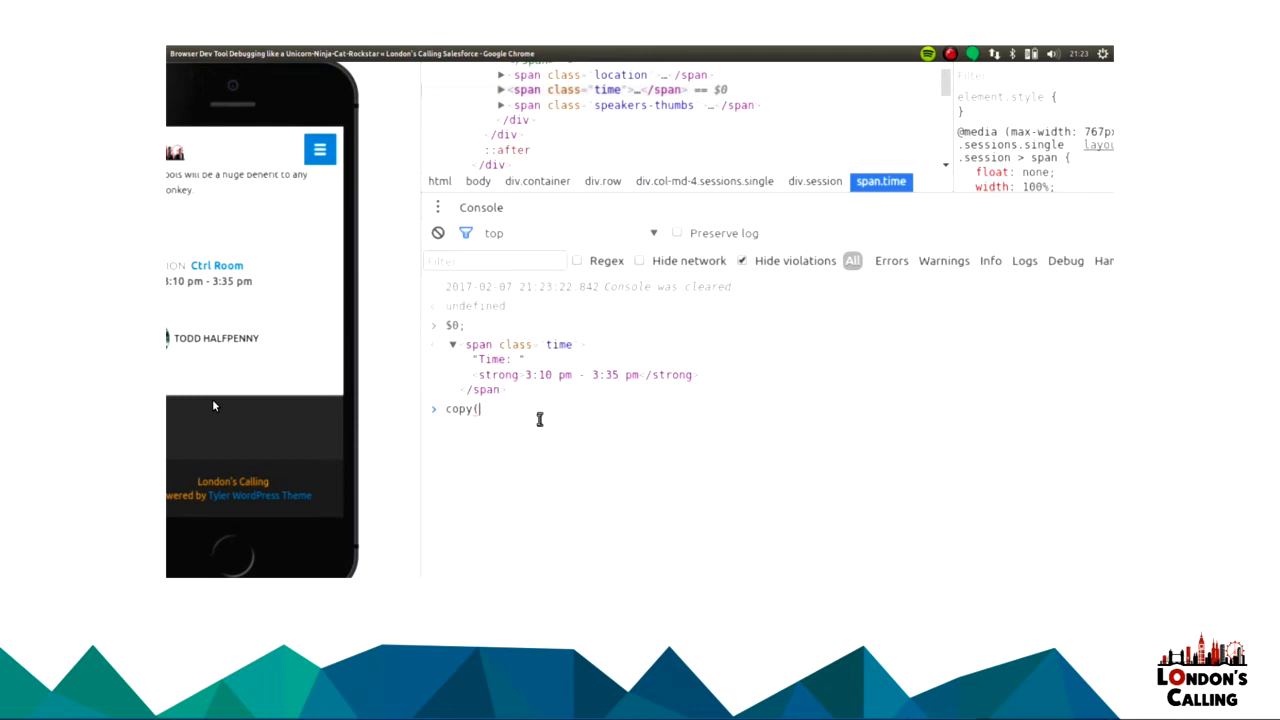
pyautogui.write('$0)')
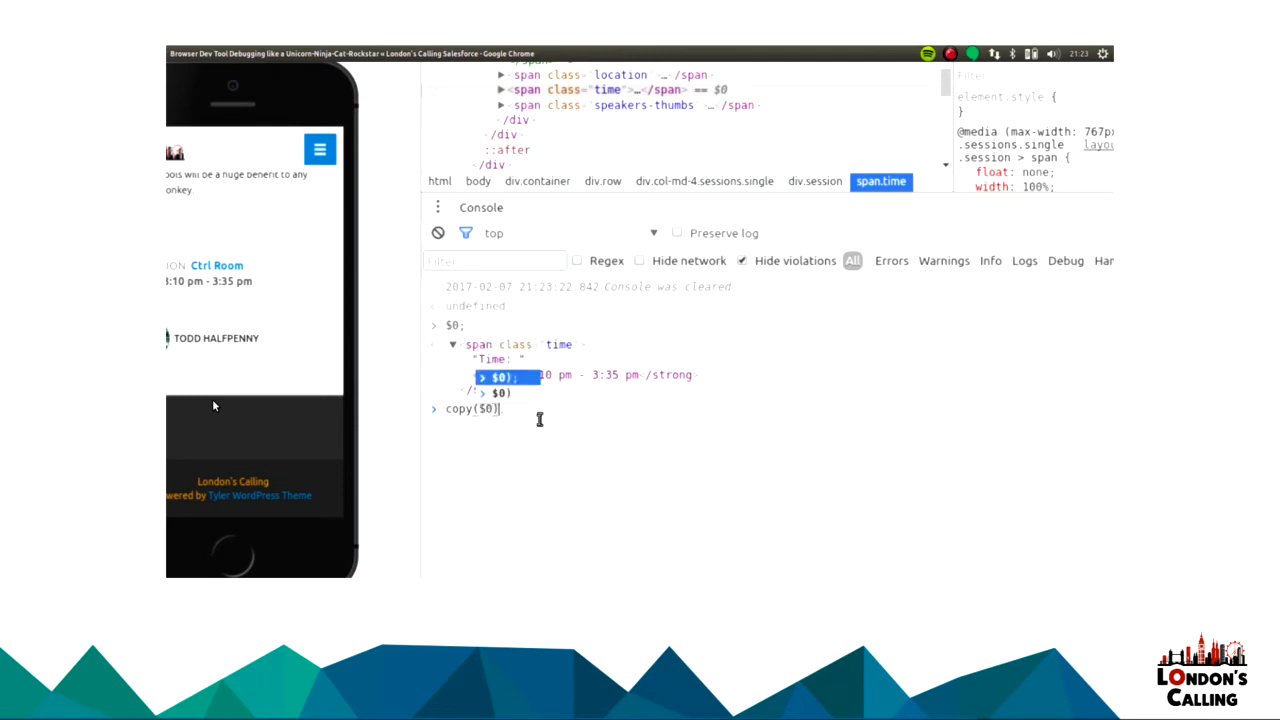
pyautogui.press('Enter')
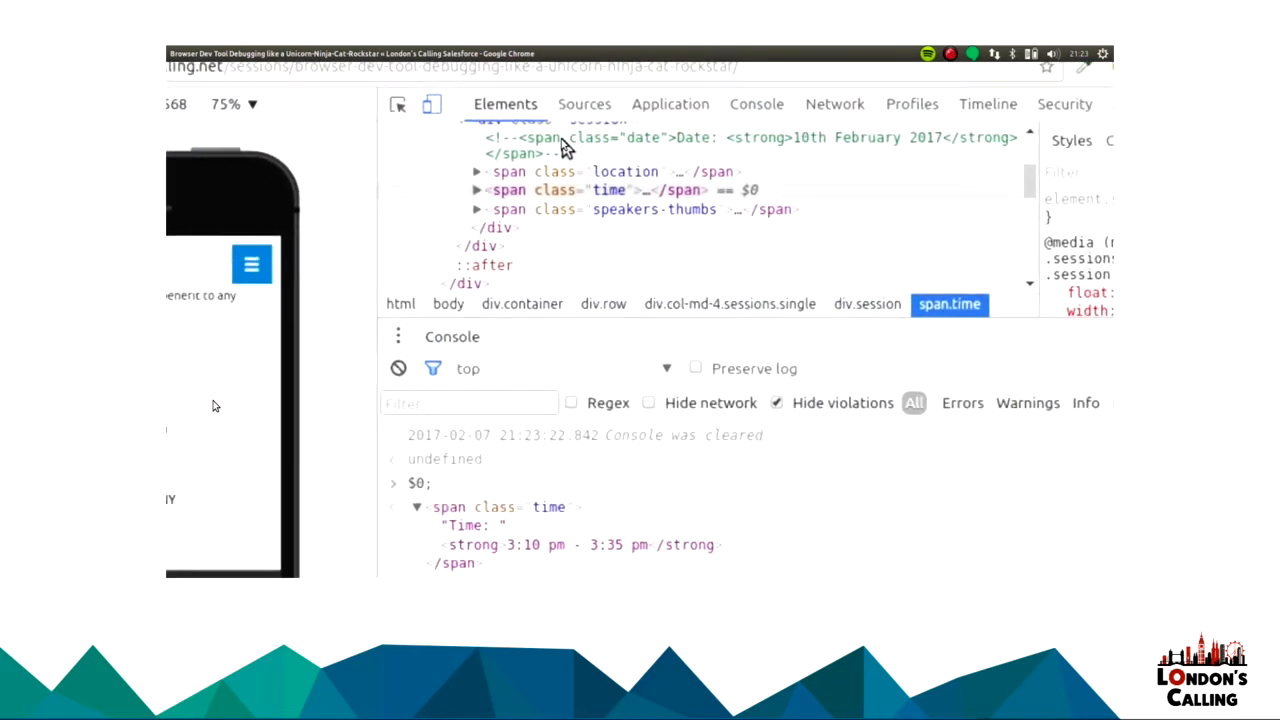
pyautogui.click(640, 71)
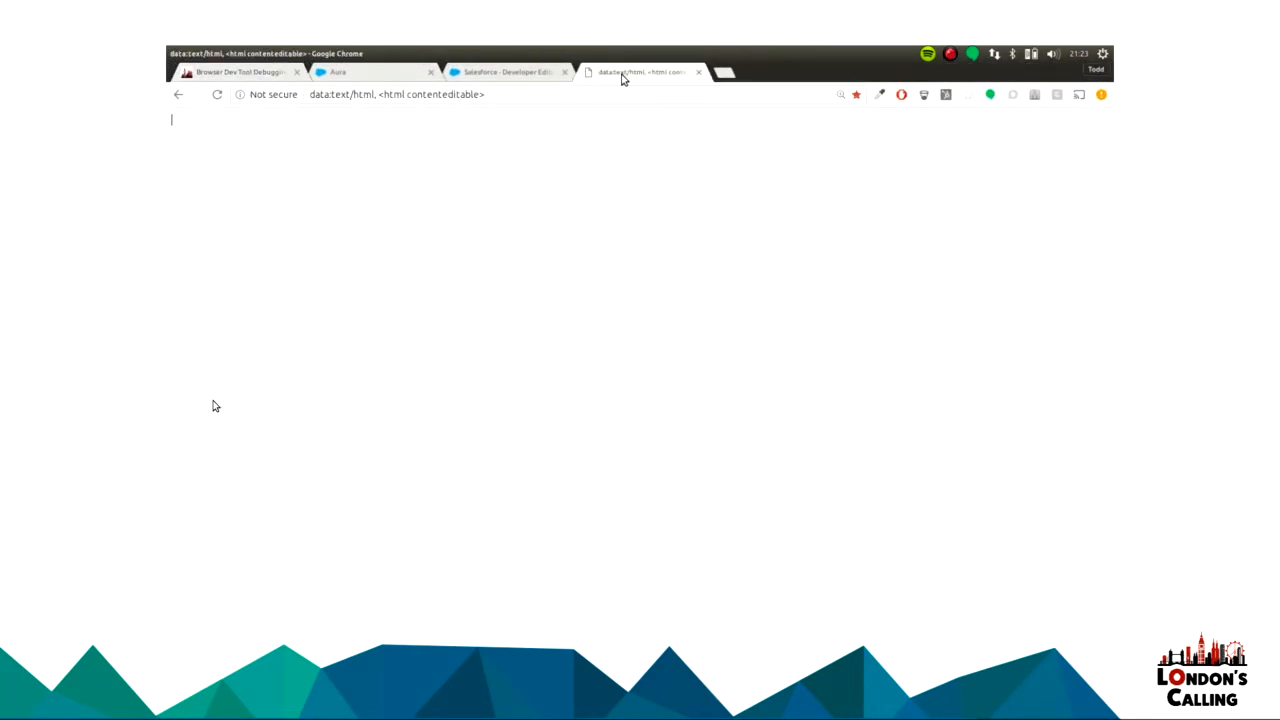
# Paste the 'Time: 3:10 pm - 3:35 pm' span markup into the editable page and select the line.
pyautogui.write('<span class="time">Time: <strong>3:10 pm - 3:35 pm</strong></span>')
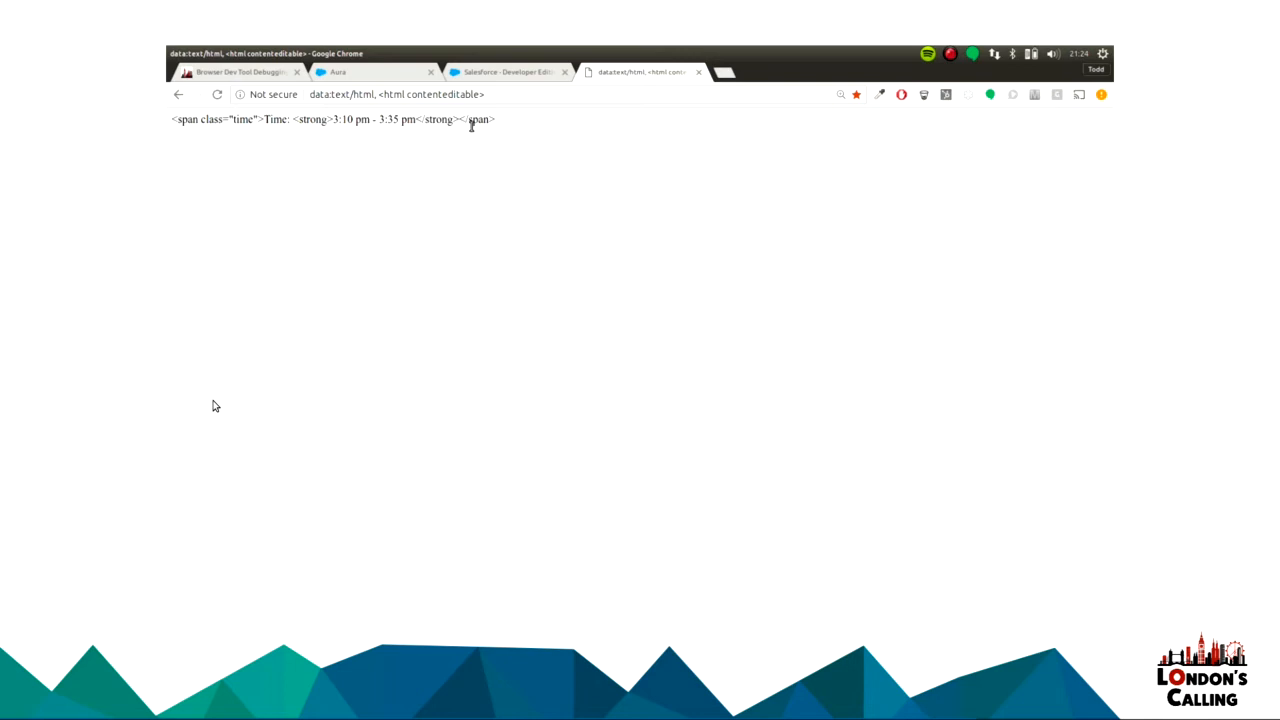
pyautogui.tripleClick(332, 119)
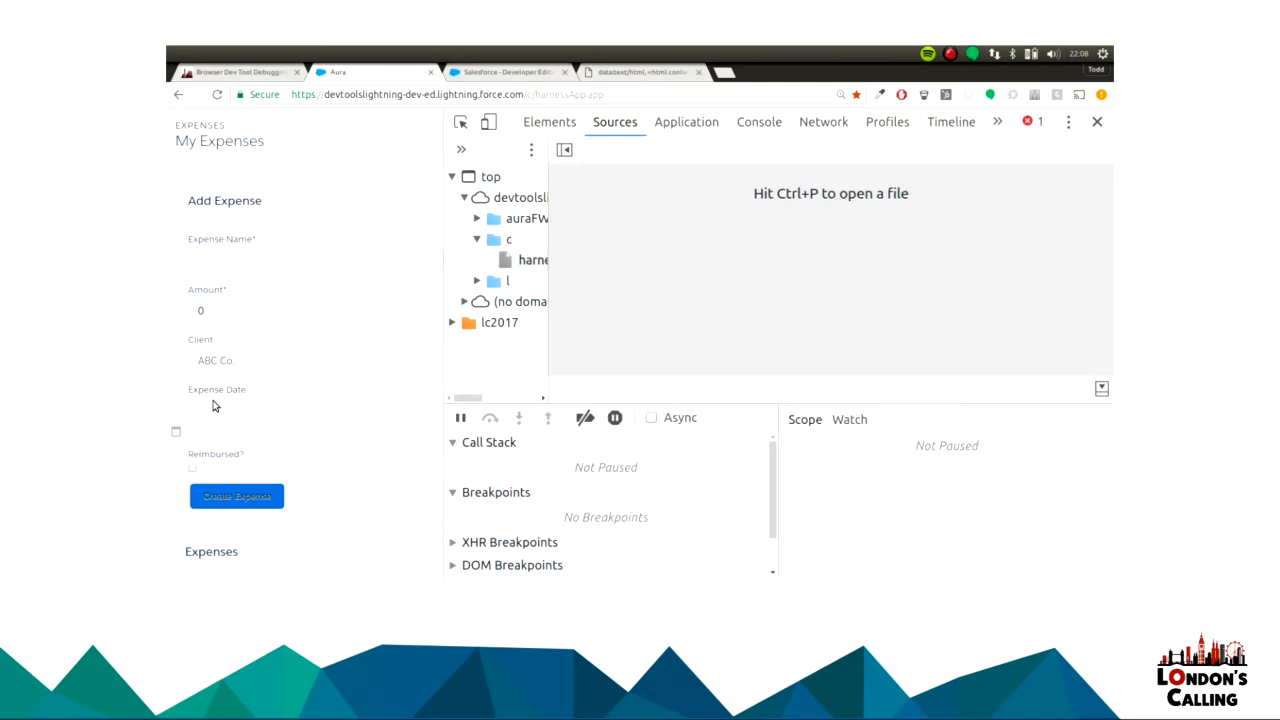
pyautogui.moveTo(612, 161)
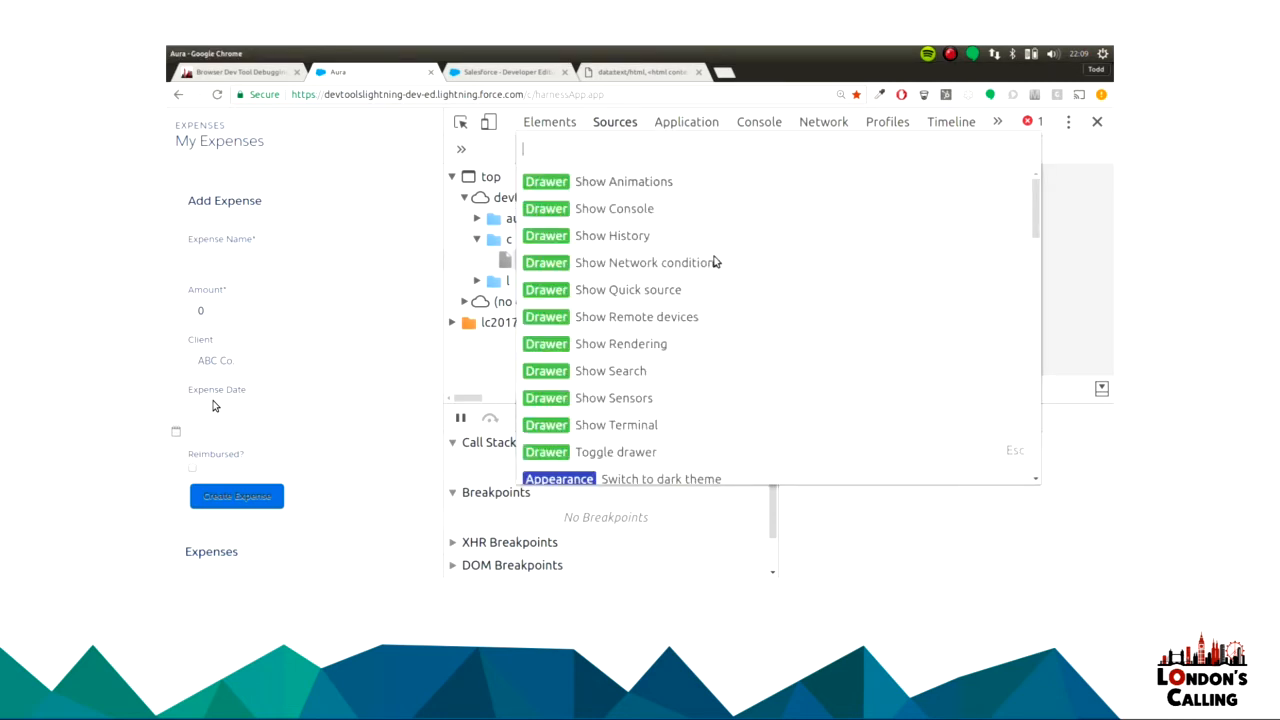
# Switch DevTools to the dark theme and enter 12 in the expense form's Amount field.
pyautogui.write('dar')
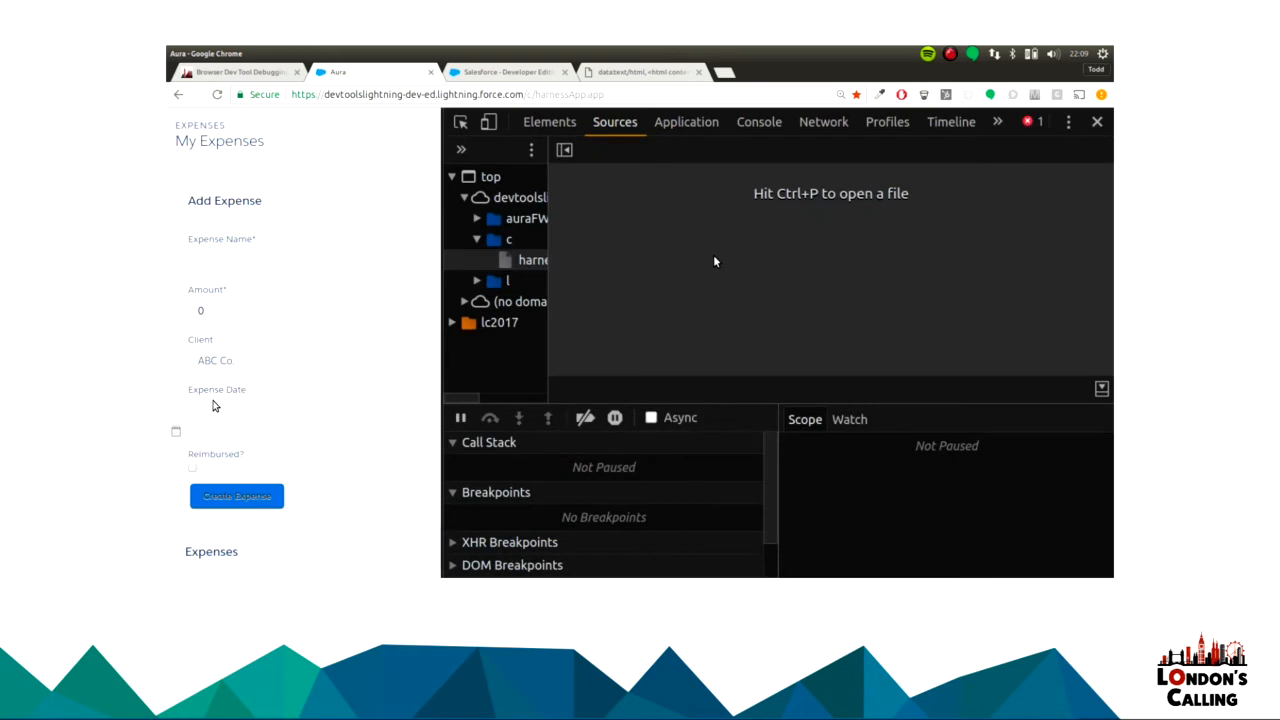
pyautogui.moveTo(281, 220)
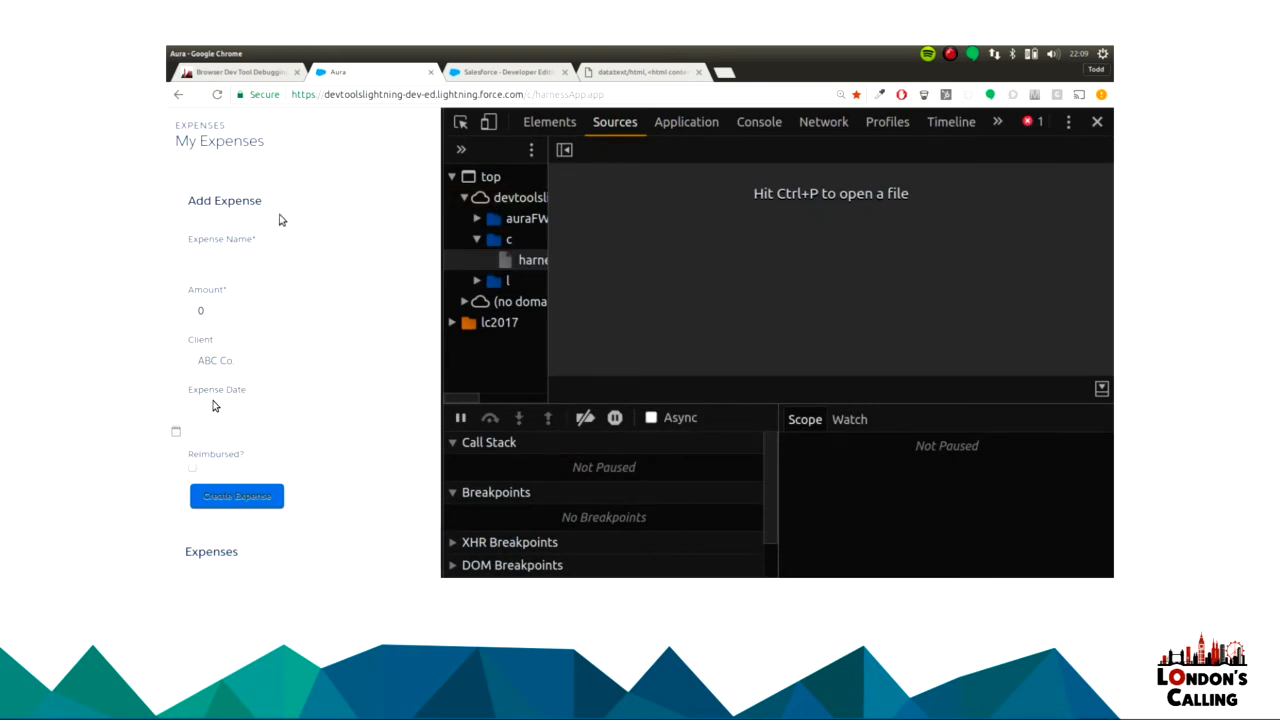
pyautogui.click(300, 310)
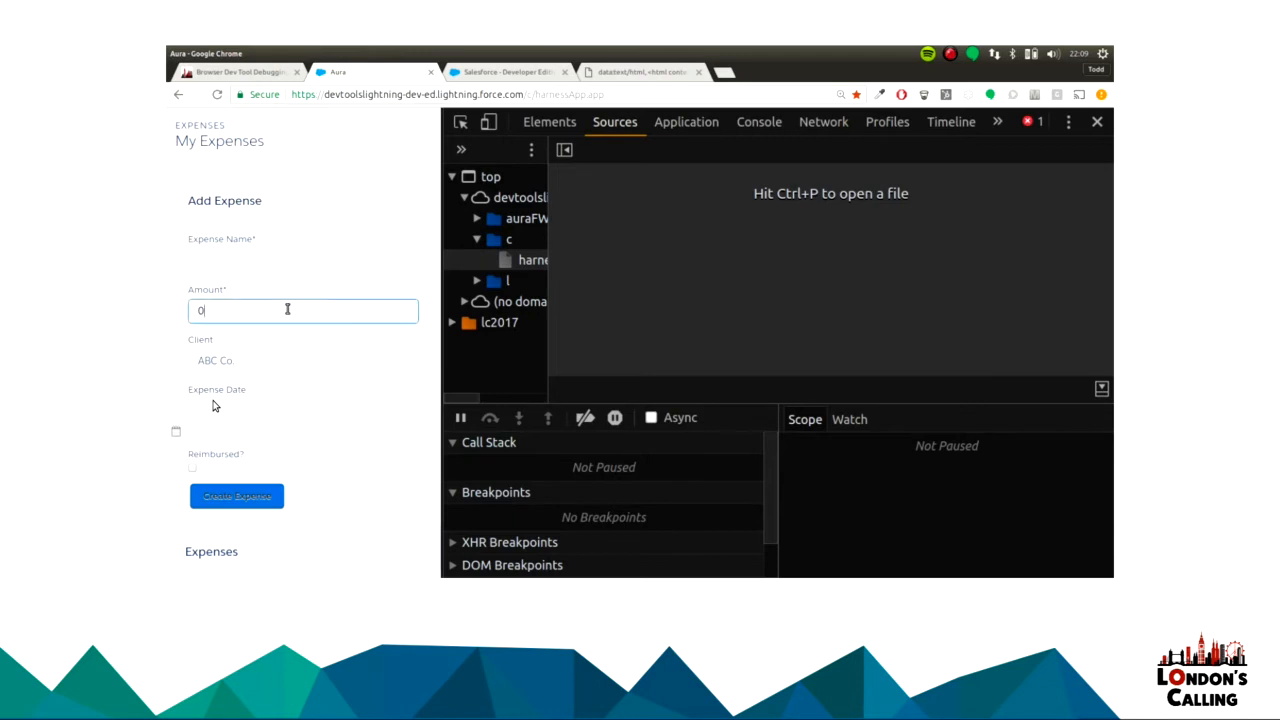
pyautogui.click(236, 496)
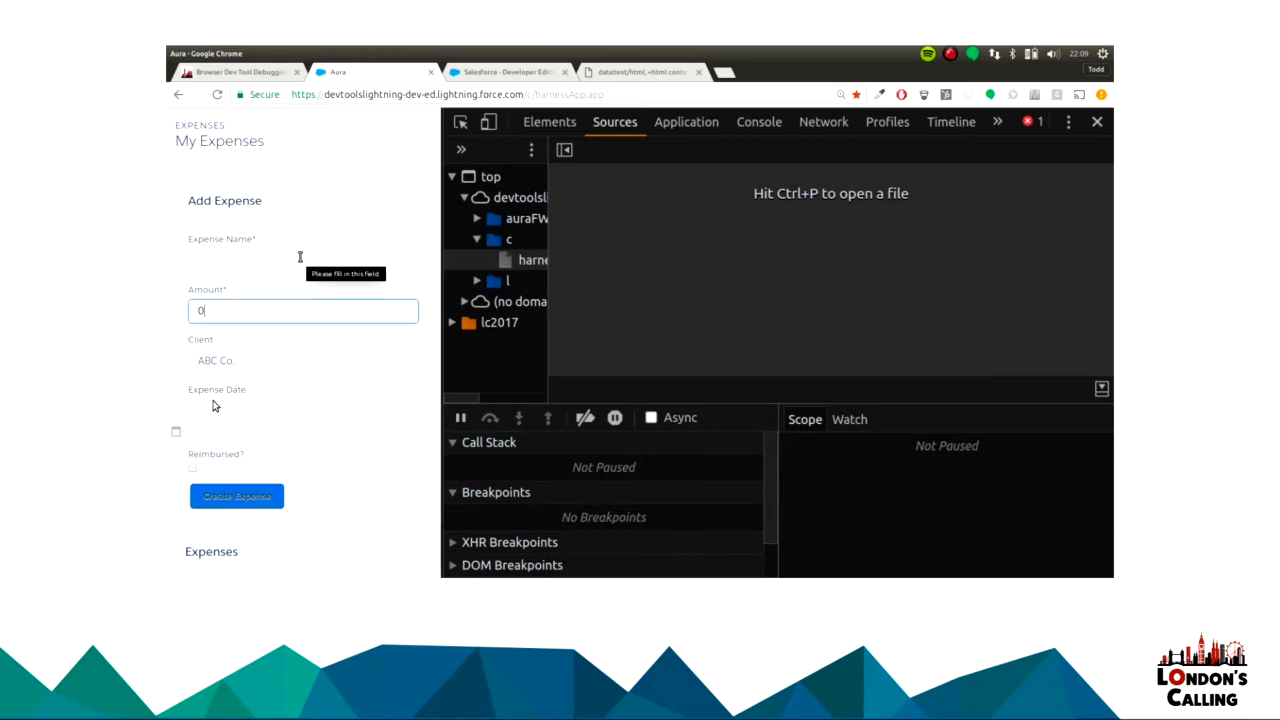
pyautogui.click(303, 260)
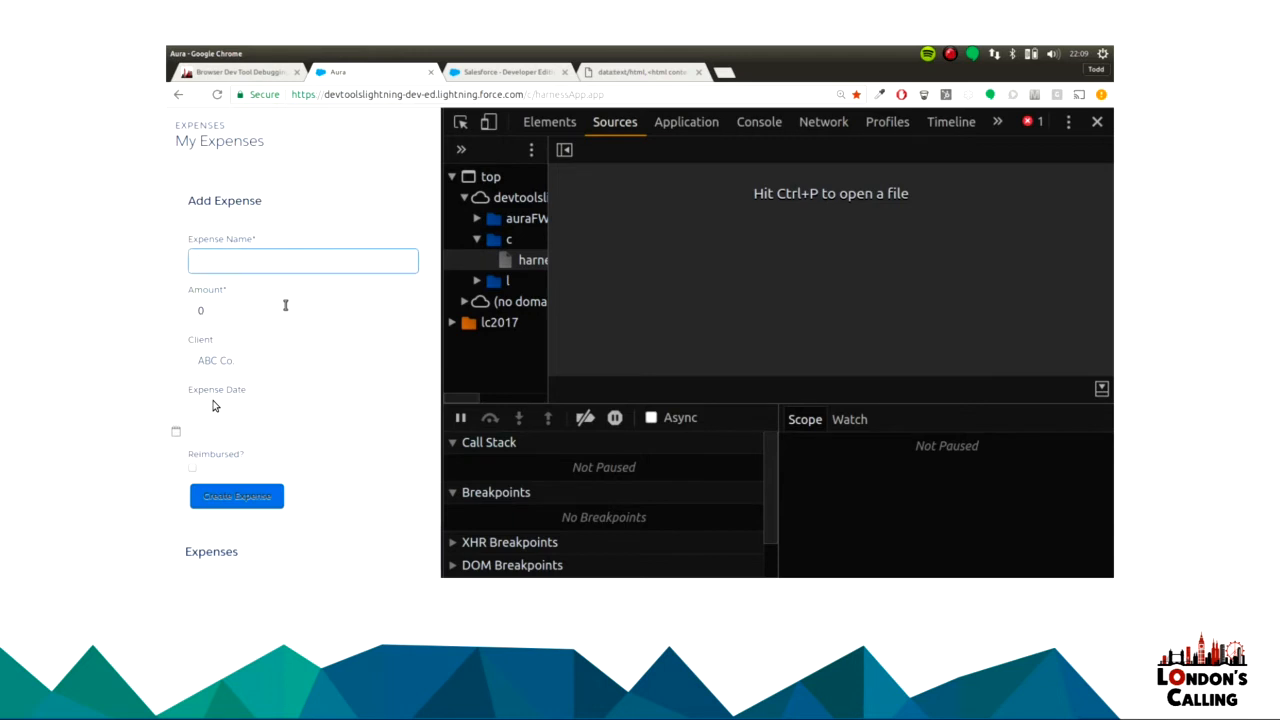
pyautogui.click(302, 310)
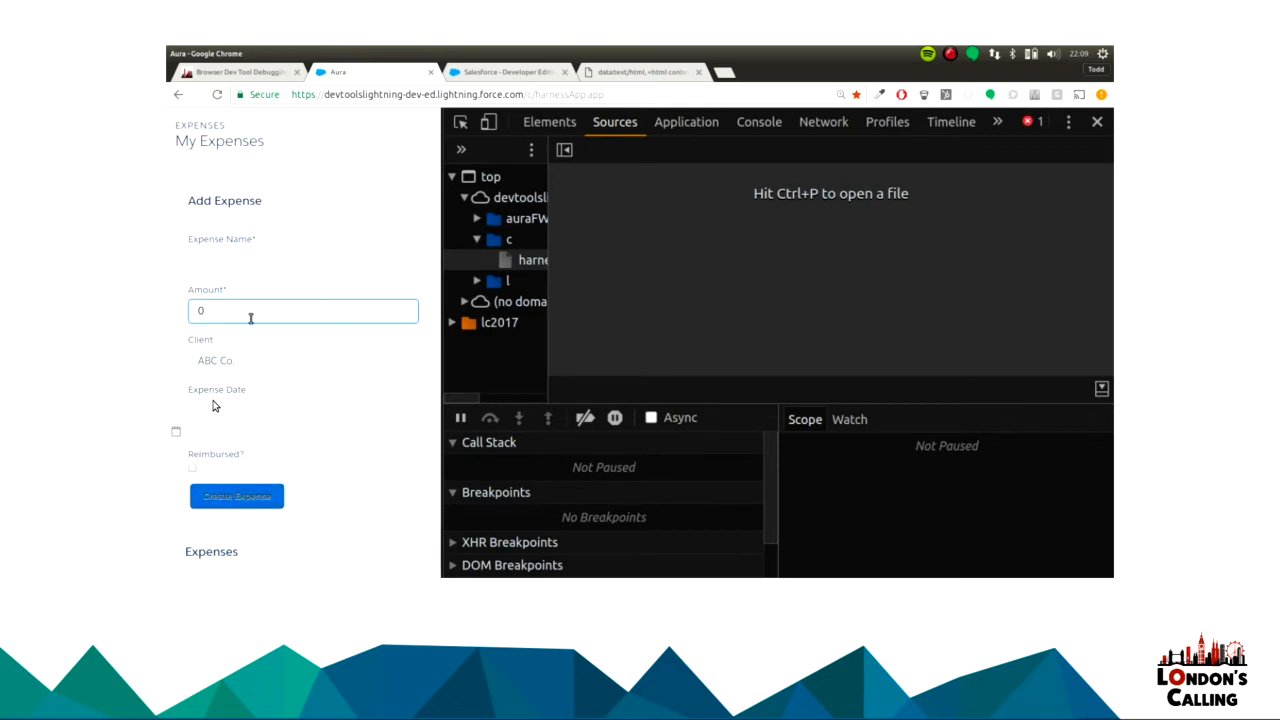
pyautogui.write('12')
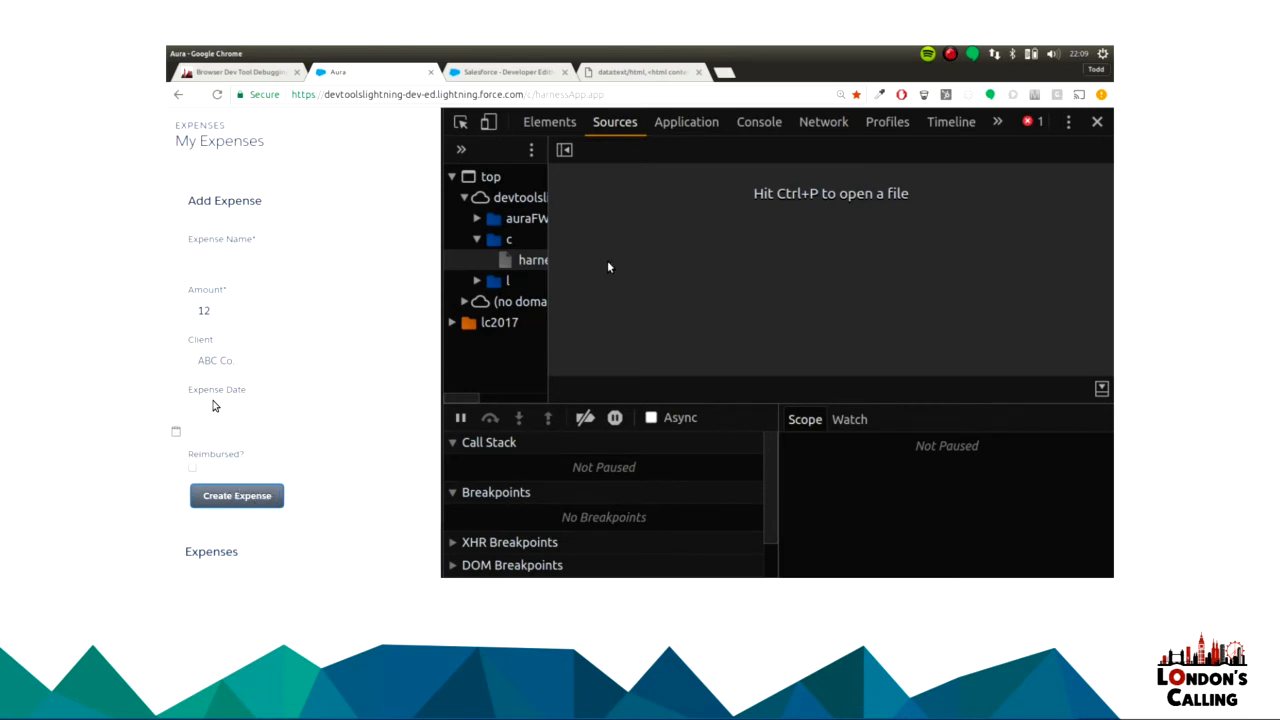
pyautogui.press('ctrl+p')
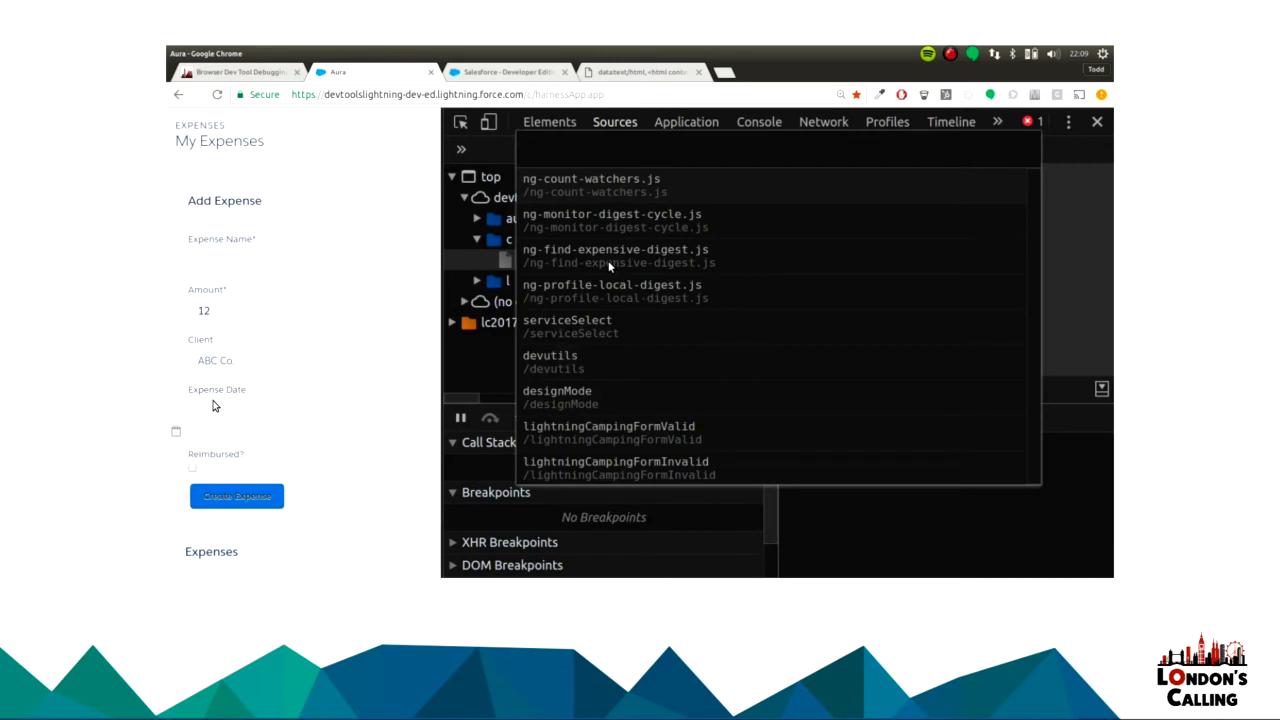
# Open expenses.js in Sources and set a breakpoint on line 17.
pyautogui.write('expense')
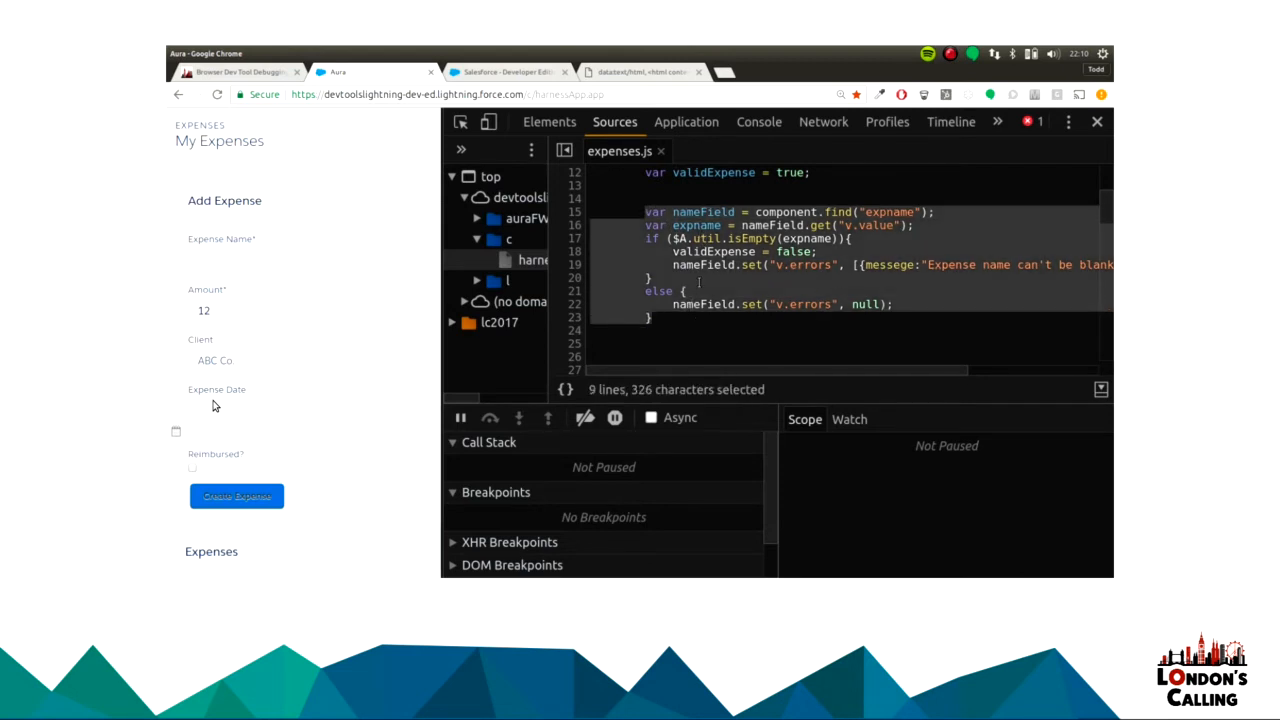
pyautogui.click(700, 278)
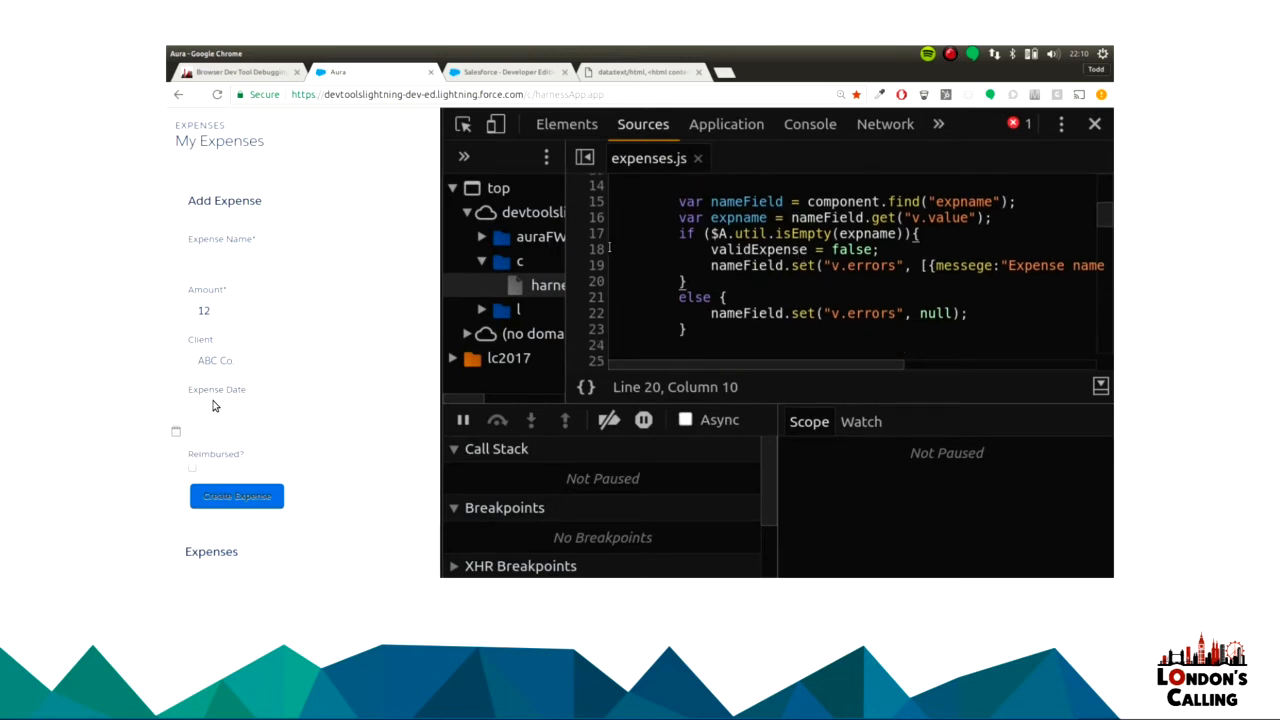
pyautogui.click(595, 233)
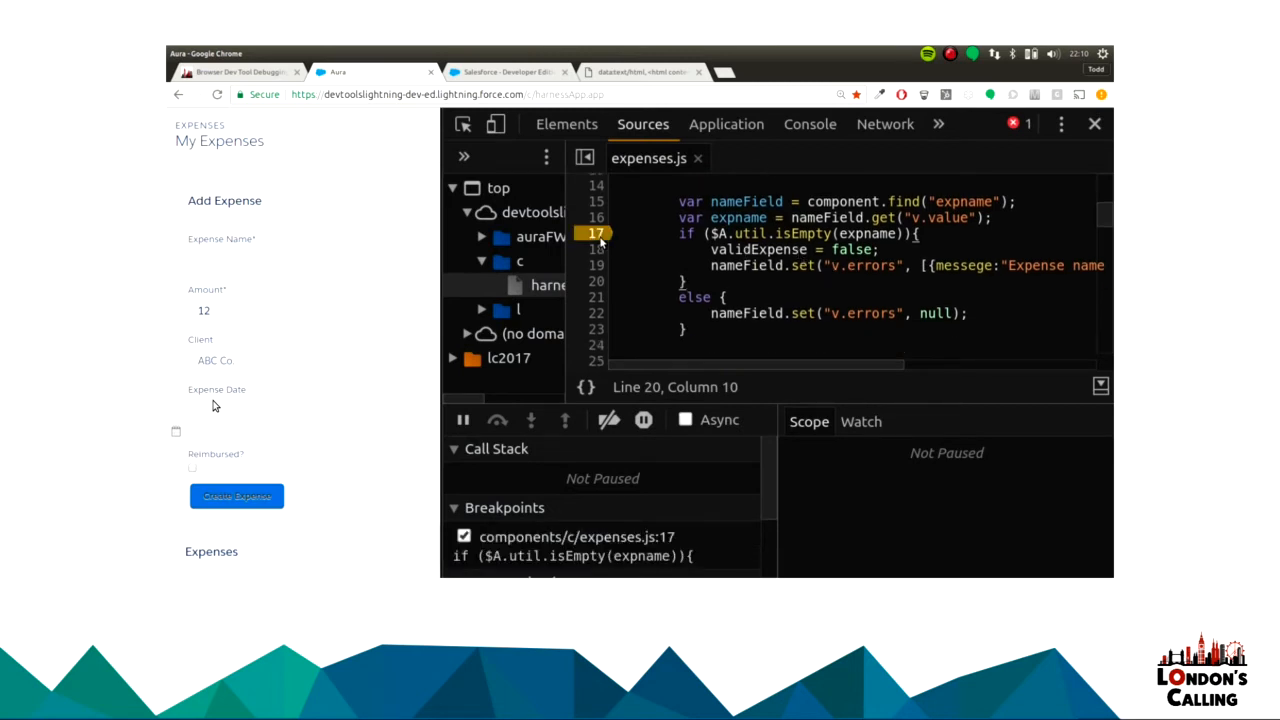
pyautogui.click(463, 536)
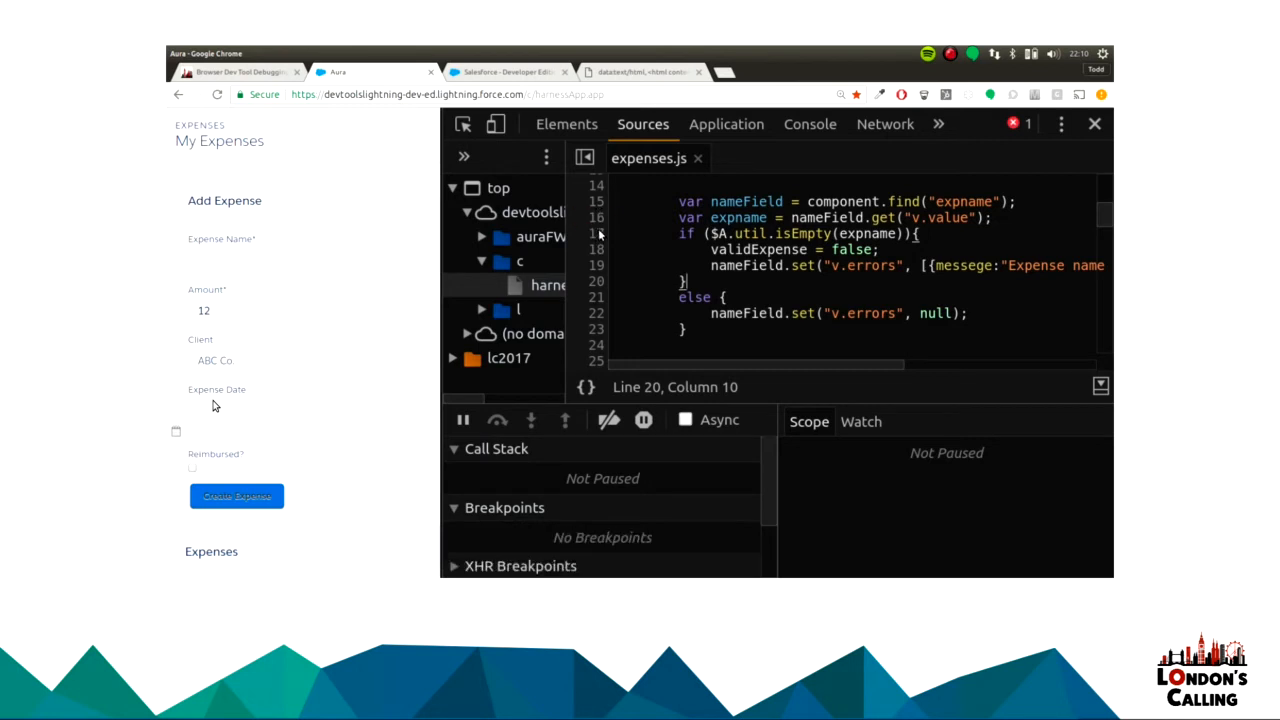
pyautogui.click(596, 233)
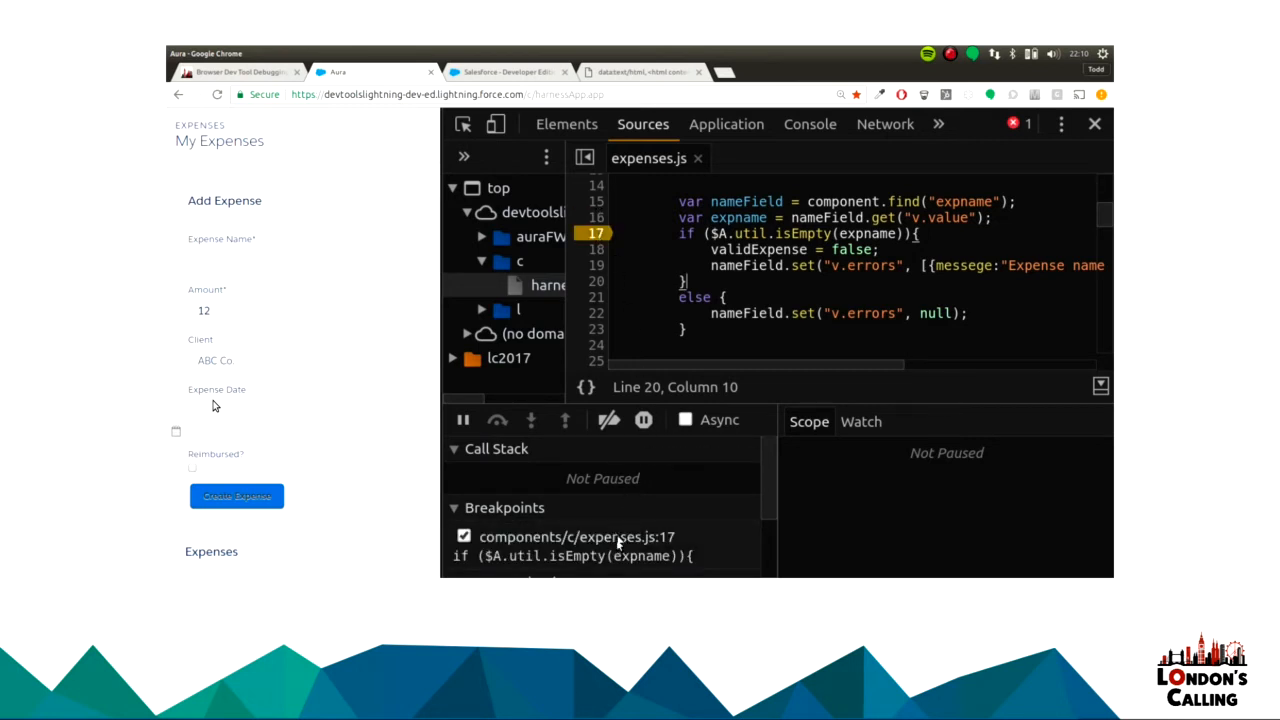
pyautogui.moveTo(435, 307)
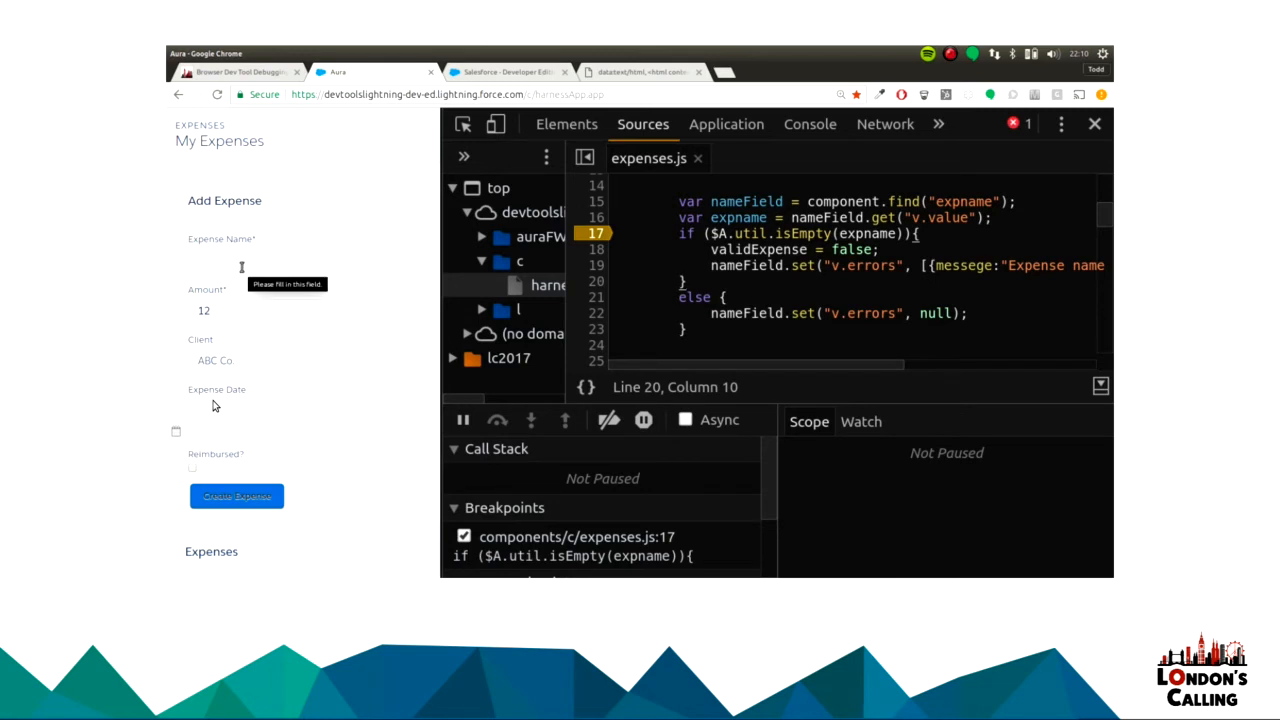
# Submit the expense named asdf so execution pauses at the line 17 breakpoint.
pyautogui.click(237, 495)
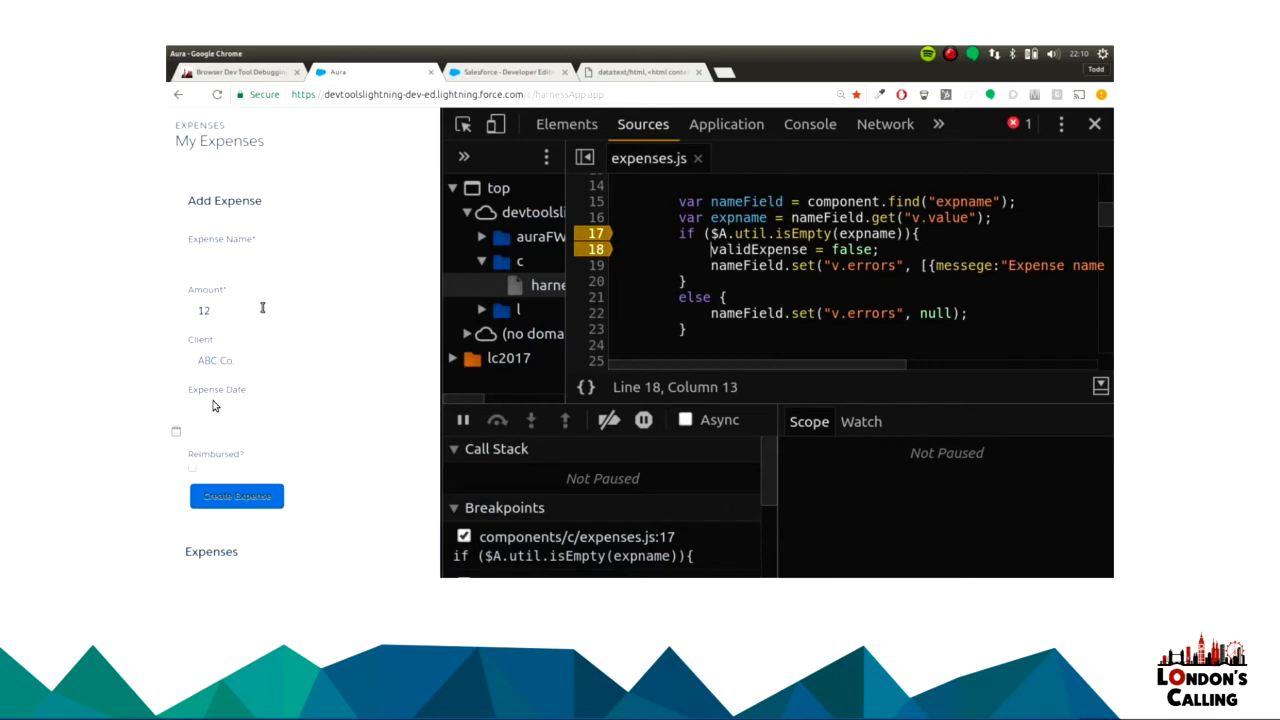
pyautogui.click(302, 261)
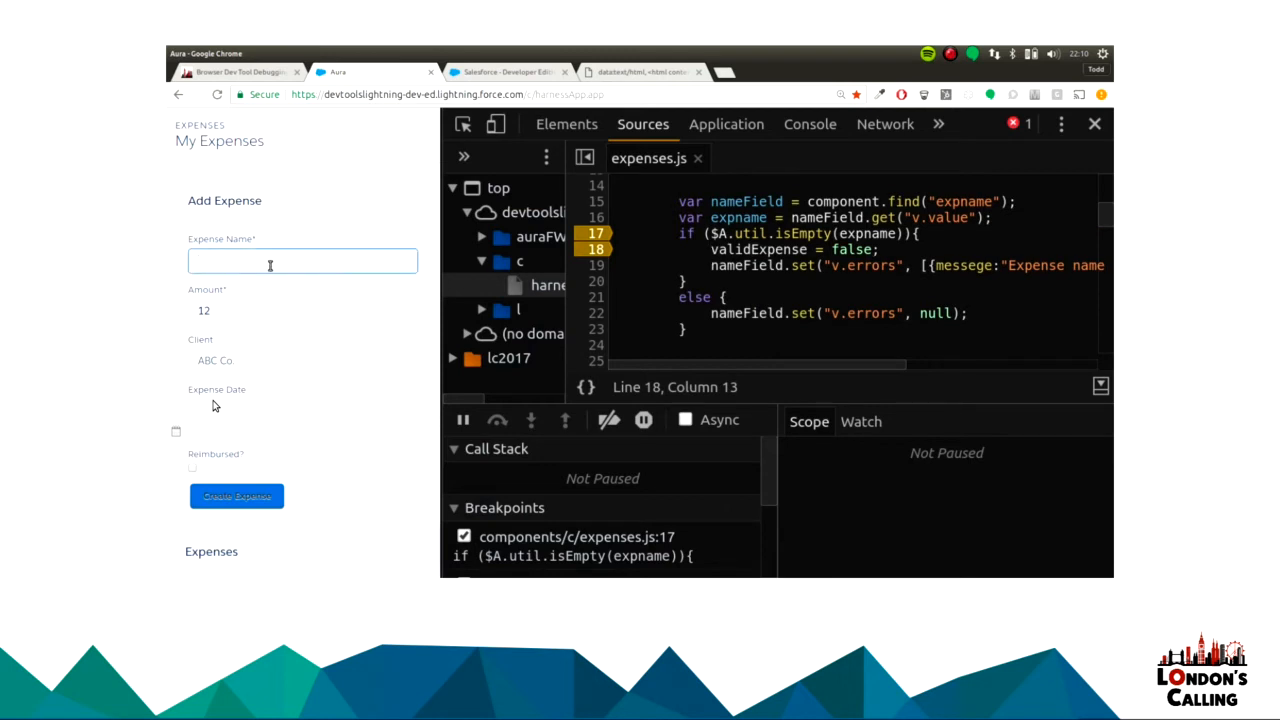
pyautogui.click(237, 495)
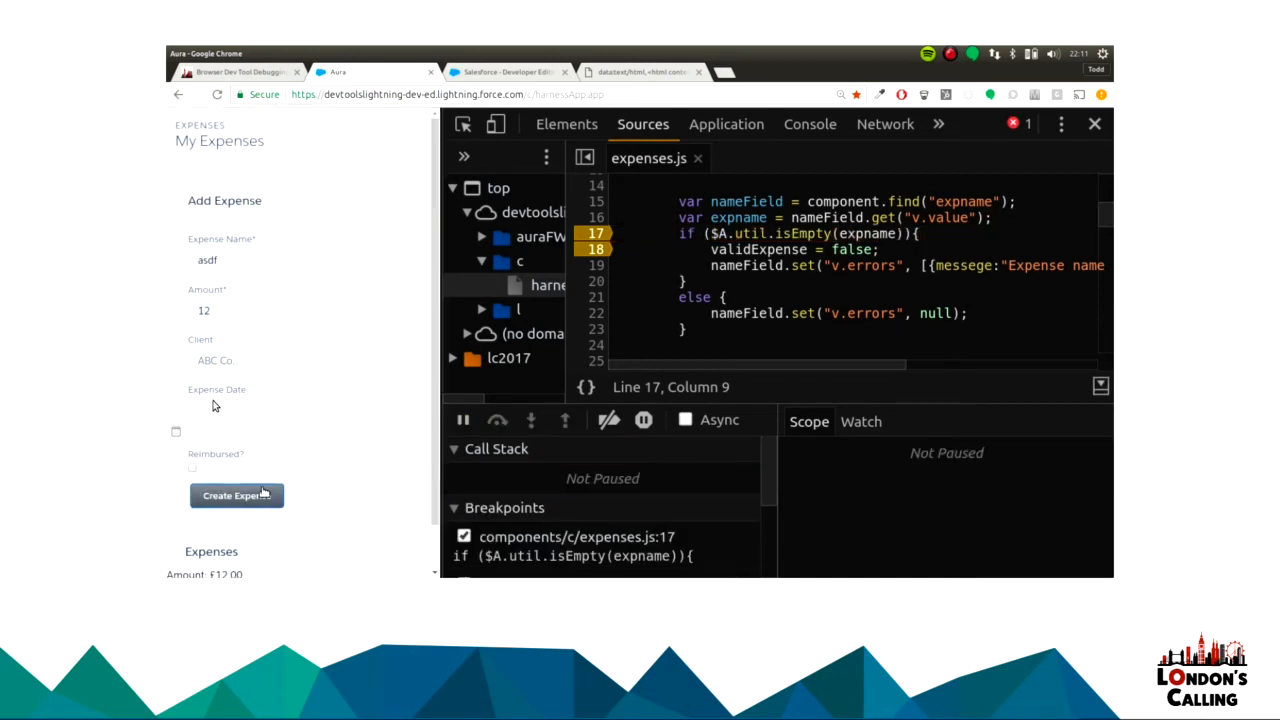
pyautogui.click(237, 495)
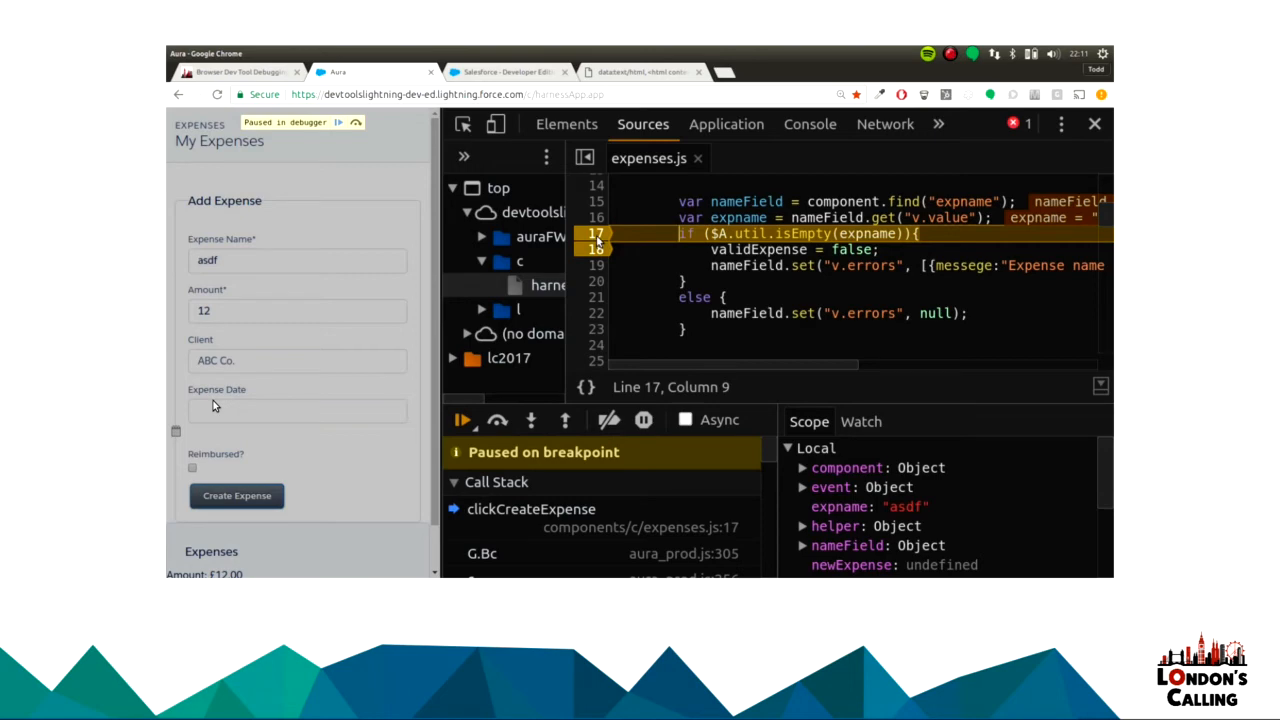
# Make the line 17 breakpoint conditional on expname == "".
pyautogui.rightClick(595, 234)
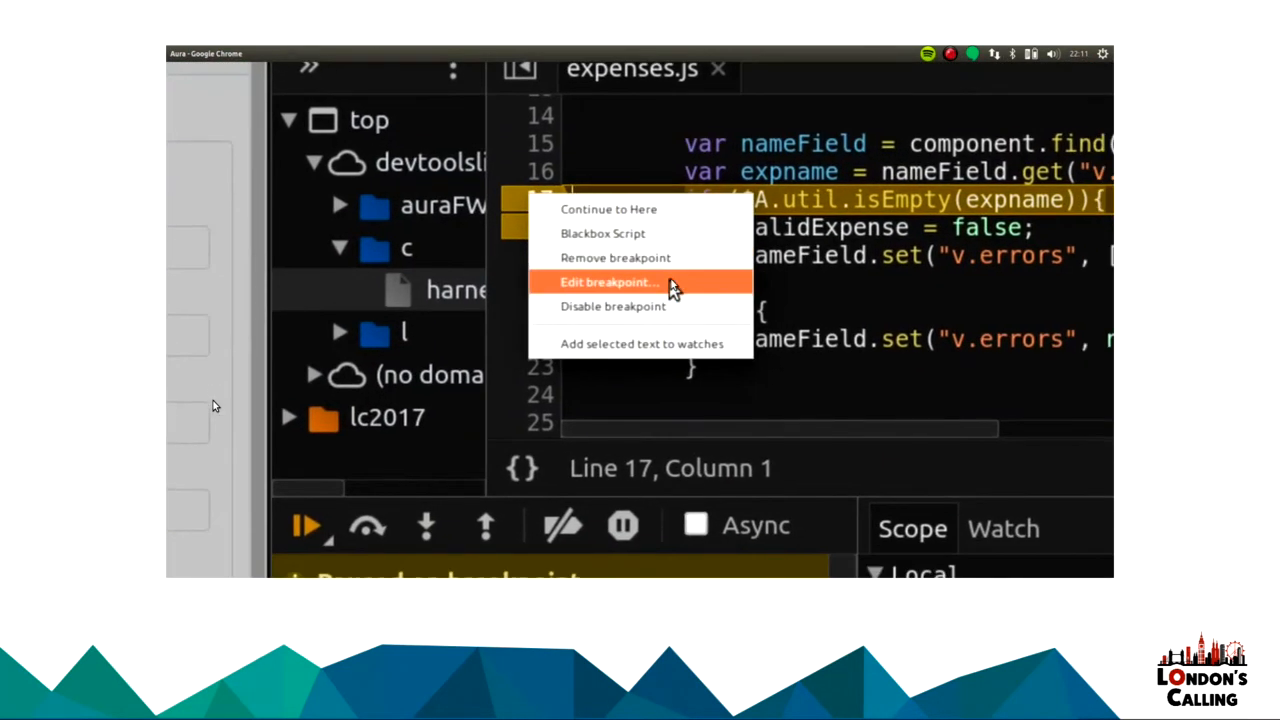
pyautogui.click(609, 281)
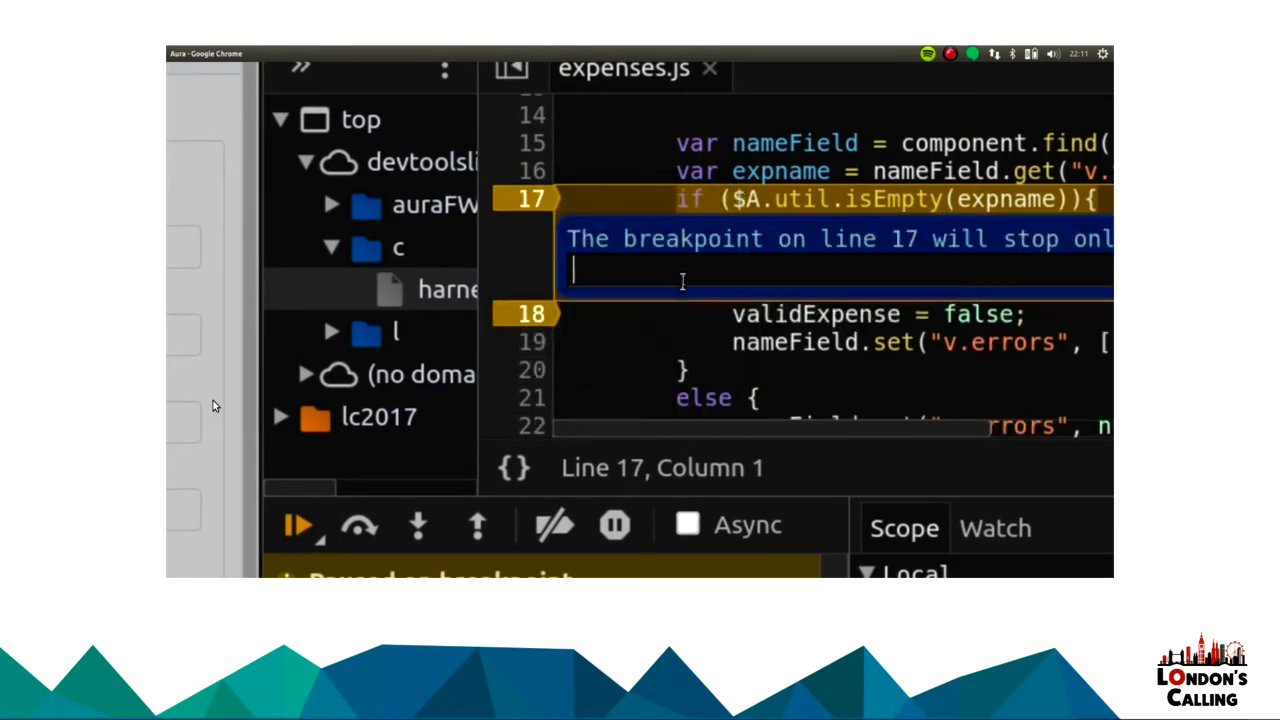
pyautogui.write('expname =')
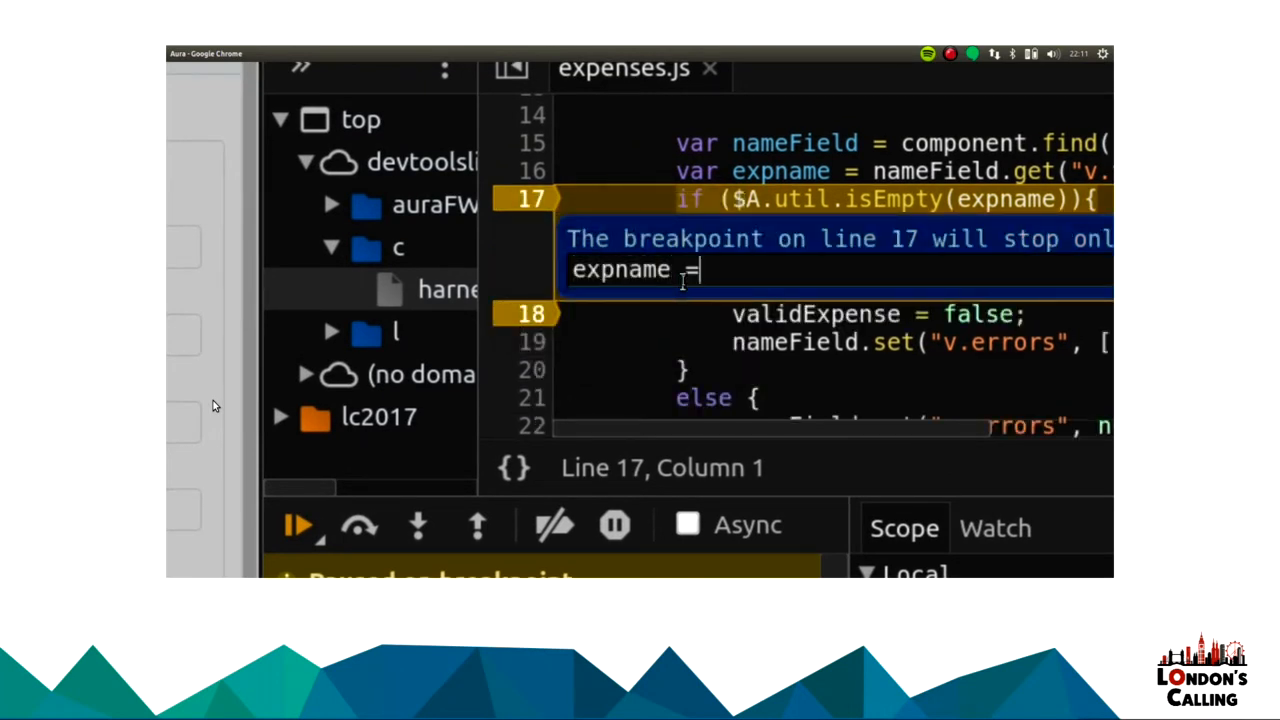
pyautogui.write('= ""')
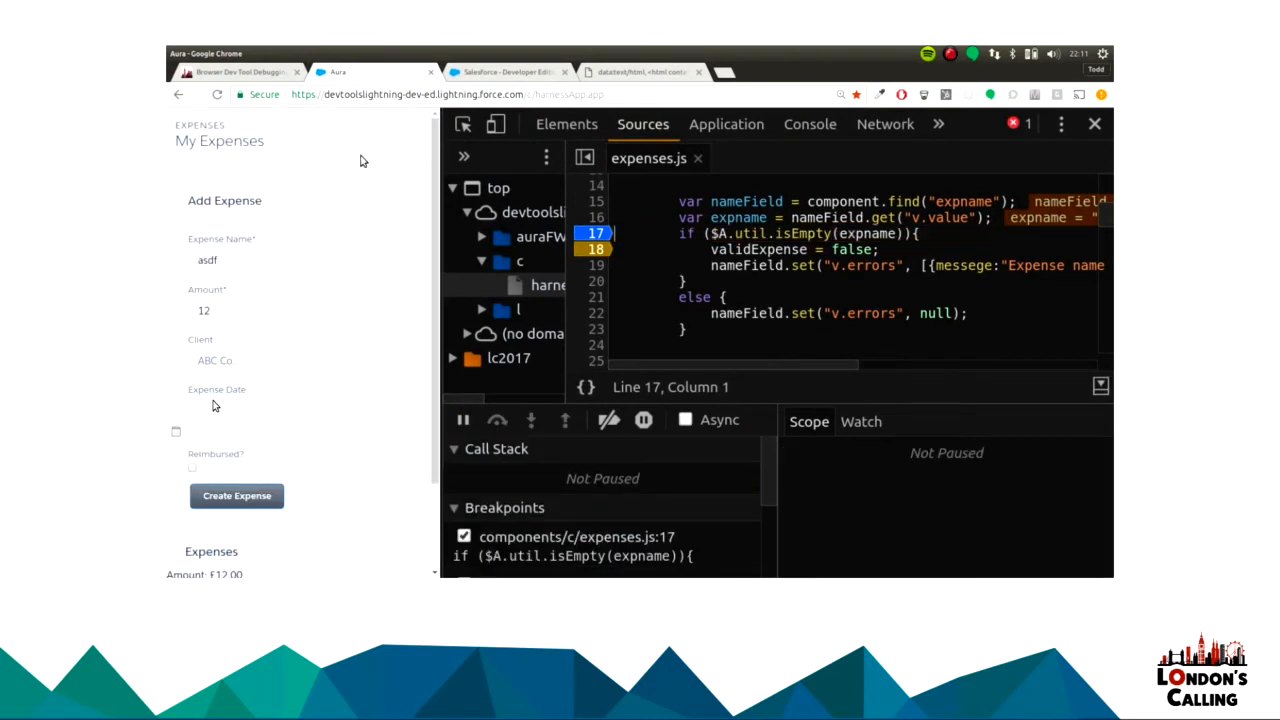
# Submit an expense with an empty name to trigger the conditional breakpoint.
pyautogui.write('qwe')
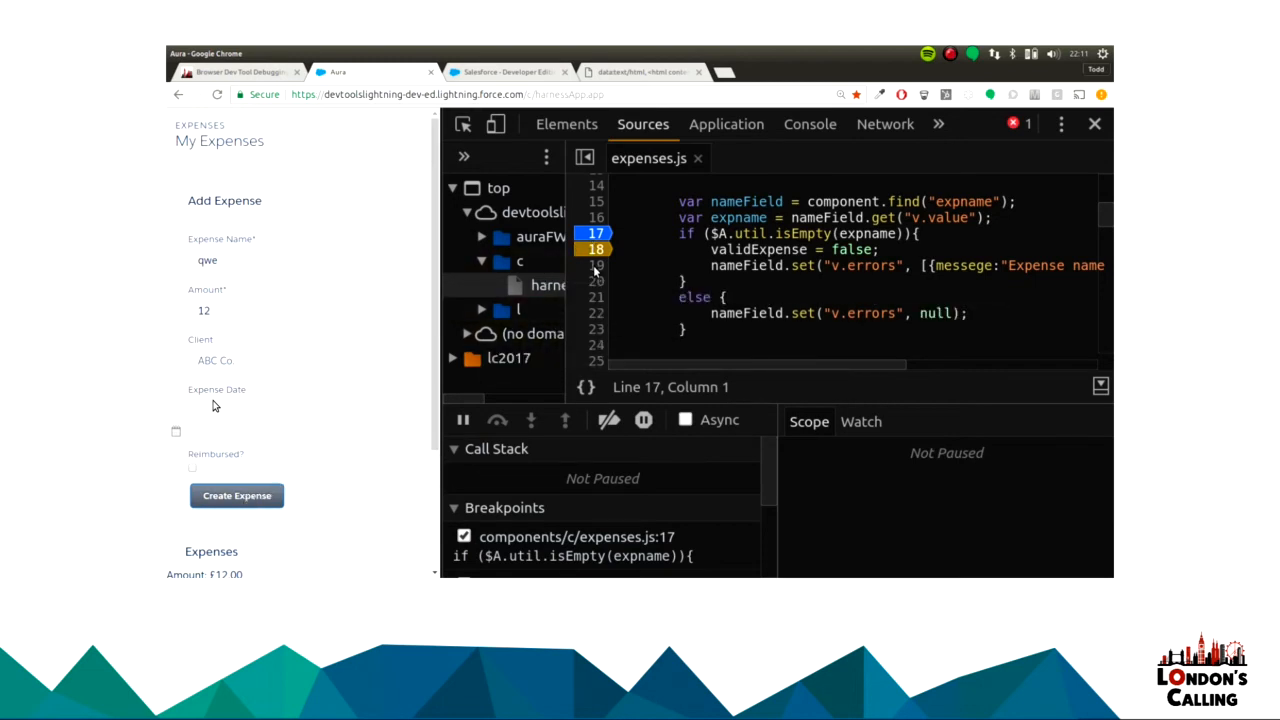
pyautogui.click(297, 261)
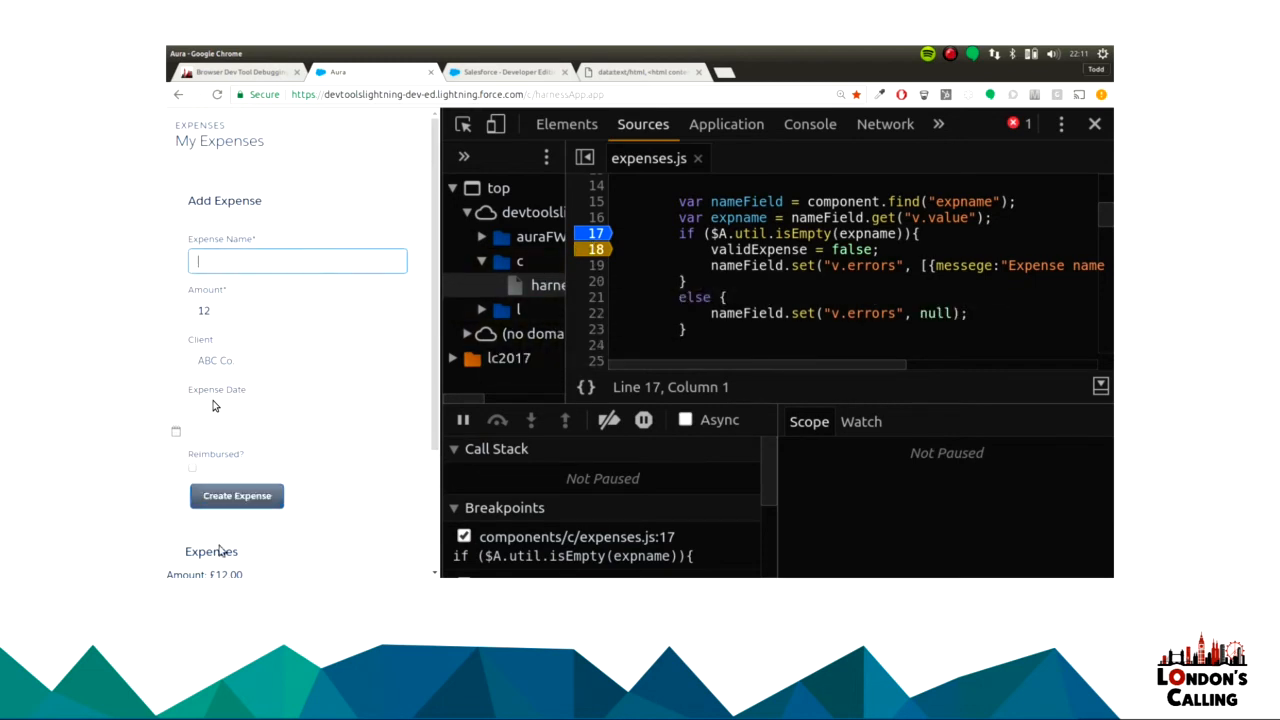
pyautogui.click(236, 496)
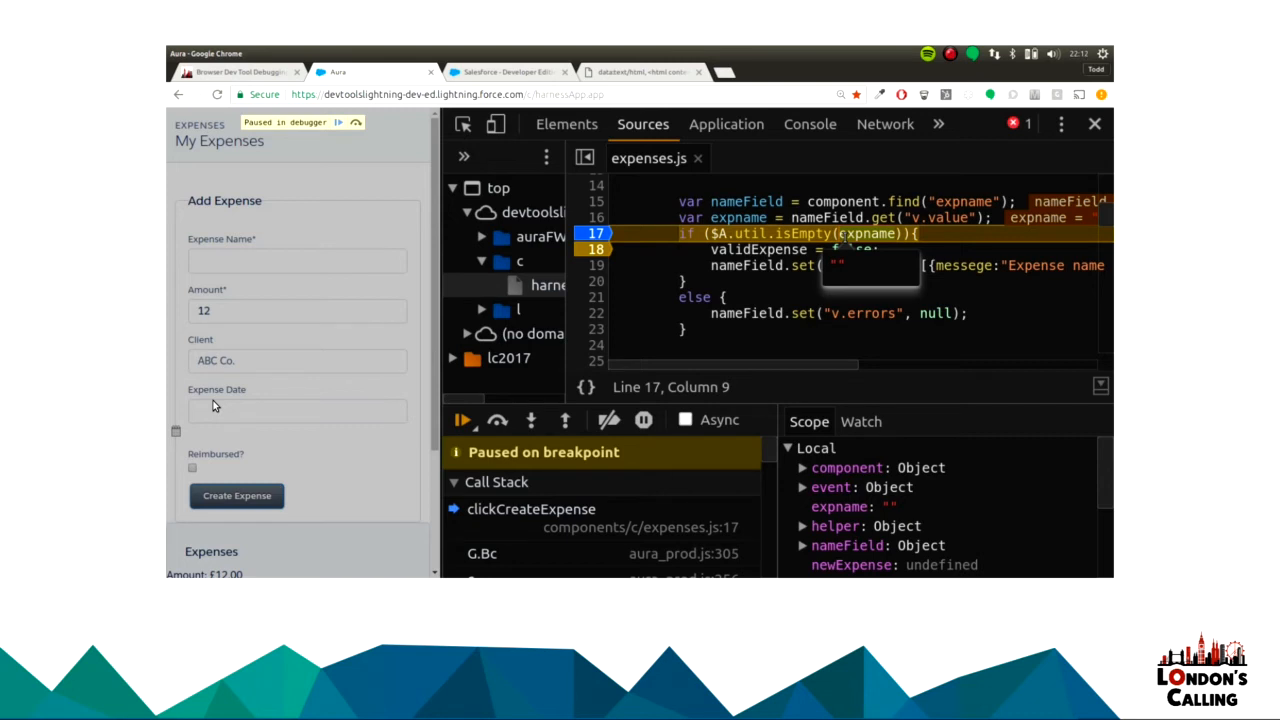
pyautogui.moveTo(534, 420)
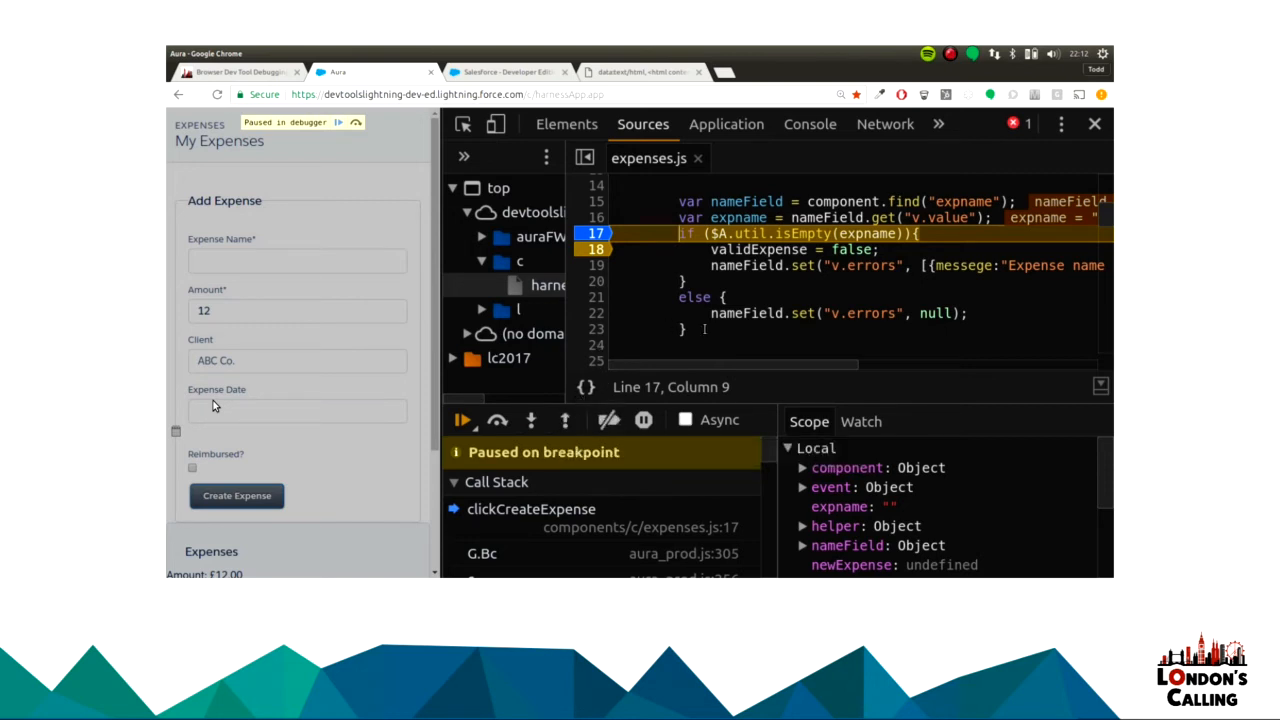
pyautogui.click(531, 419)
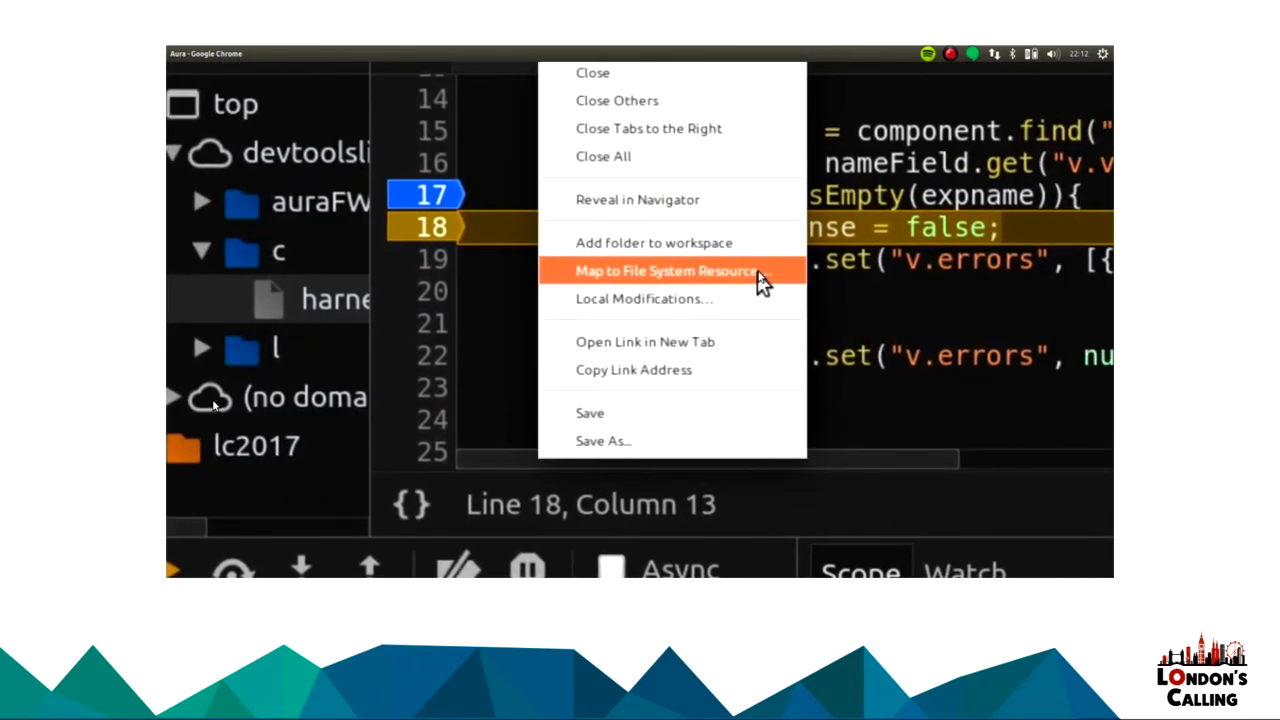
# Map expenses.js to the local components/c/expenses.js file in the project folder.
pyautogui.click(667, 270)
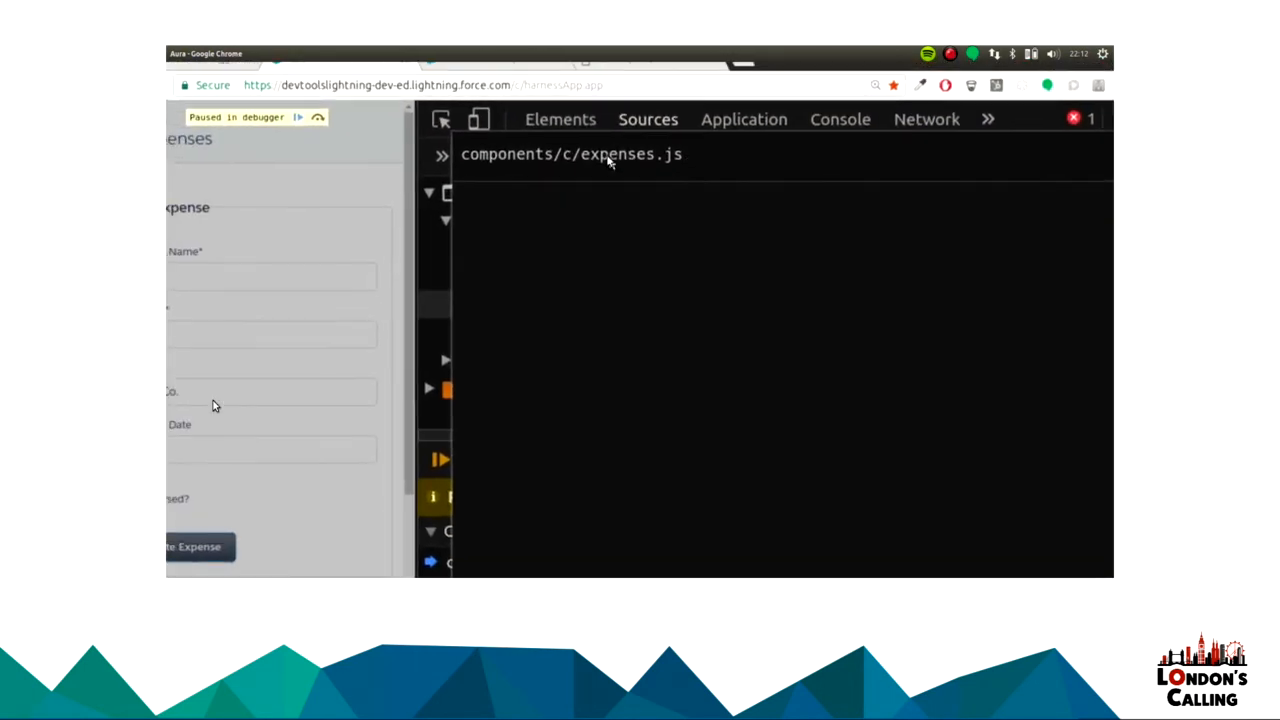
pyautogui.click(199, 546)
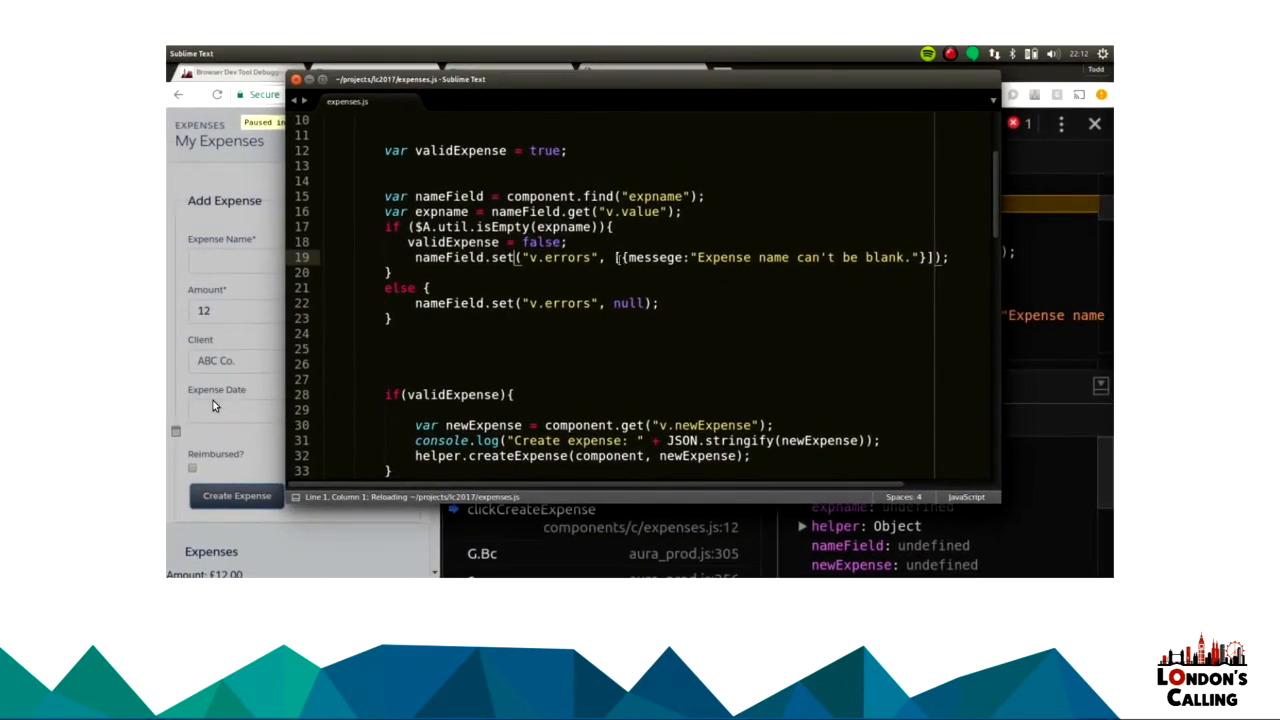
# Correct 'messege' to 'message' on line 19 in Sublime Text and save.
pyautogui.scroll(-3)
pyautogui.write('a')
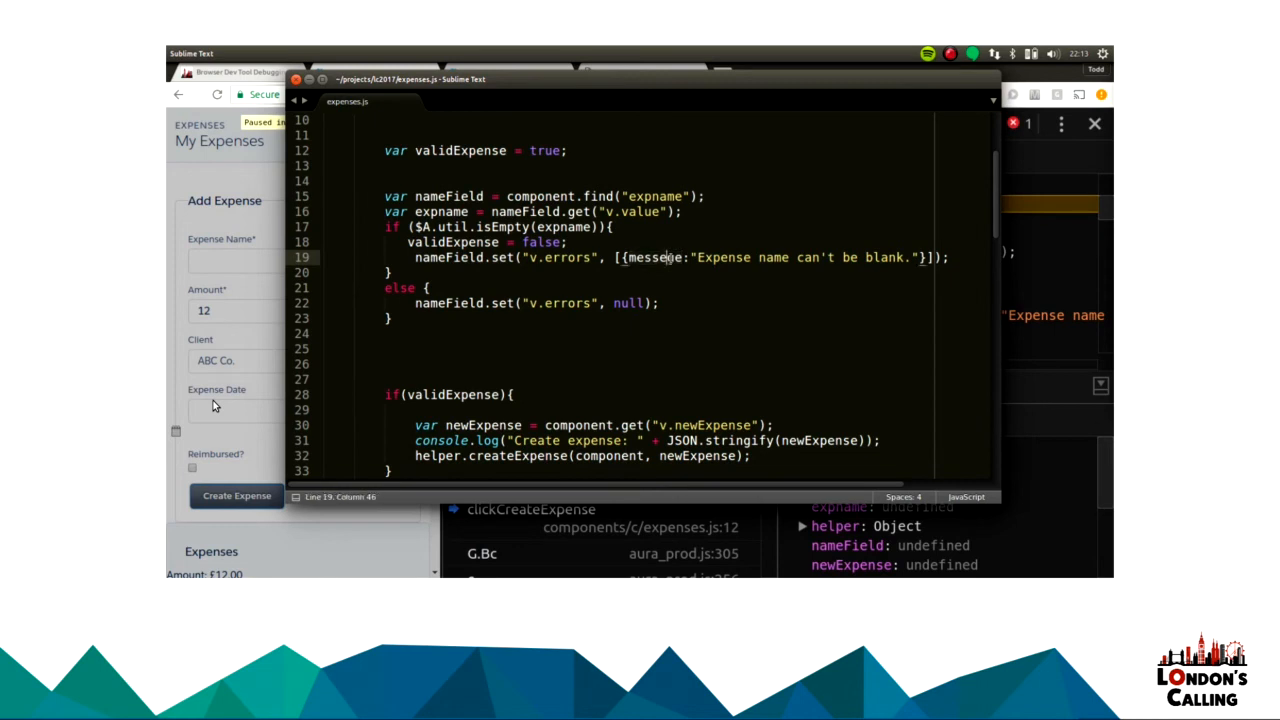
pyautogui.press('ctrl+s')
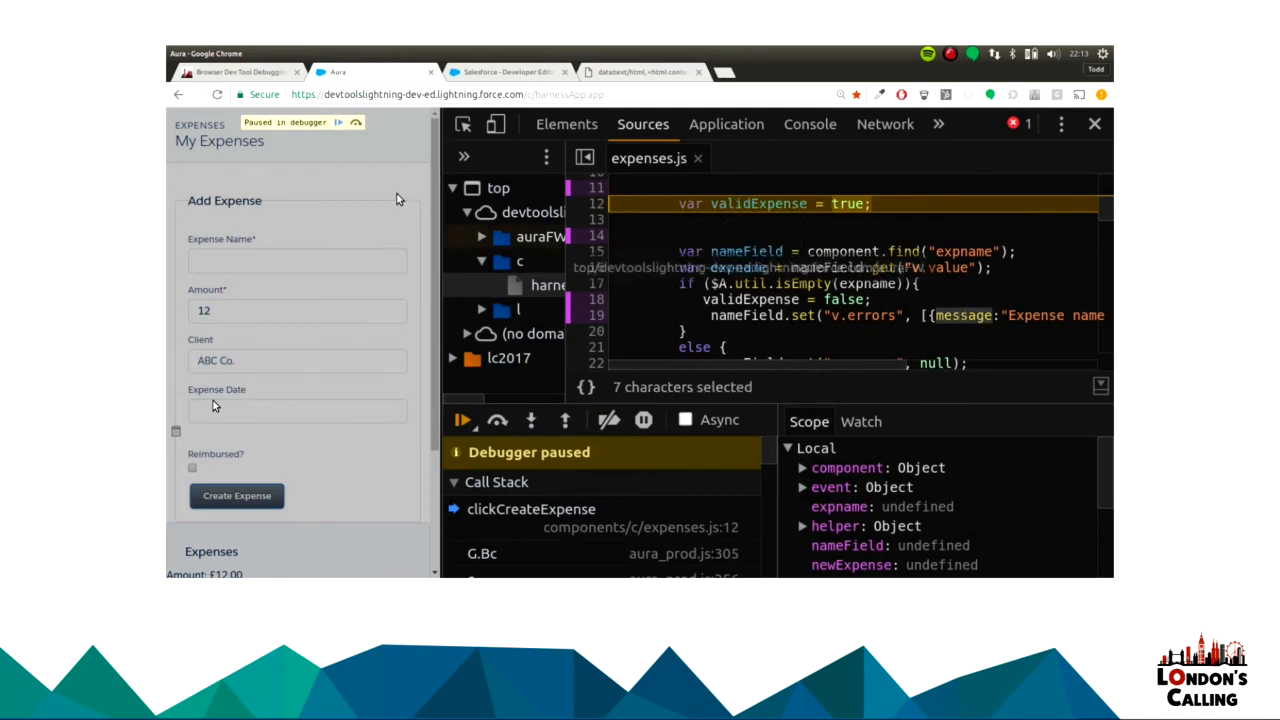
pyautogui.click(463, 420)
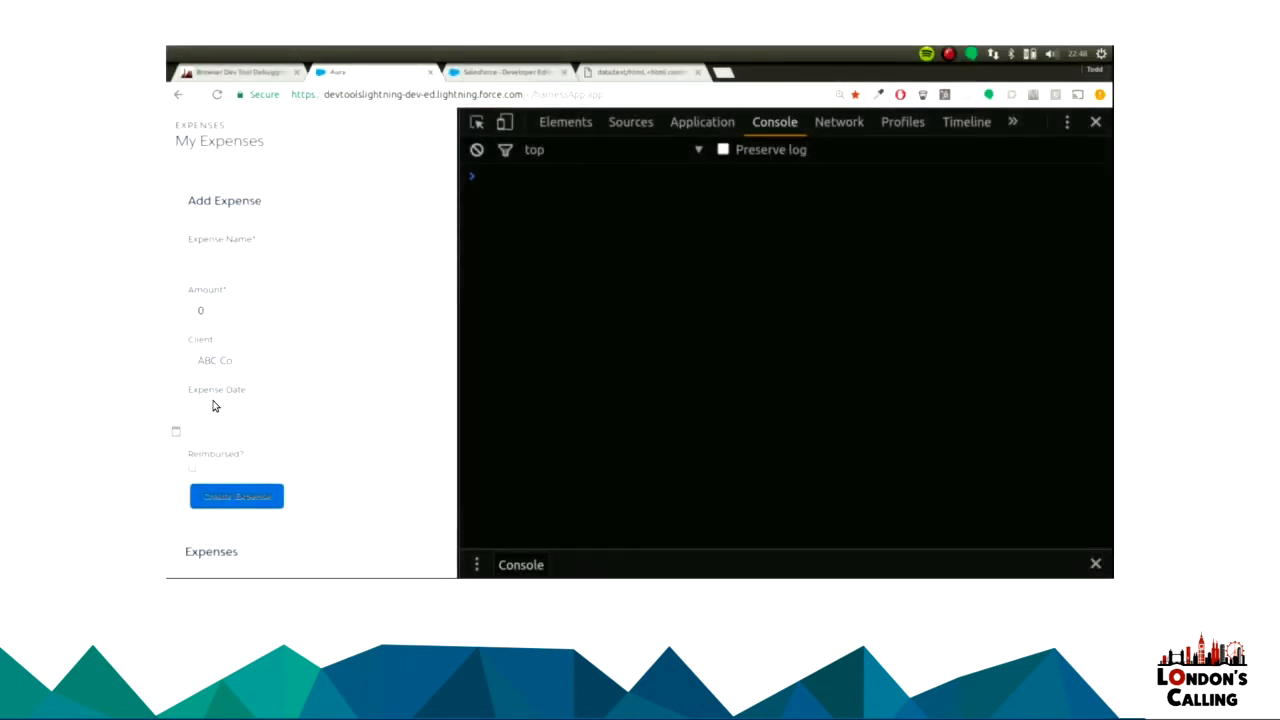
pyautogui.moveTo(595, 198)
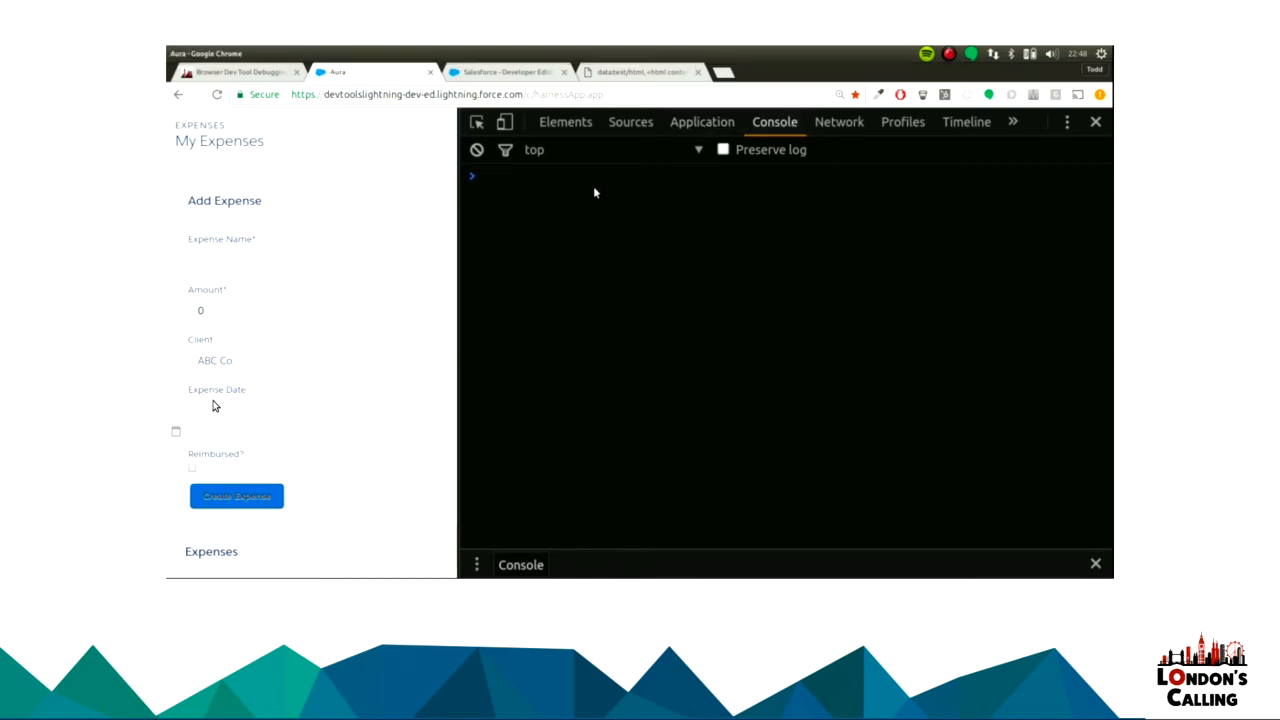
pyautogui.write("$$('input');;")
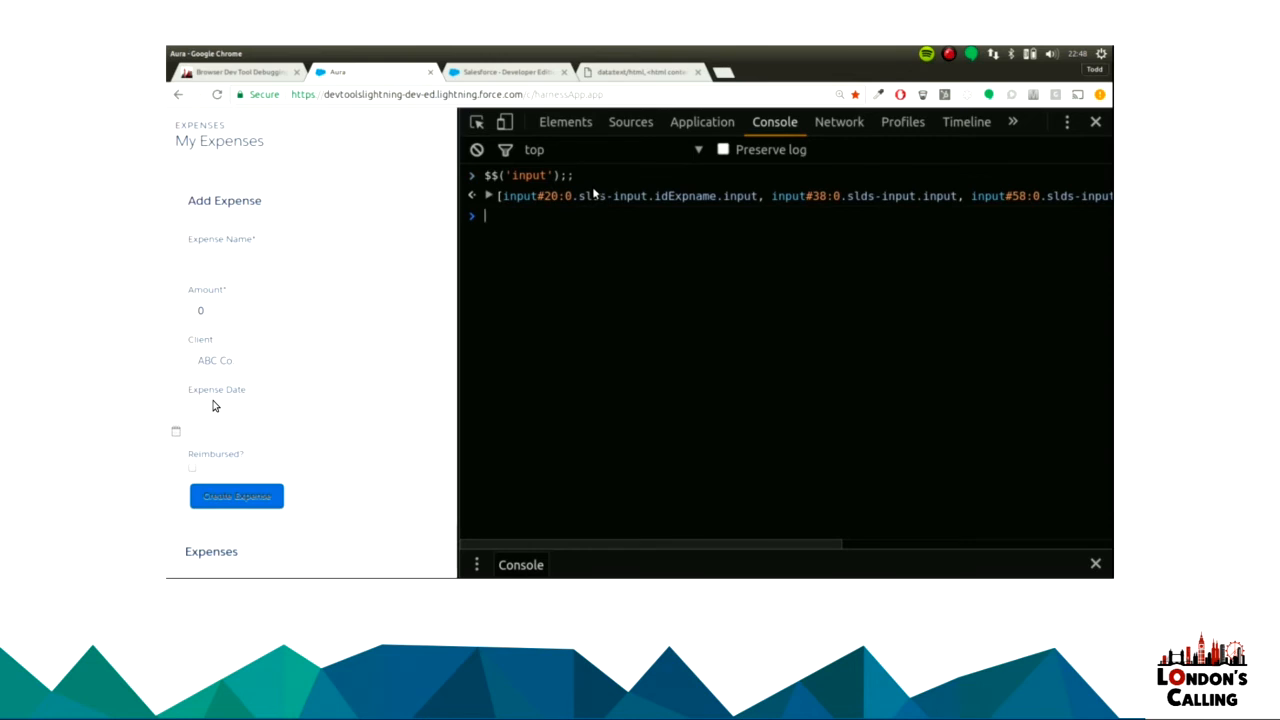
pyautogui.click(488, 195)
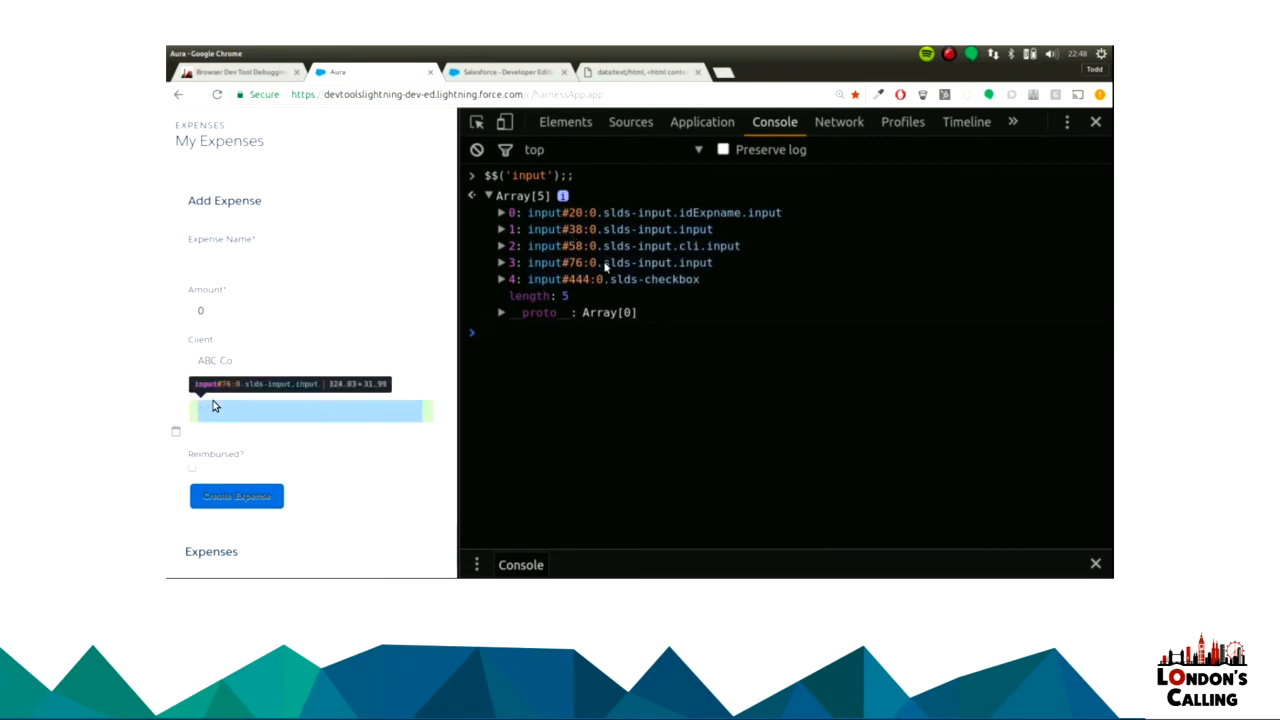
pyautogui.moveTo(605, 280)
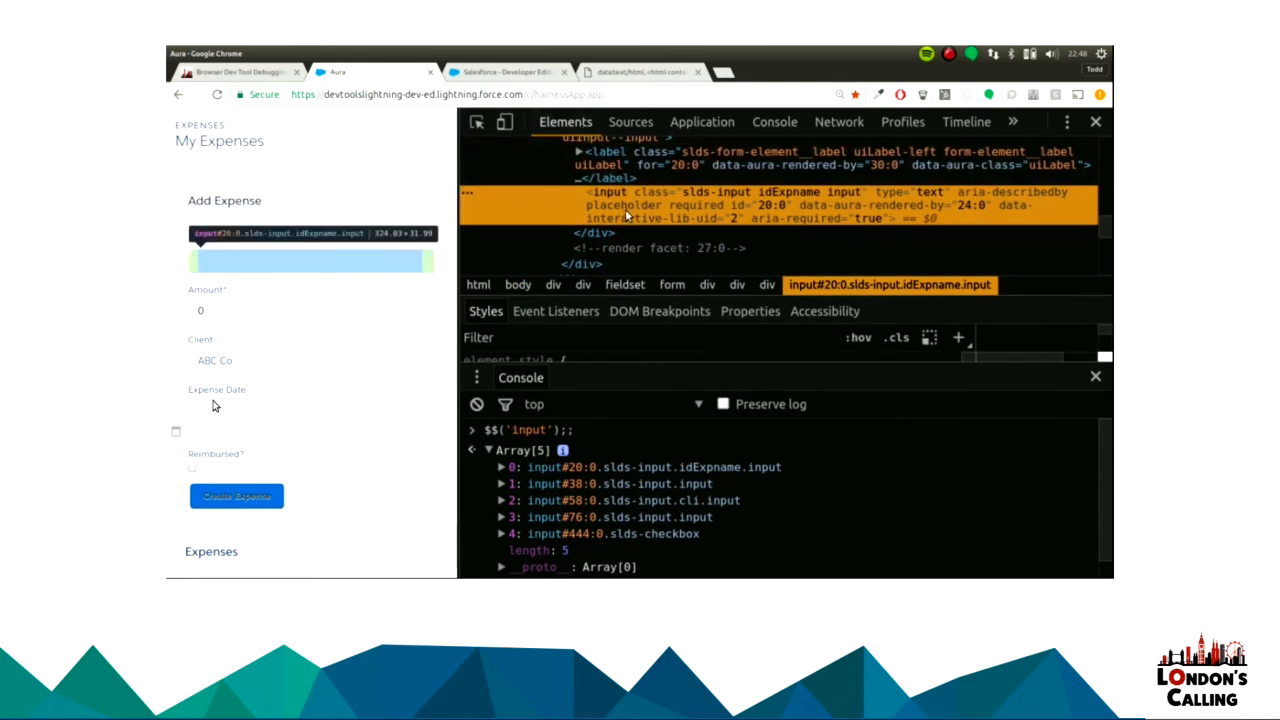
pyautogui.moveTo(645, 210)
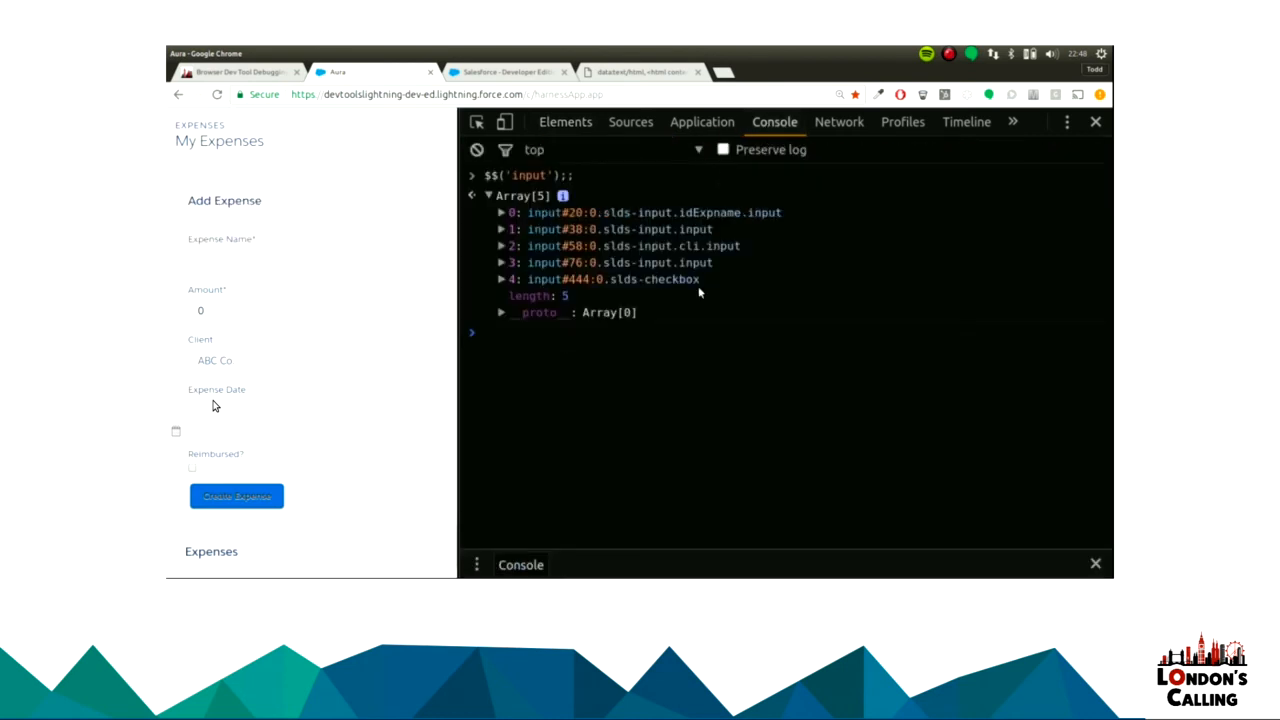
pyautogui.write('$0;')
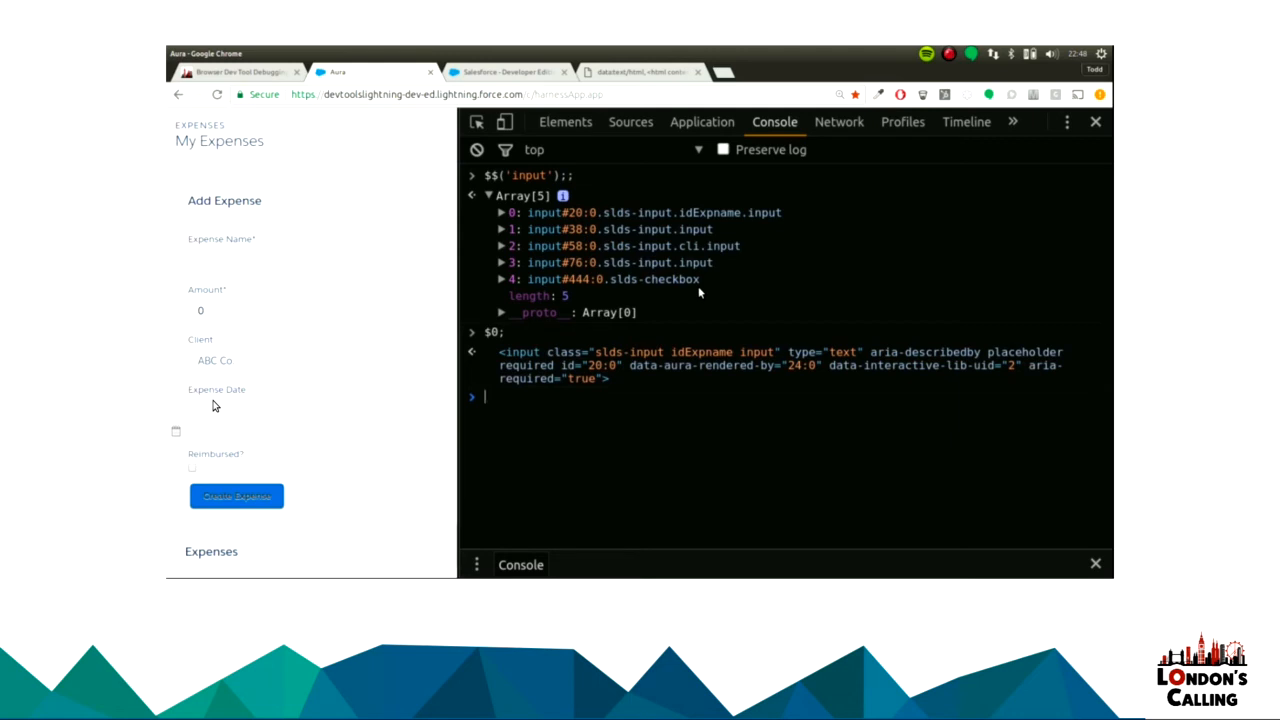
pyautogui.click(477, 149)
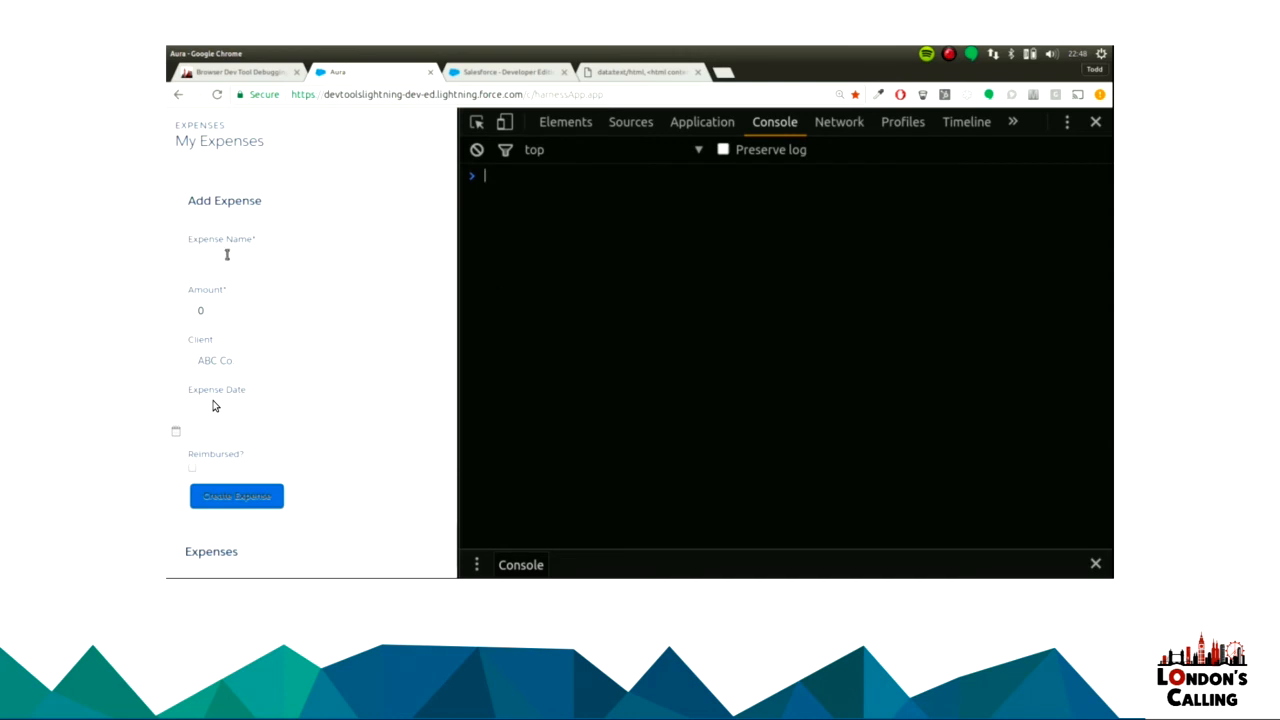
# Enter expense 'Post Londons Calling Drink', amount 1,000,000, client You Lot, dated 10 Feb 2017.
pyautogui.click(310, 260)
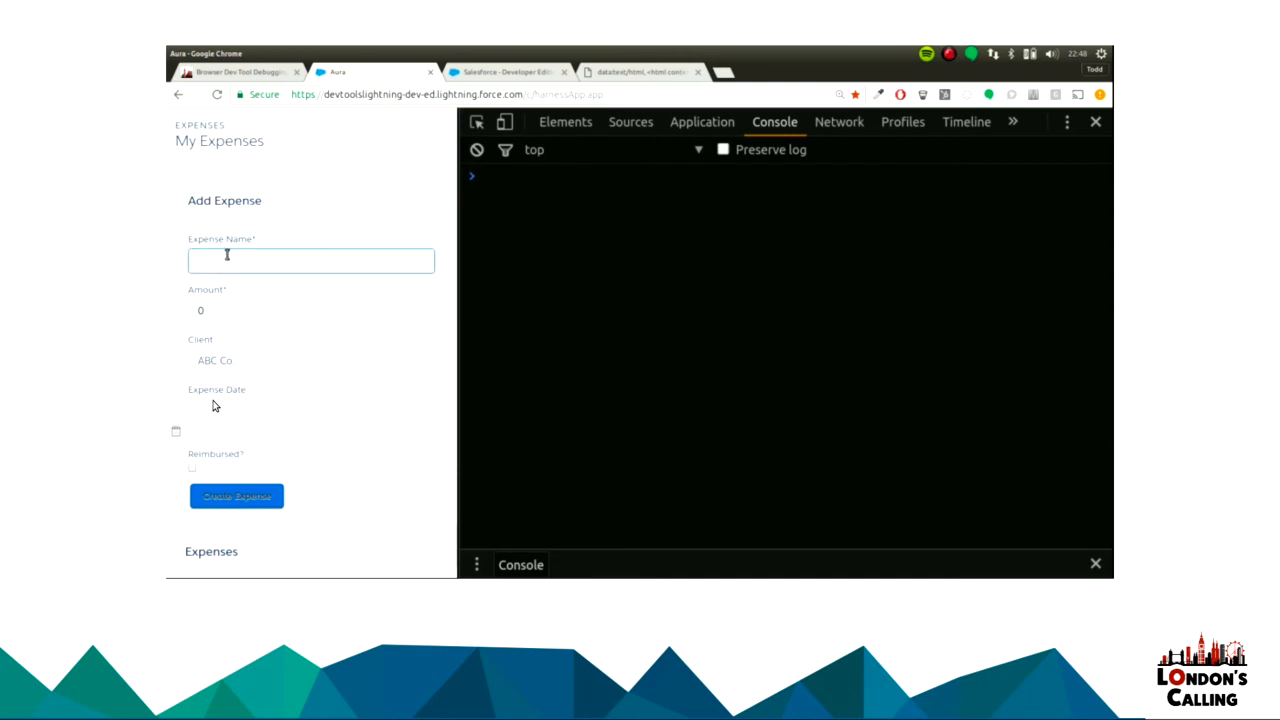
pyautogui.write('Post')
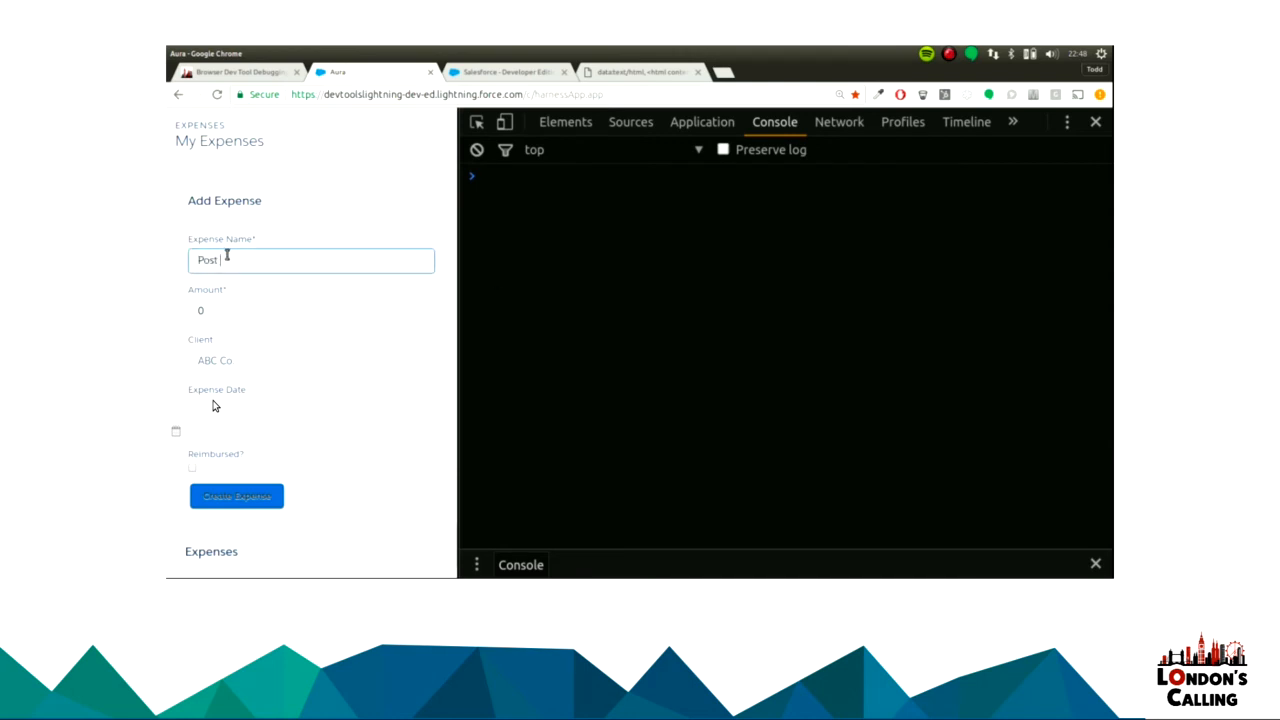
pyautogui.write('Londons')
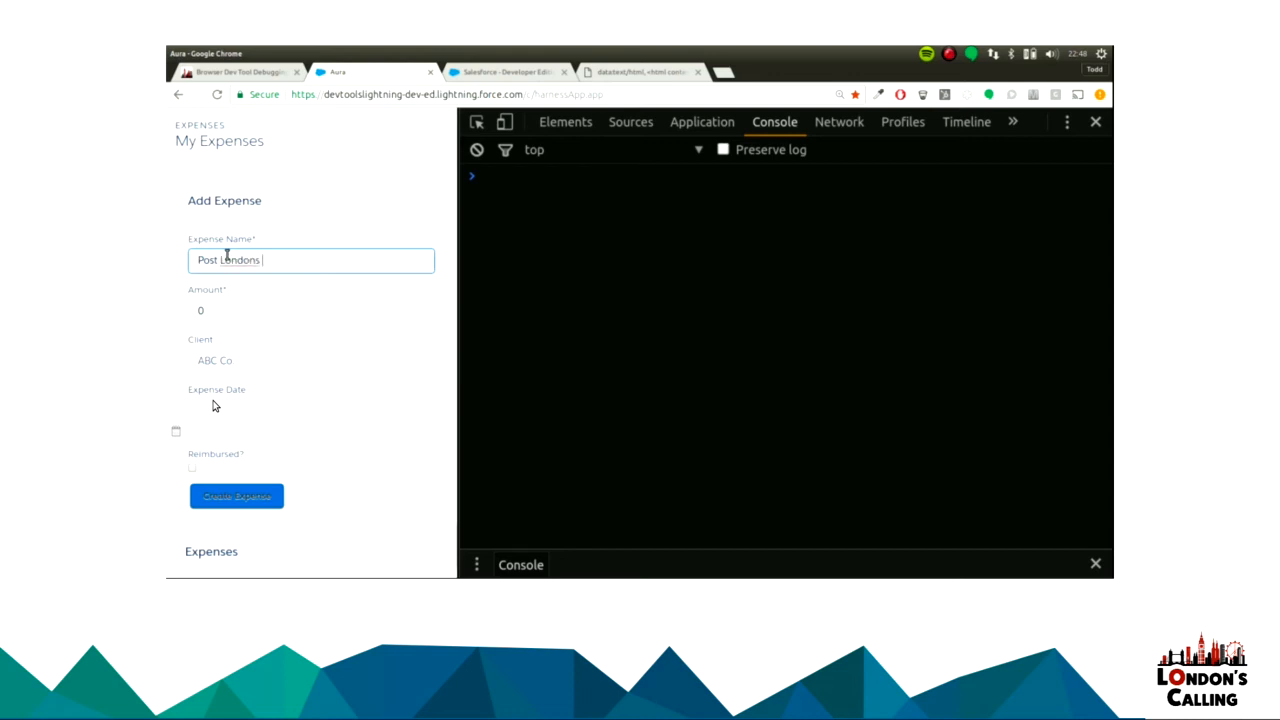
pyautogui.write('Calling Drink')
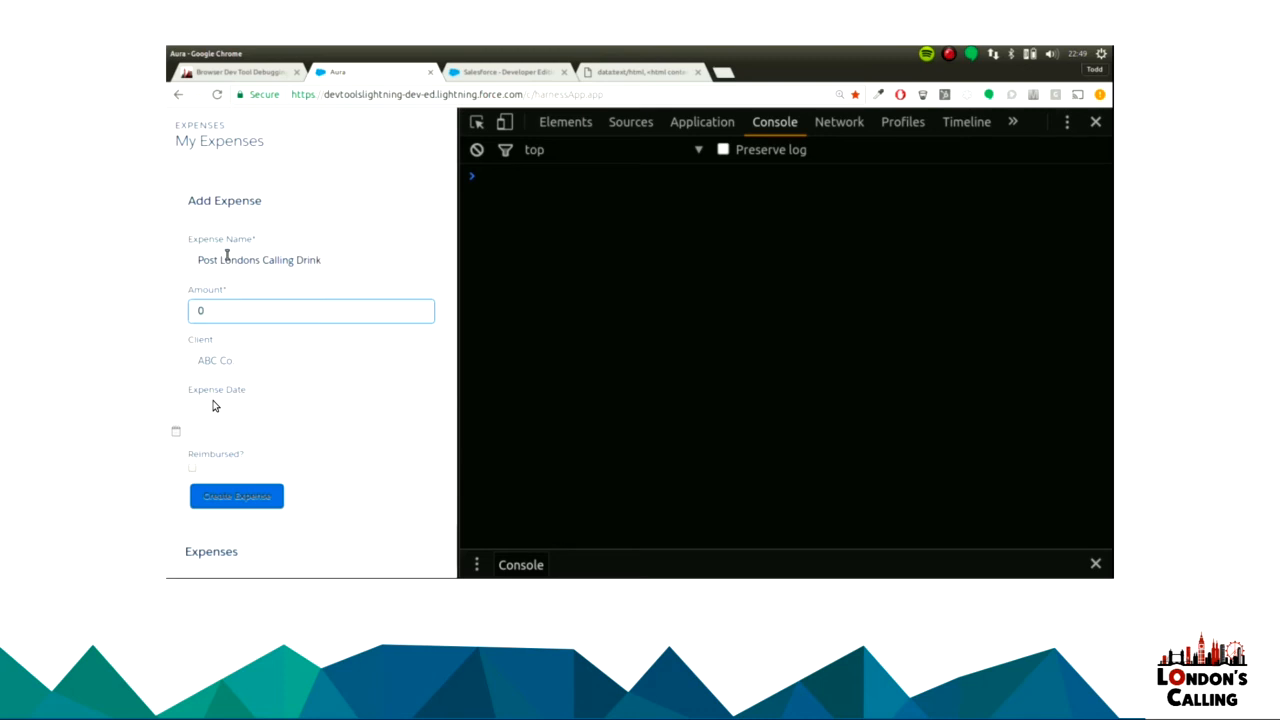
pyautogui.write('1000')
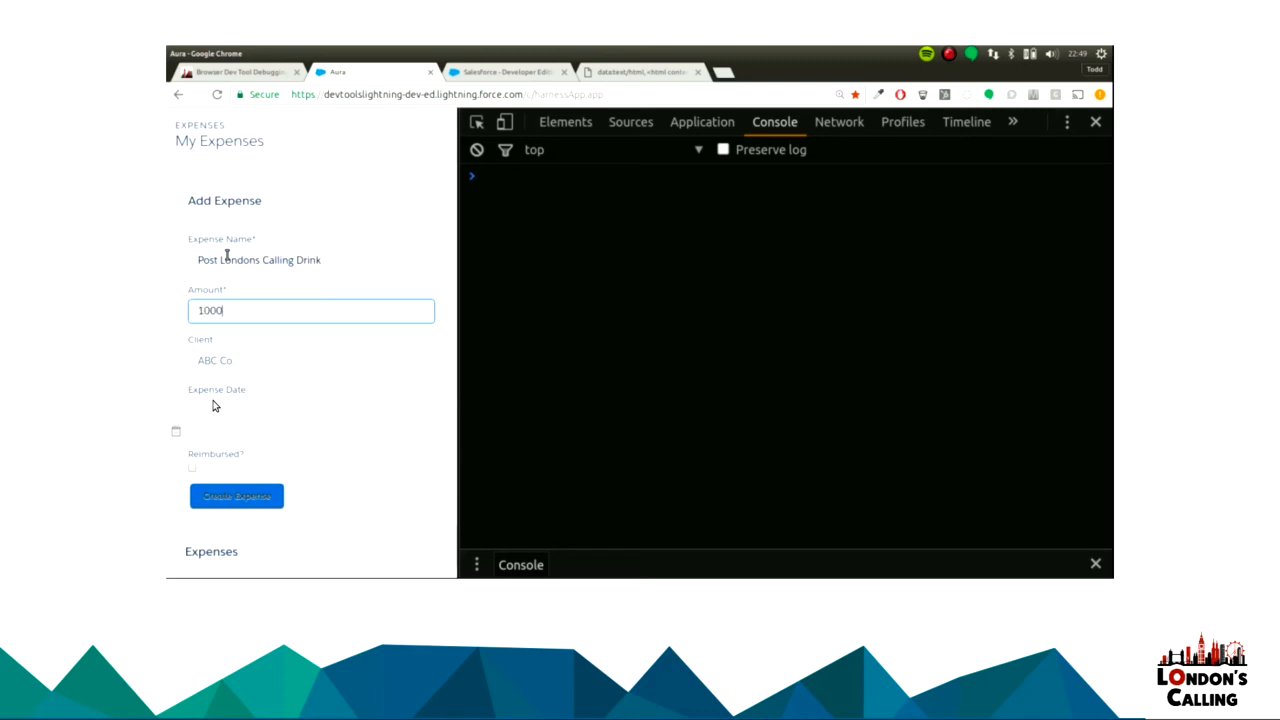
pyautogui.click(311, 360)
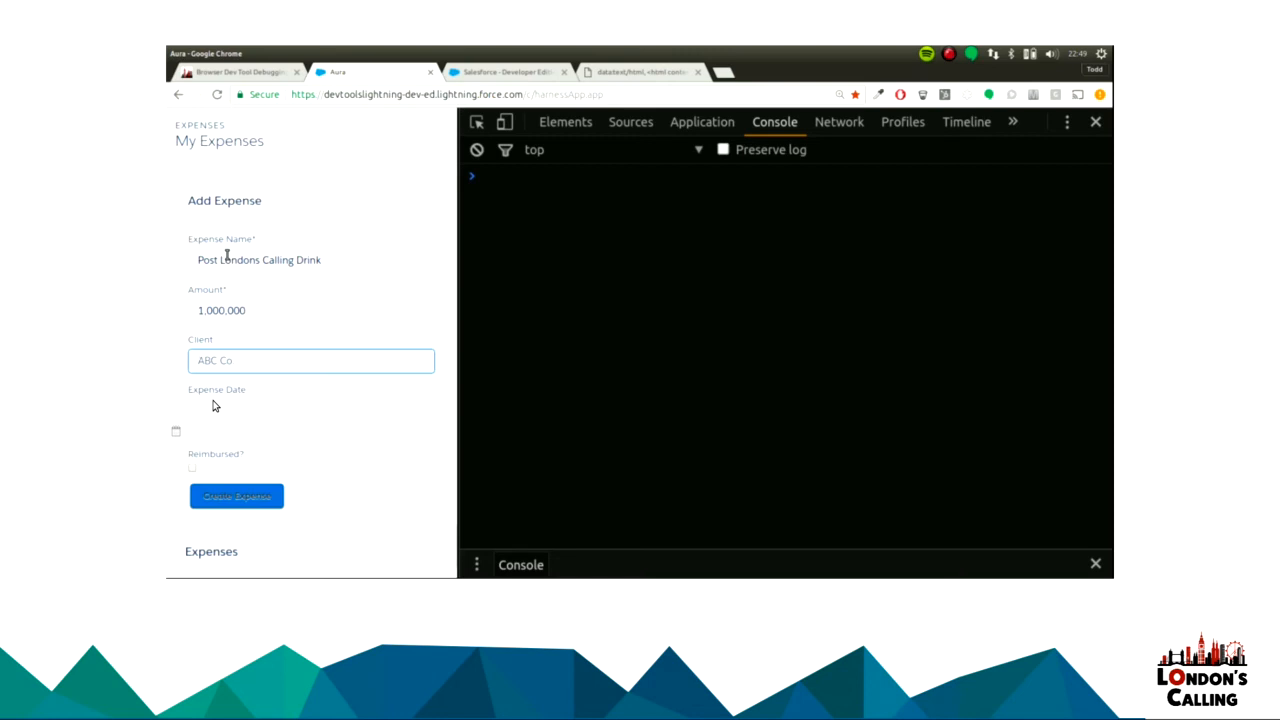
pyautogui.write('You Lot')
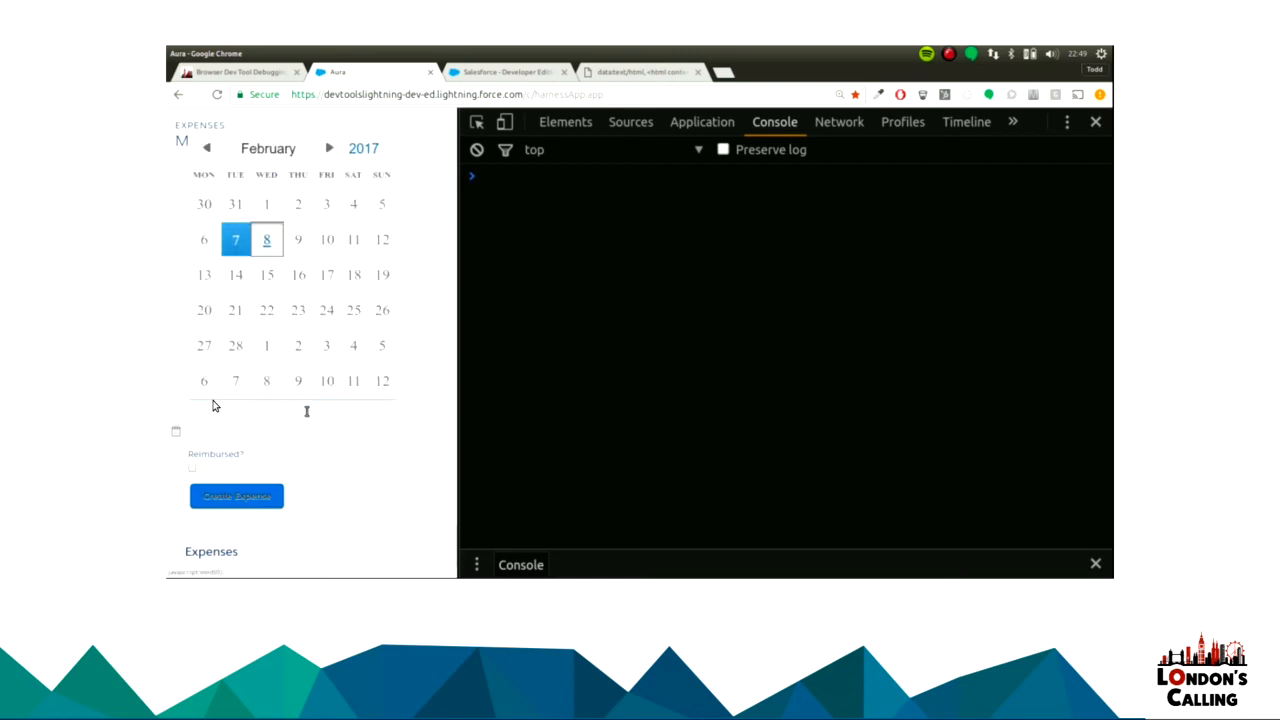
pyautogui.click(326, 239)
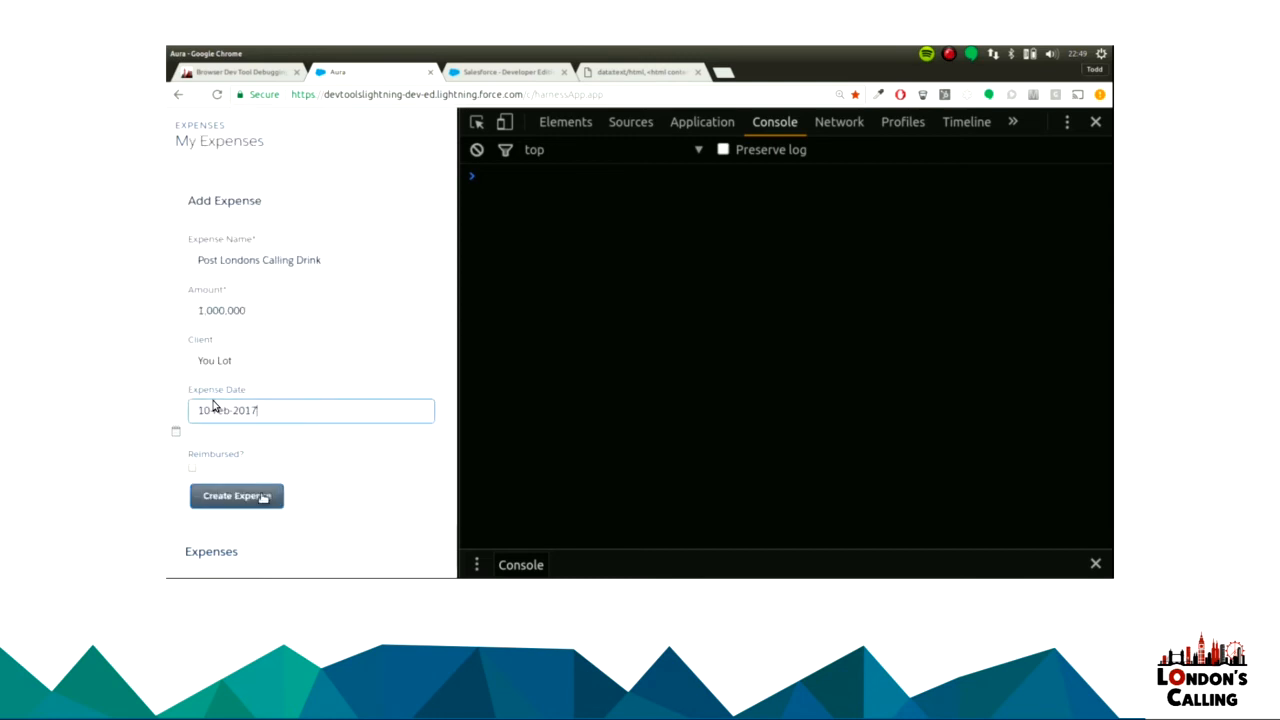
# Submit the £1,000,000 expense, then resume from the createExpense breakpoint.
pyautogui.click(236, 496)
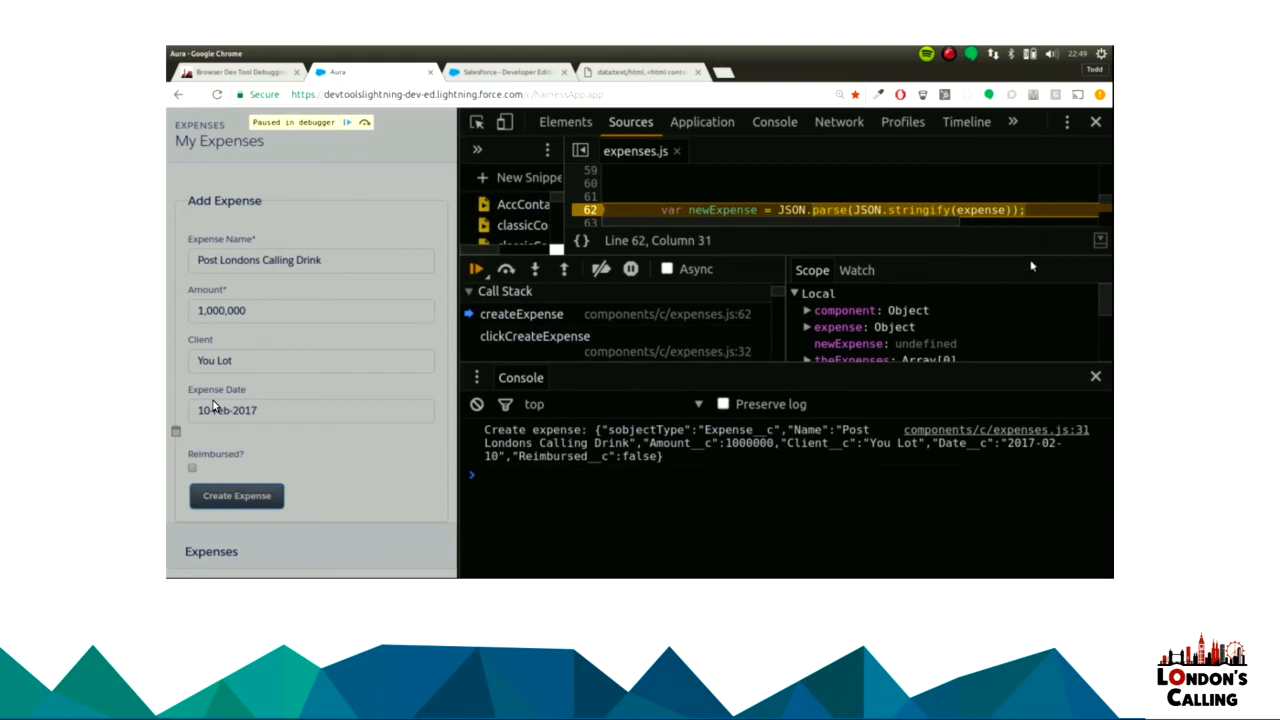
pyautogui.moveTo(1100, 240)
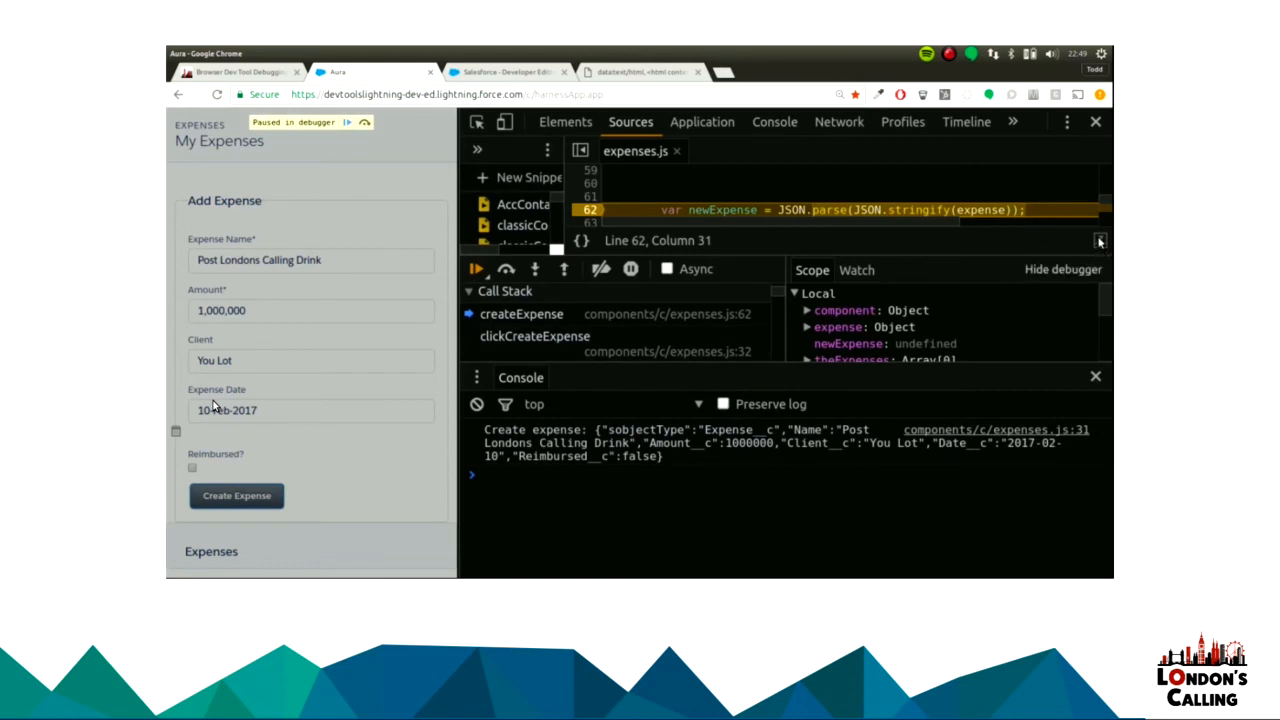
pyautogui.moveTo(745, 255)
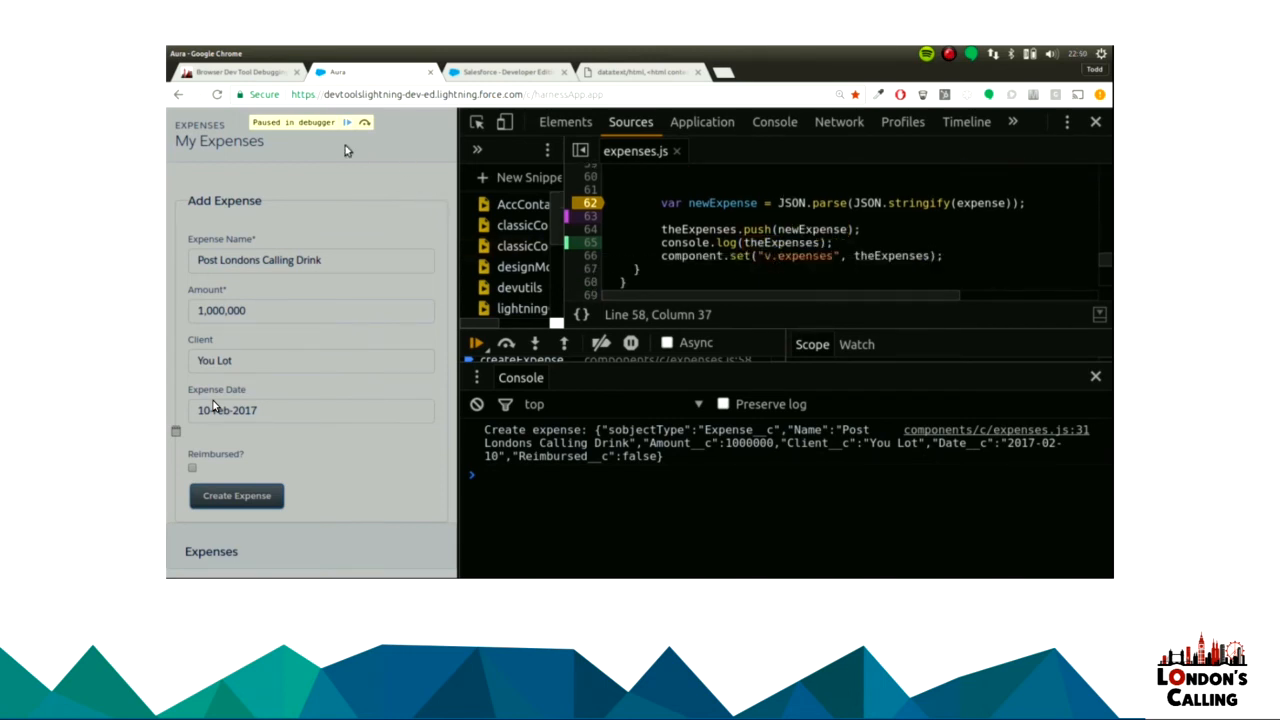
pyautogui.click(347, 126)
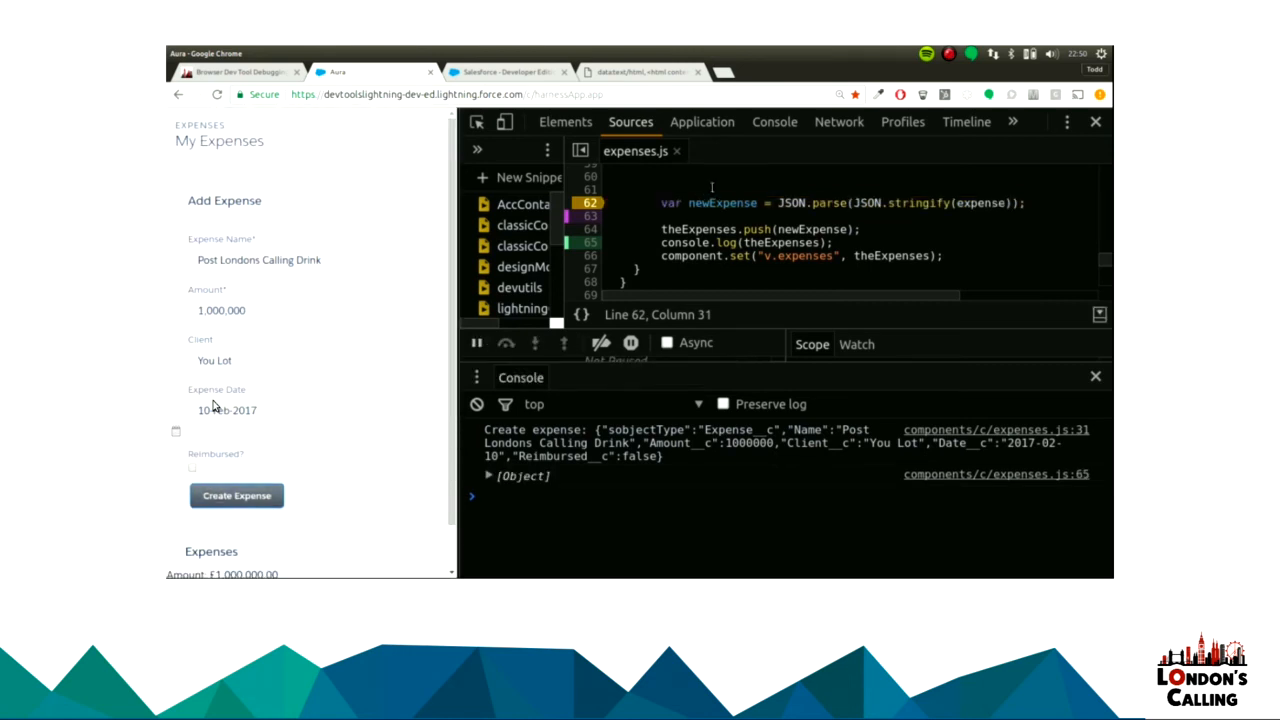
# Expand the logged expenses array and store it as global variable temp1.
pyautogui.click(774, 121)
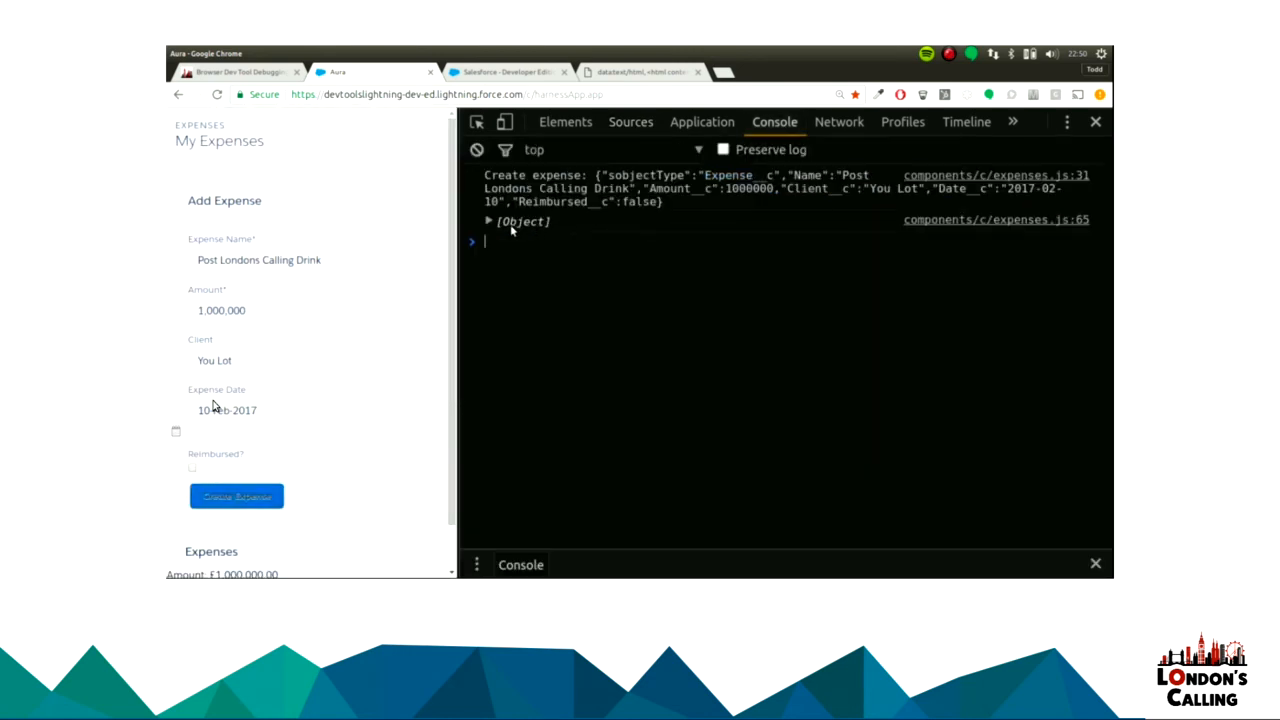
pyautogui.click(488, 221)
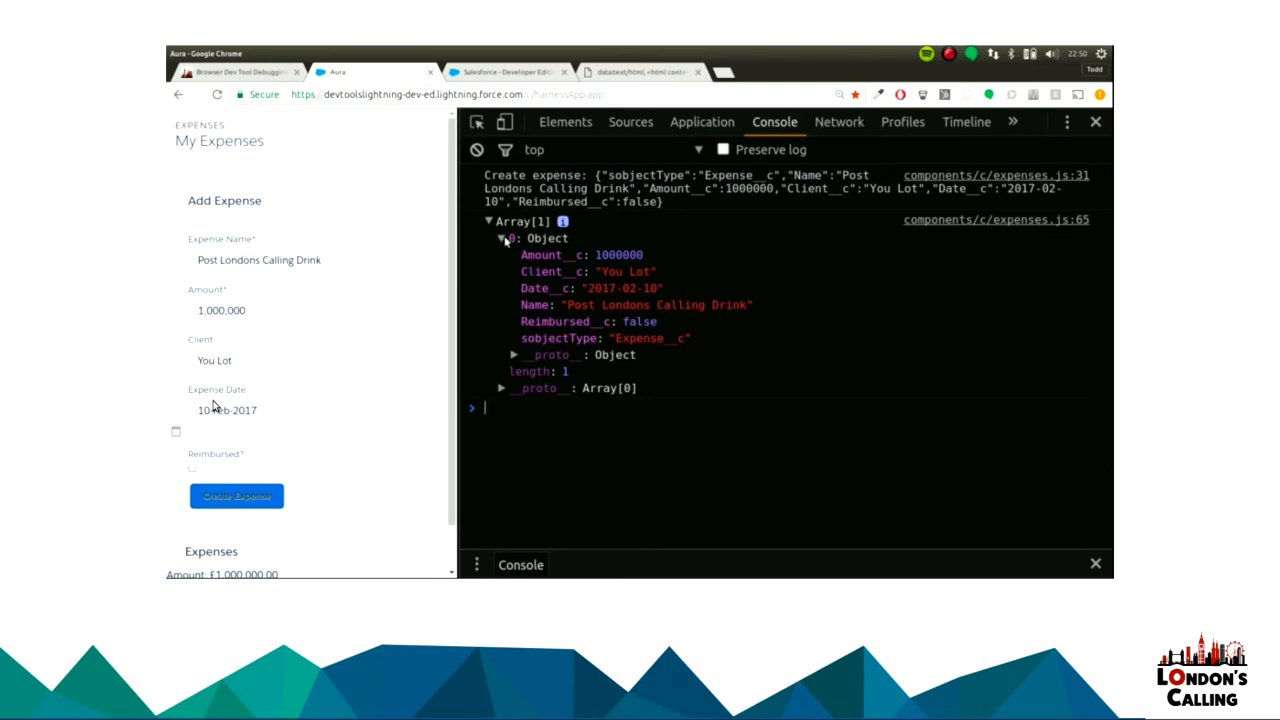
pyautogui.moveTo(510, 237)
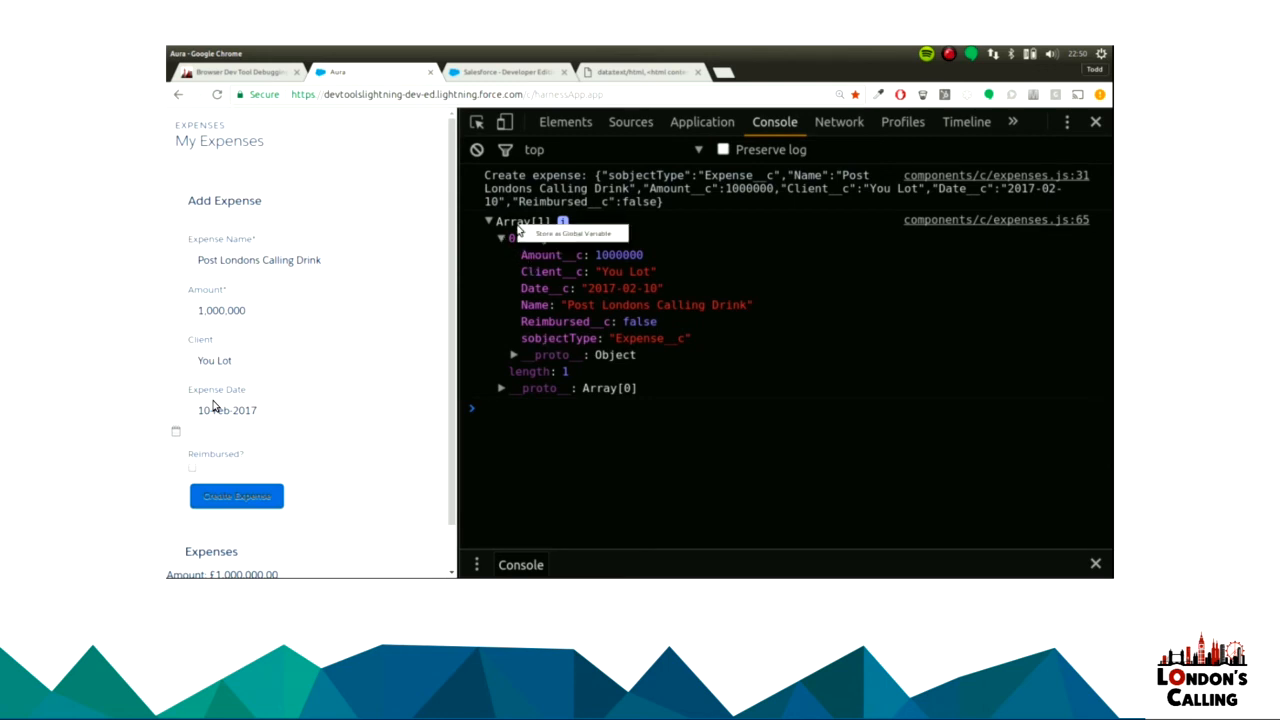
pyautogui.click(489, 221)
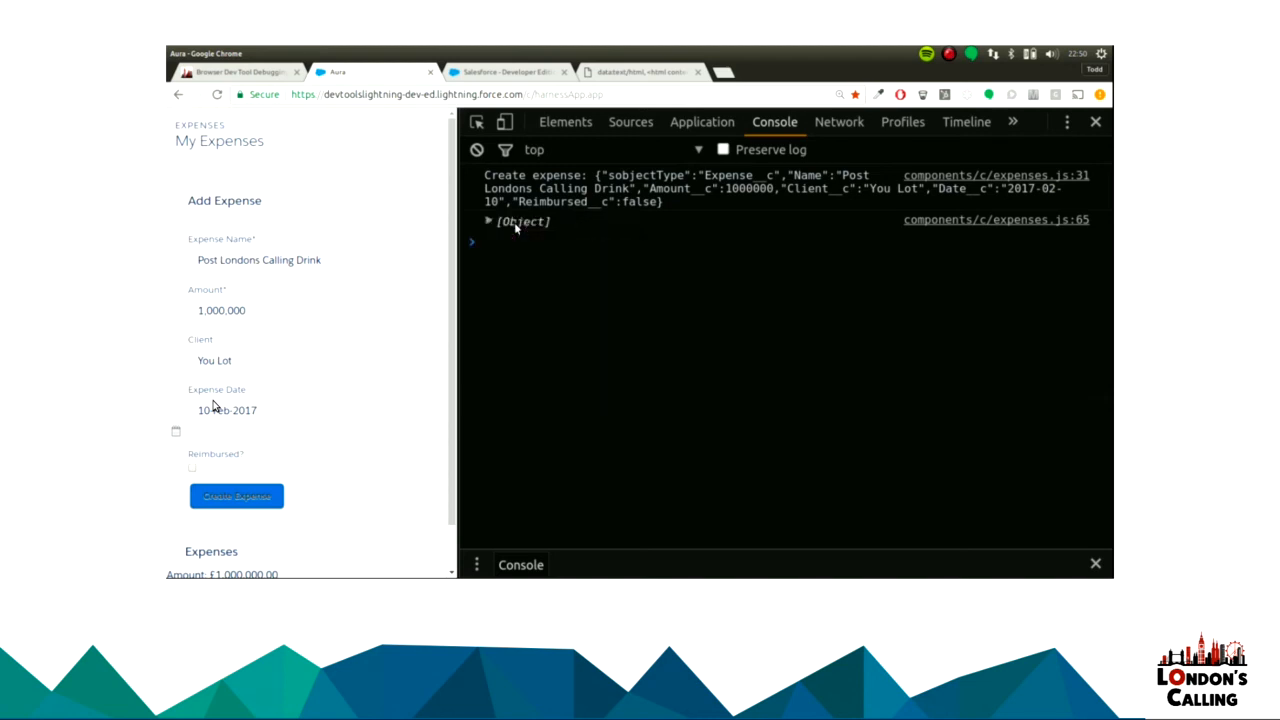
pyautogui.click(488, 221)
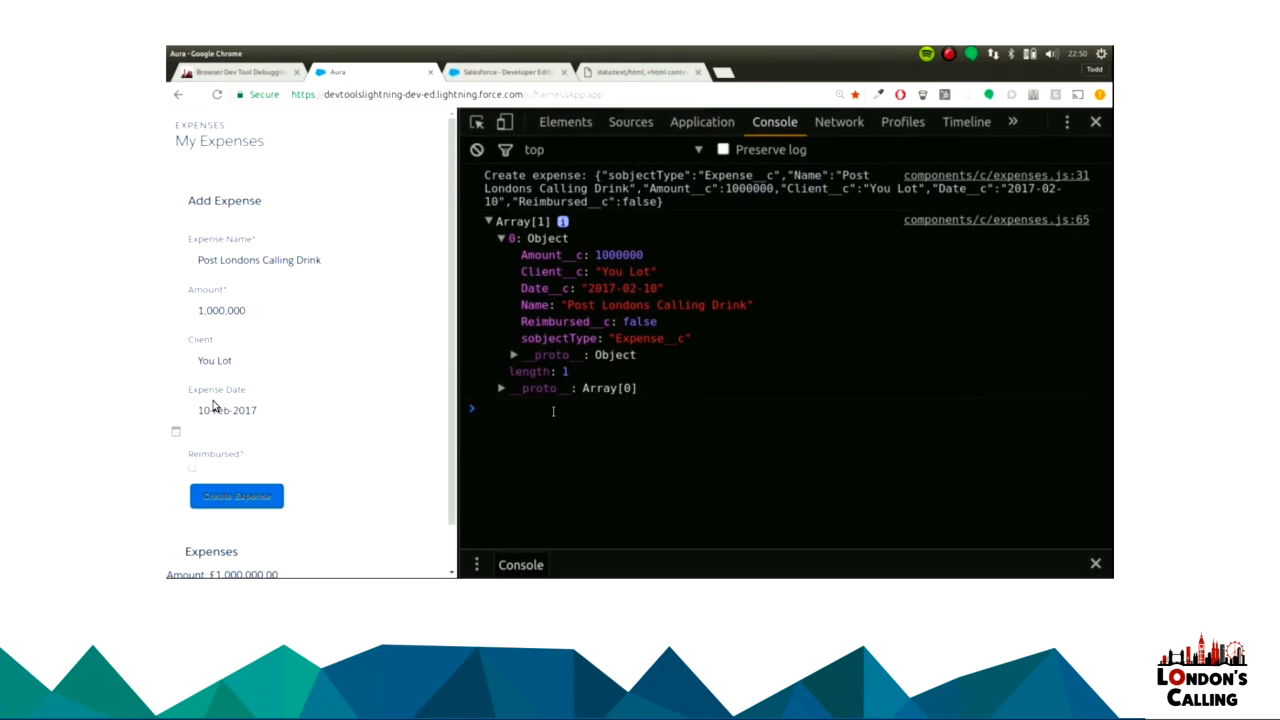
pyautogui.write('temp1')
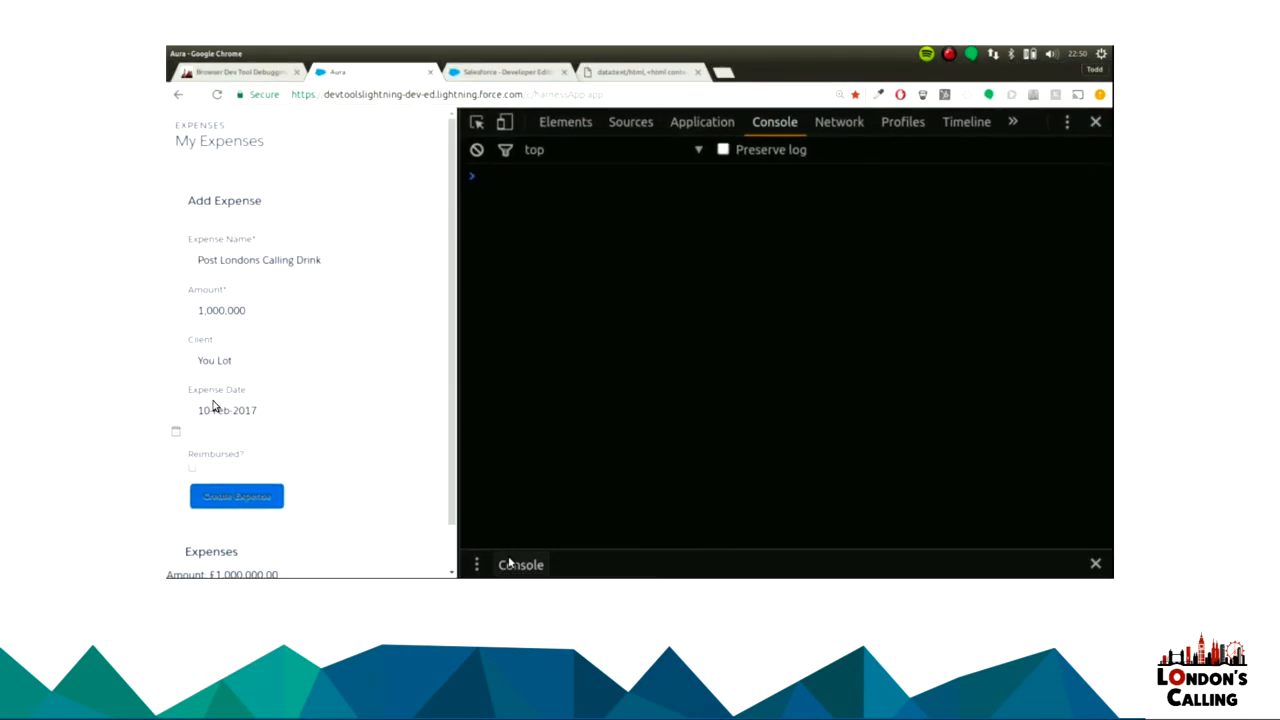
# Log temp1 to the console with console.log.
pyautogui.write('con')
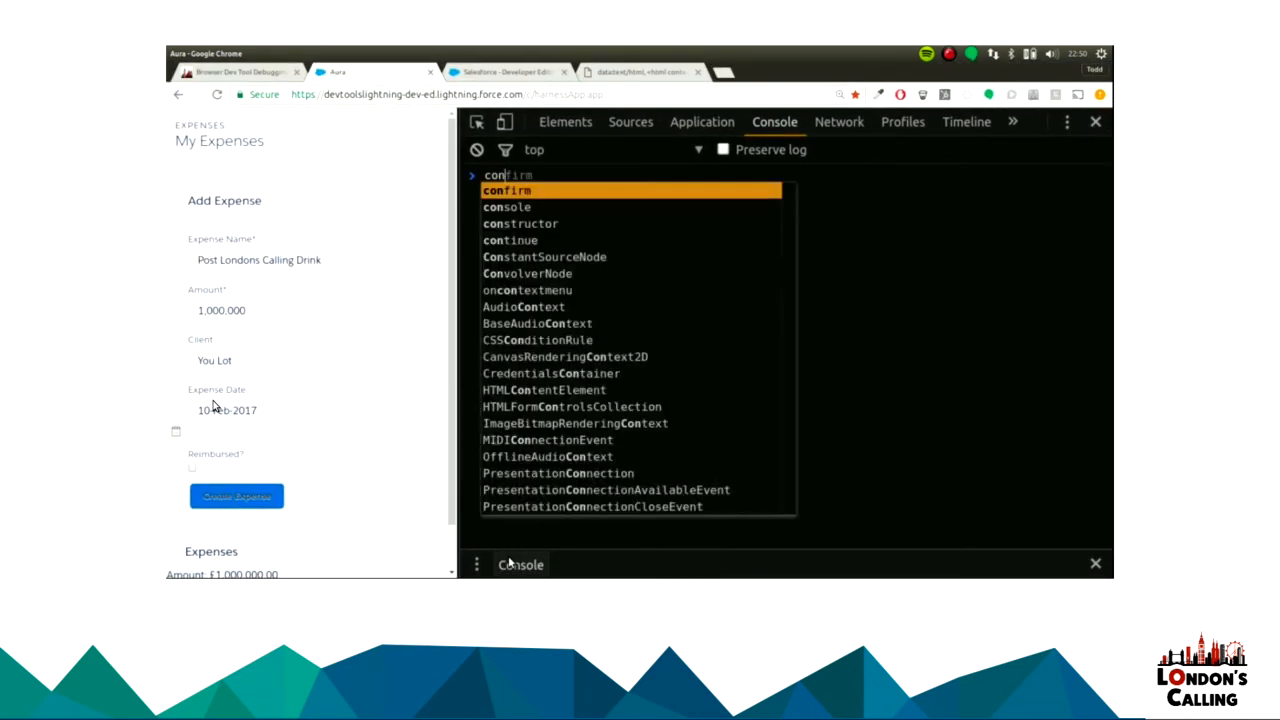
pyautogui.write('console.log')
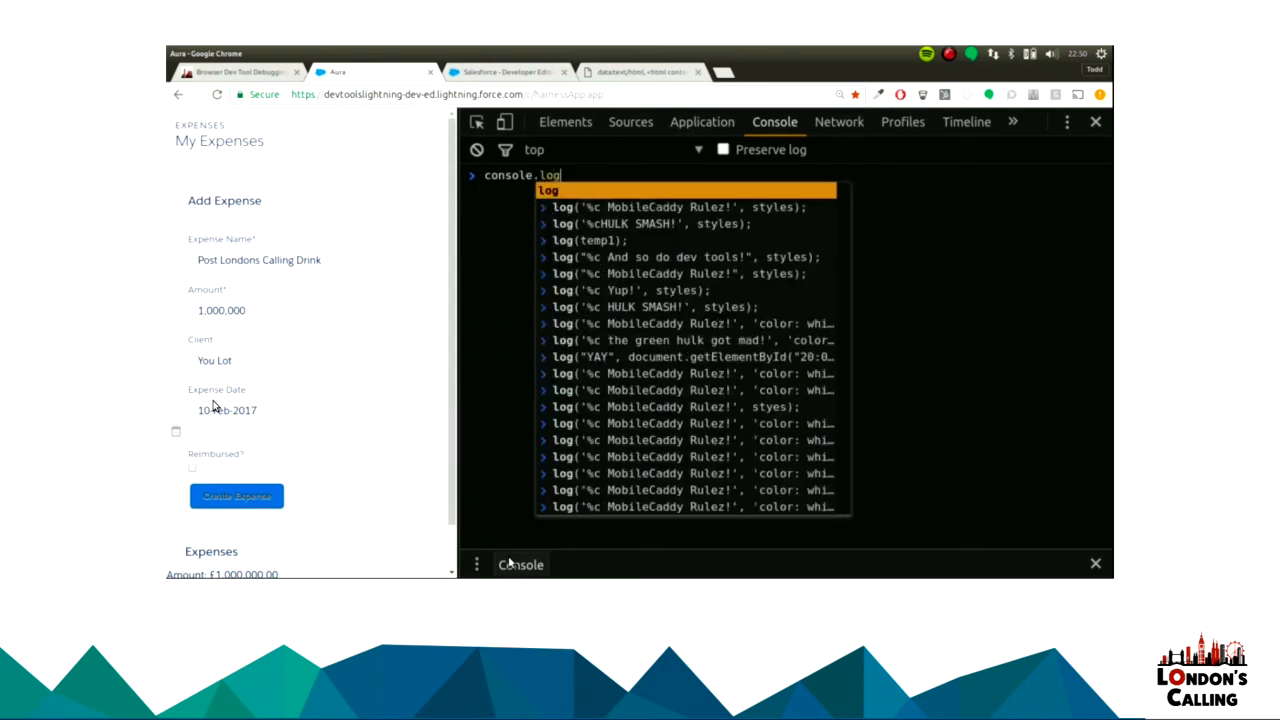
pyautogui.write('(tempq')
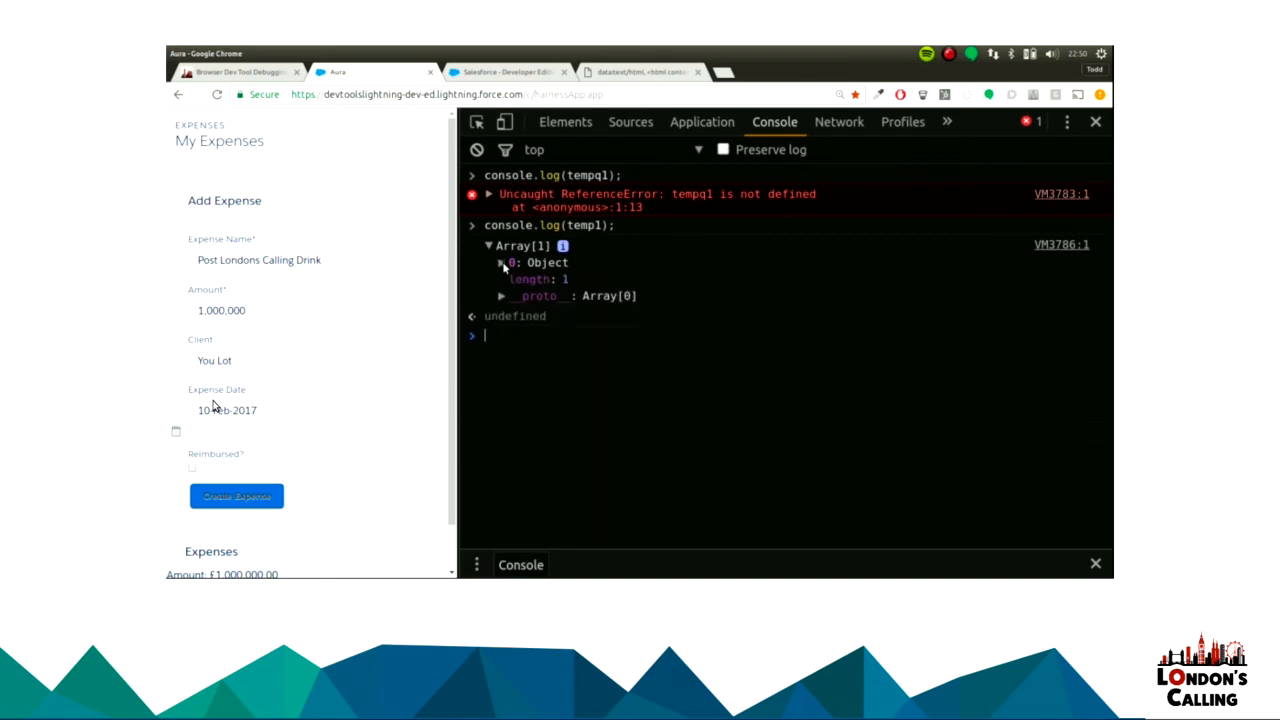
# Display temp1 as a table with console.table, then clear the console.
pyautogui.write('con')
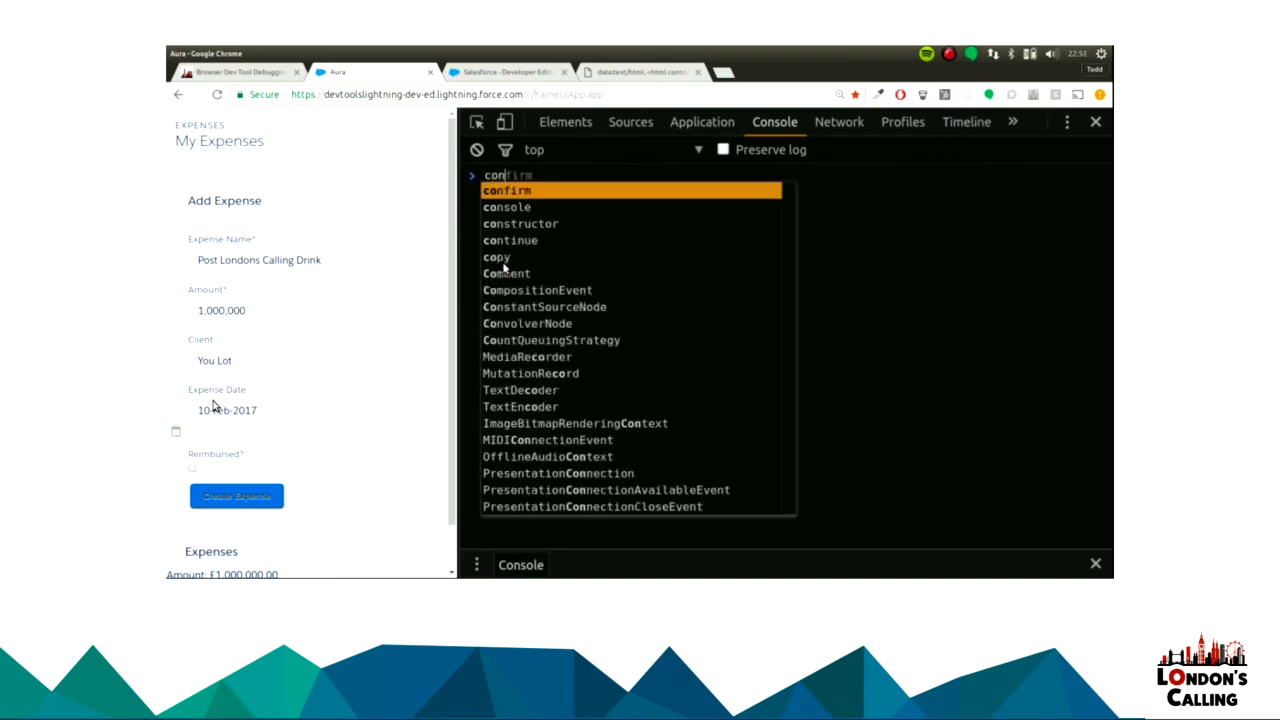
pyautogui.write('console.tyab')
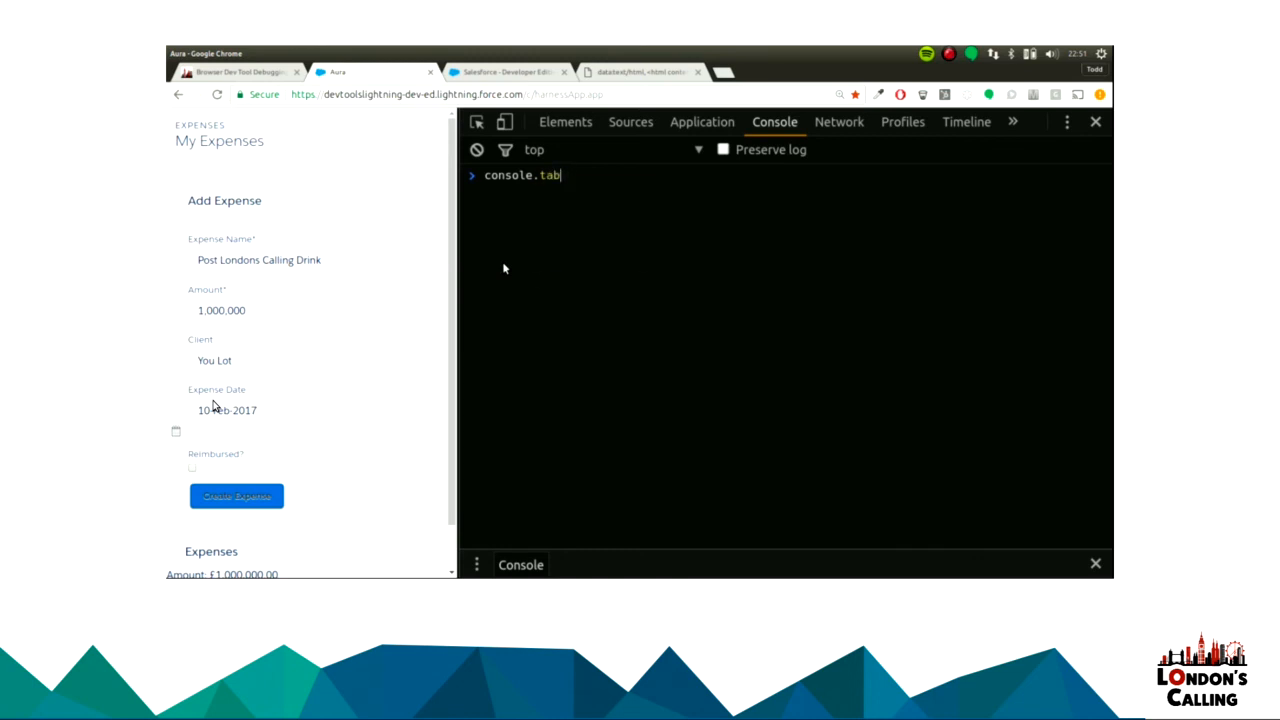
pyautogui.write('le(temp1')
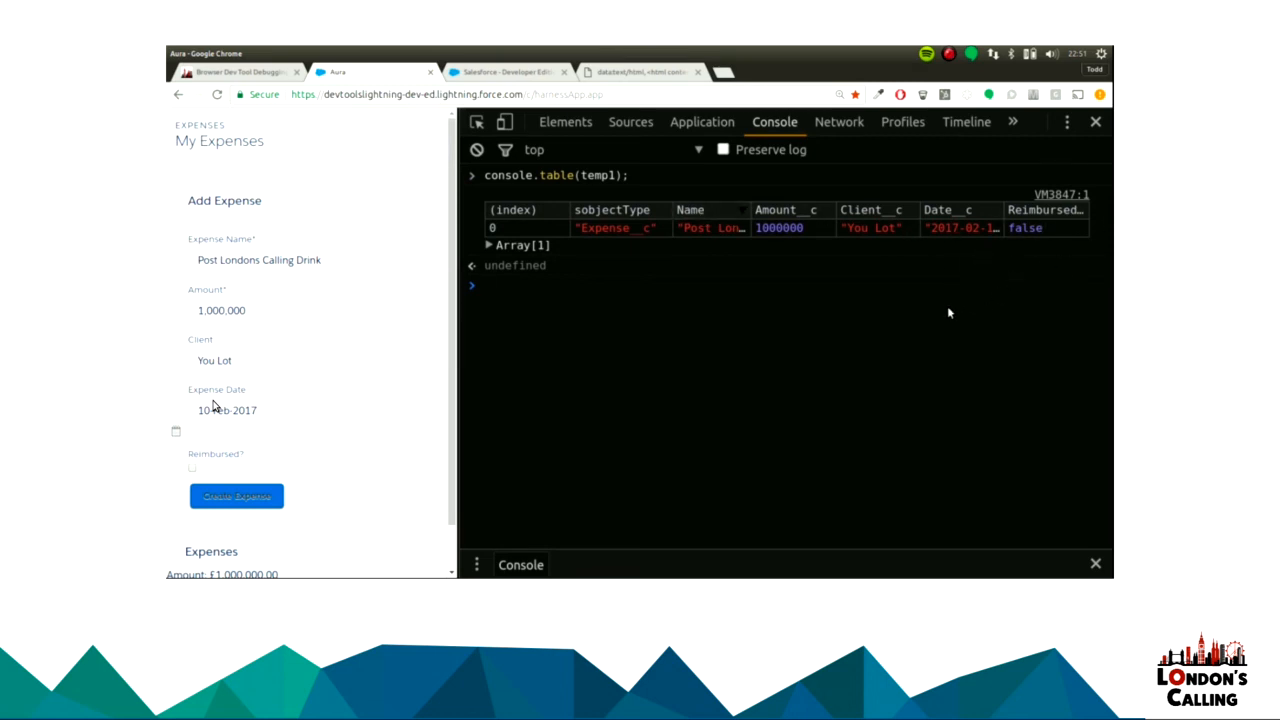
pyautogui.click(477, 149)
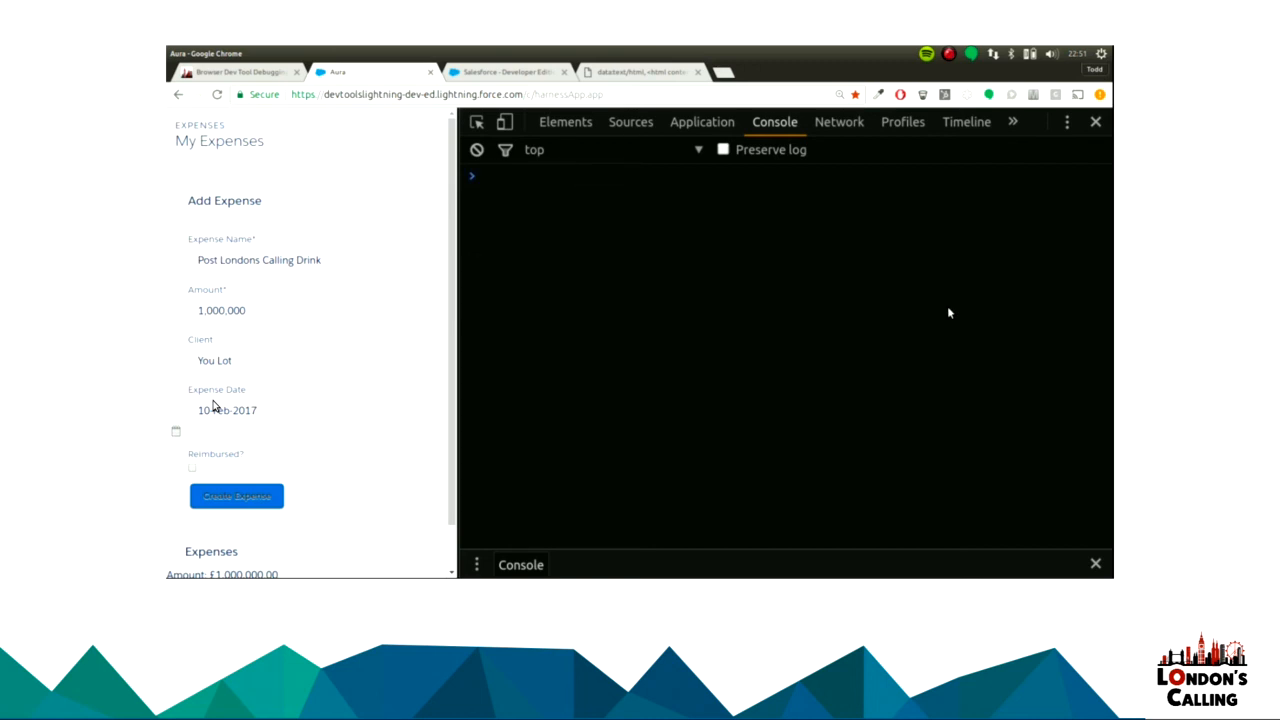
# Run the logStyle snippet, then log a green 'Hulk SMASH' banner with console.log("%cHulk SMASH", styles).
pyautogui.click(630, 121)
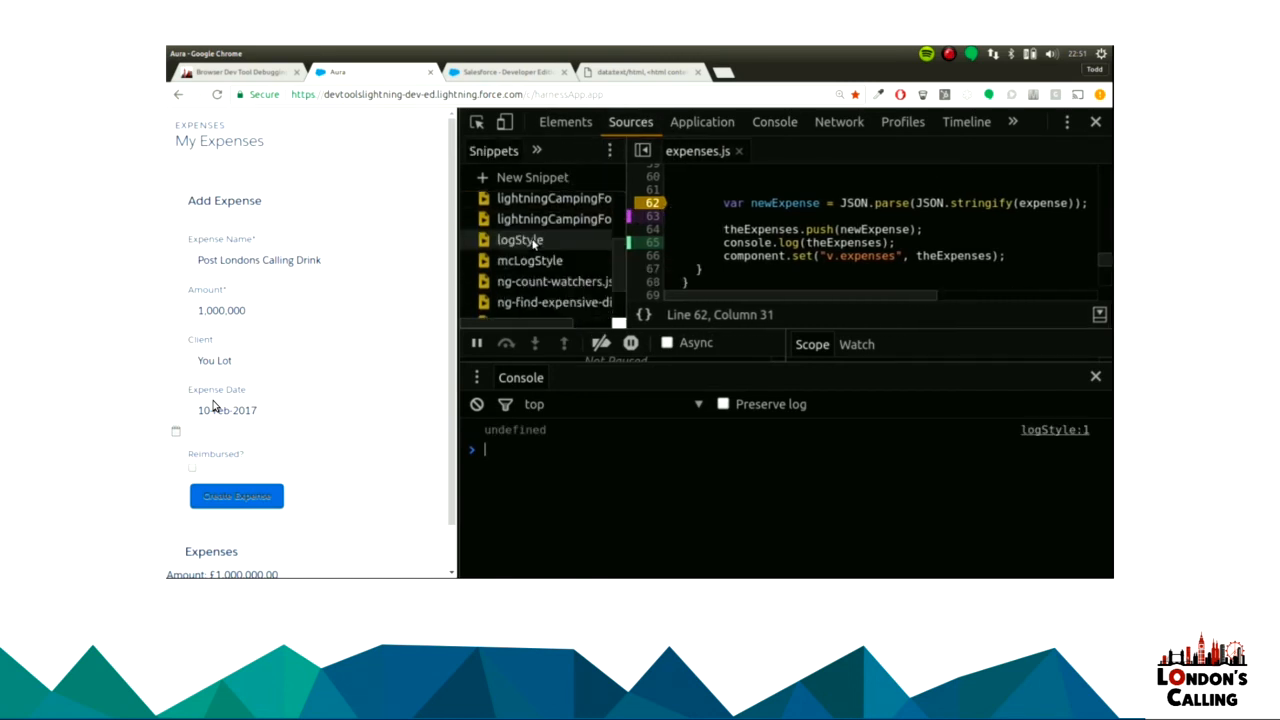
pyautogui.click(774, 121)
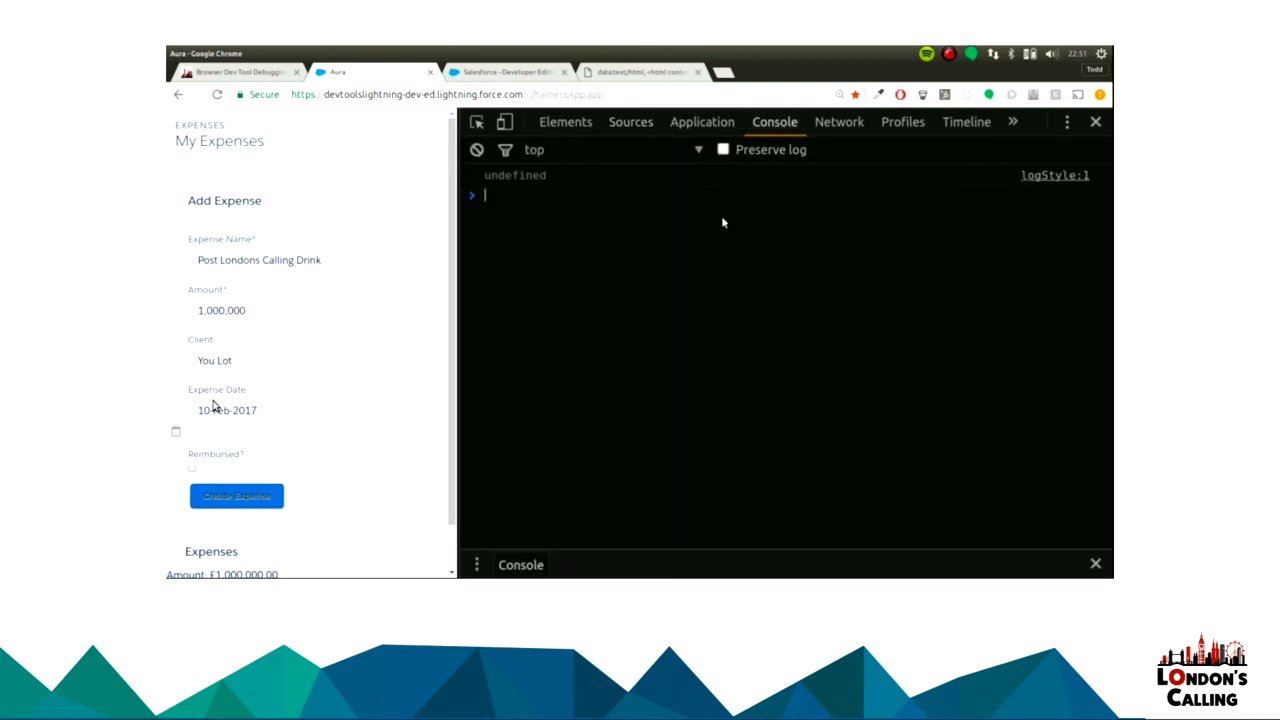
pyautogui.write('console.log("%cHulk SMASH",')
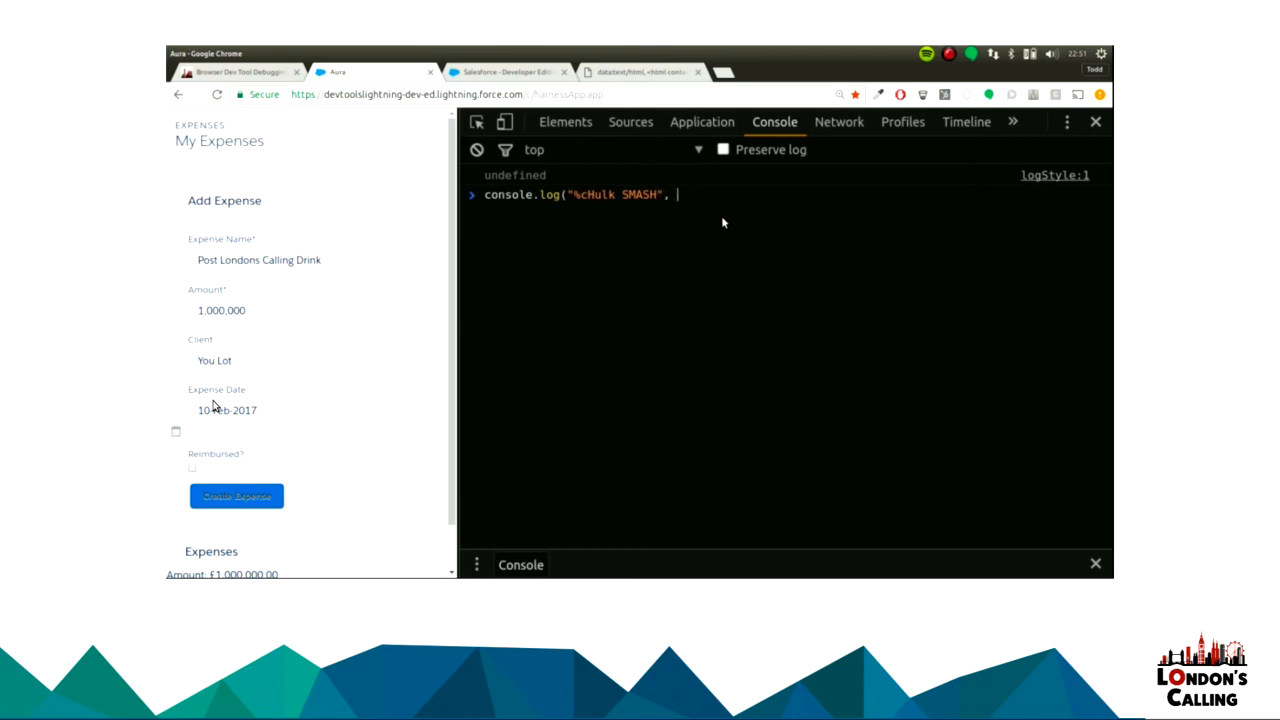
pyautogui.write('styles)')
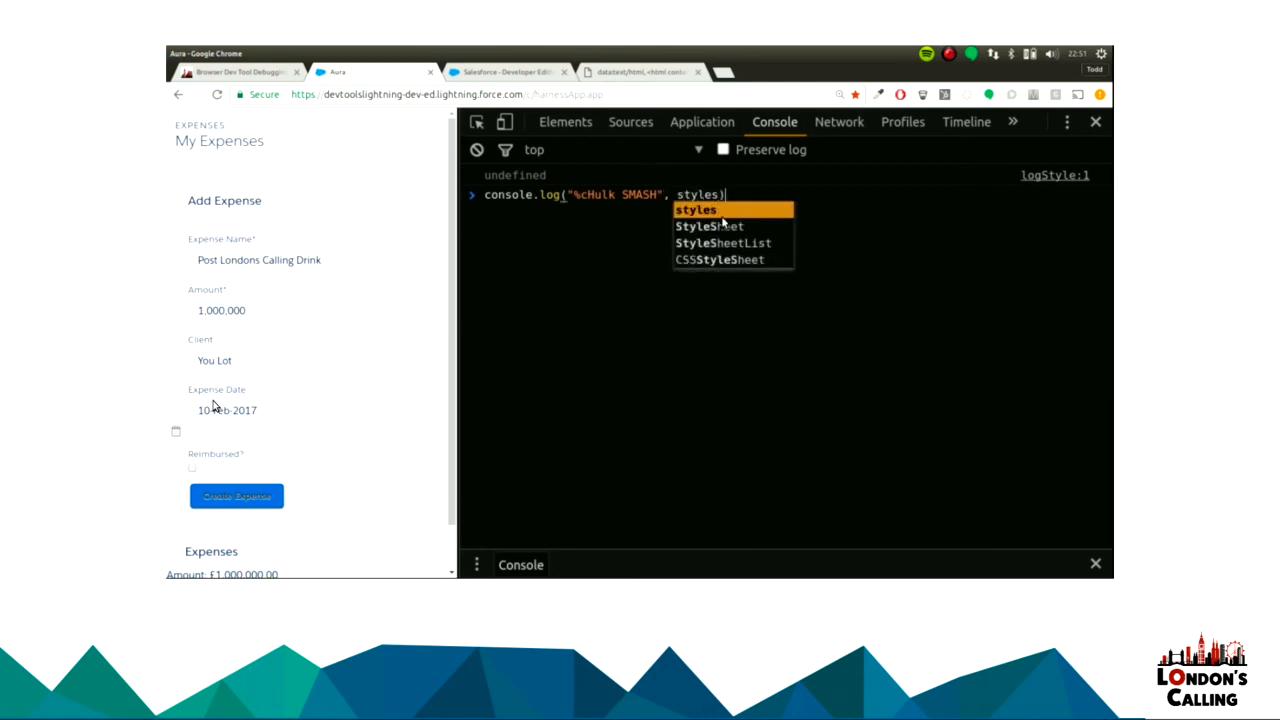
pyautogui.press('Enter')
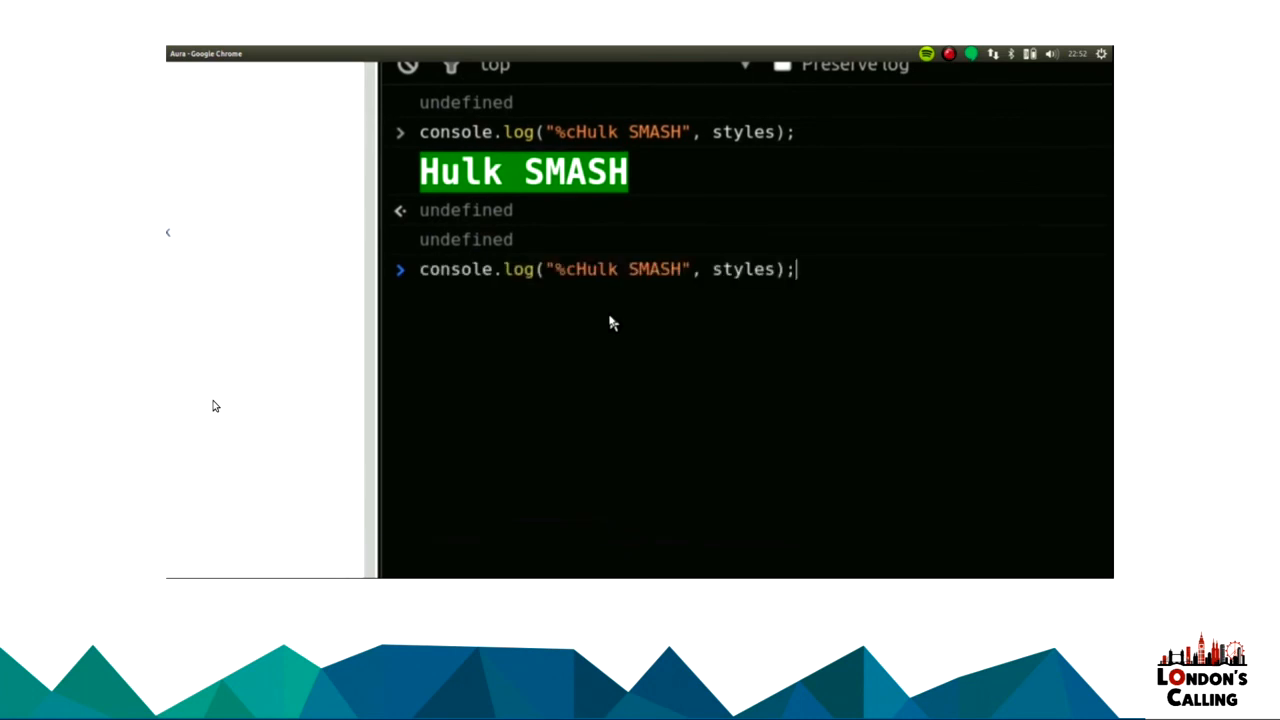
# Rerun the earlier MobileCaddy Rulez! styled console.log to show the blue badge.
pyautogui.write('console')
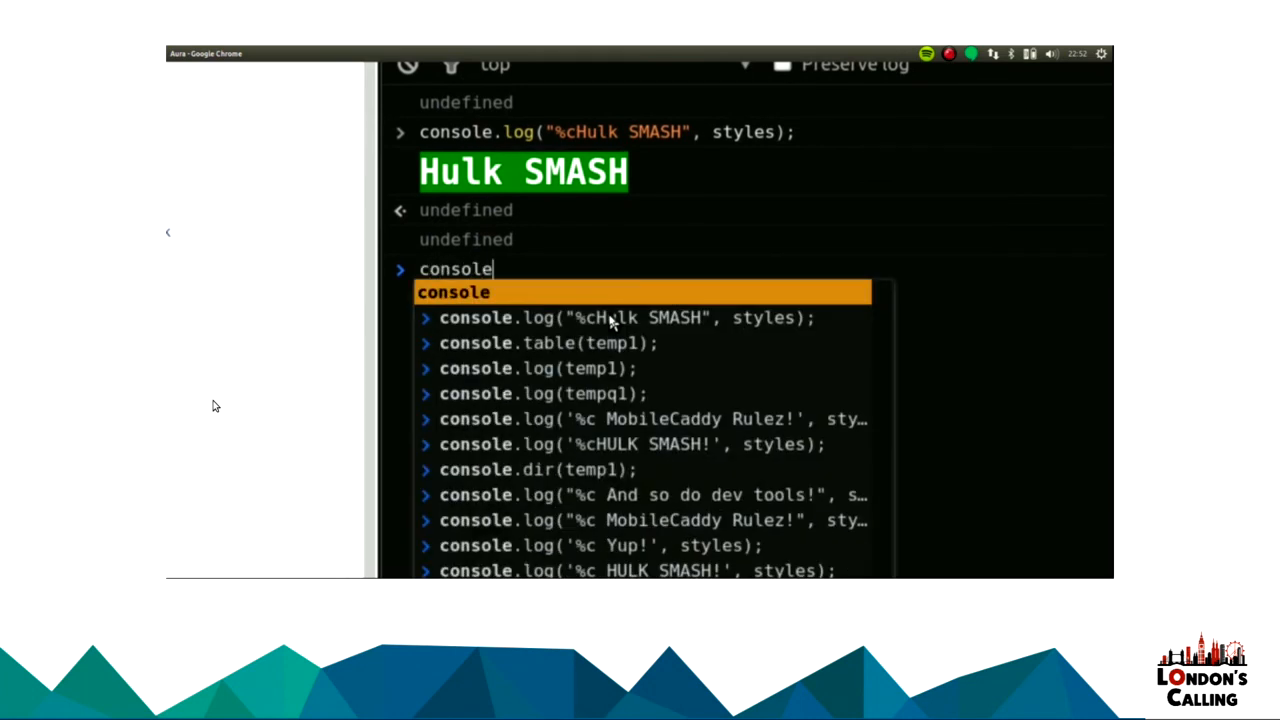
pyautogui.write('.log')
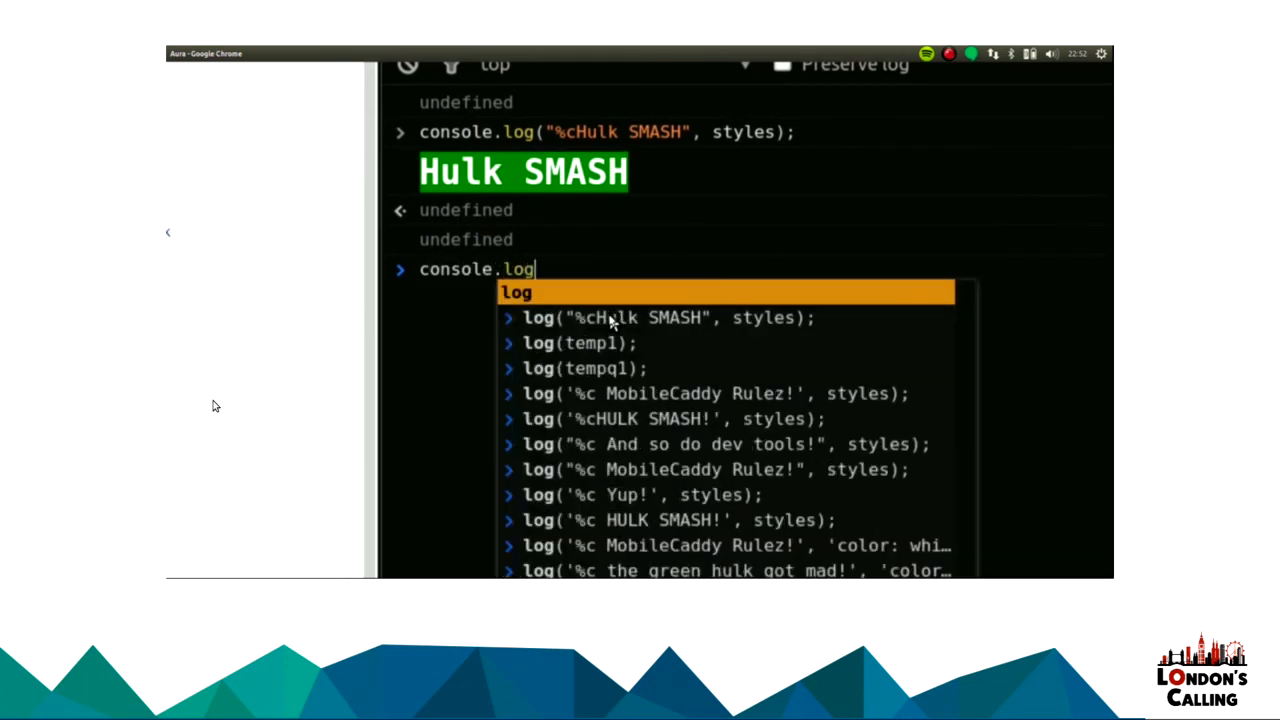
pyautogui.click(714, 393)
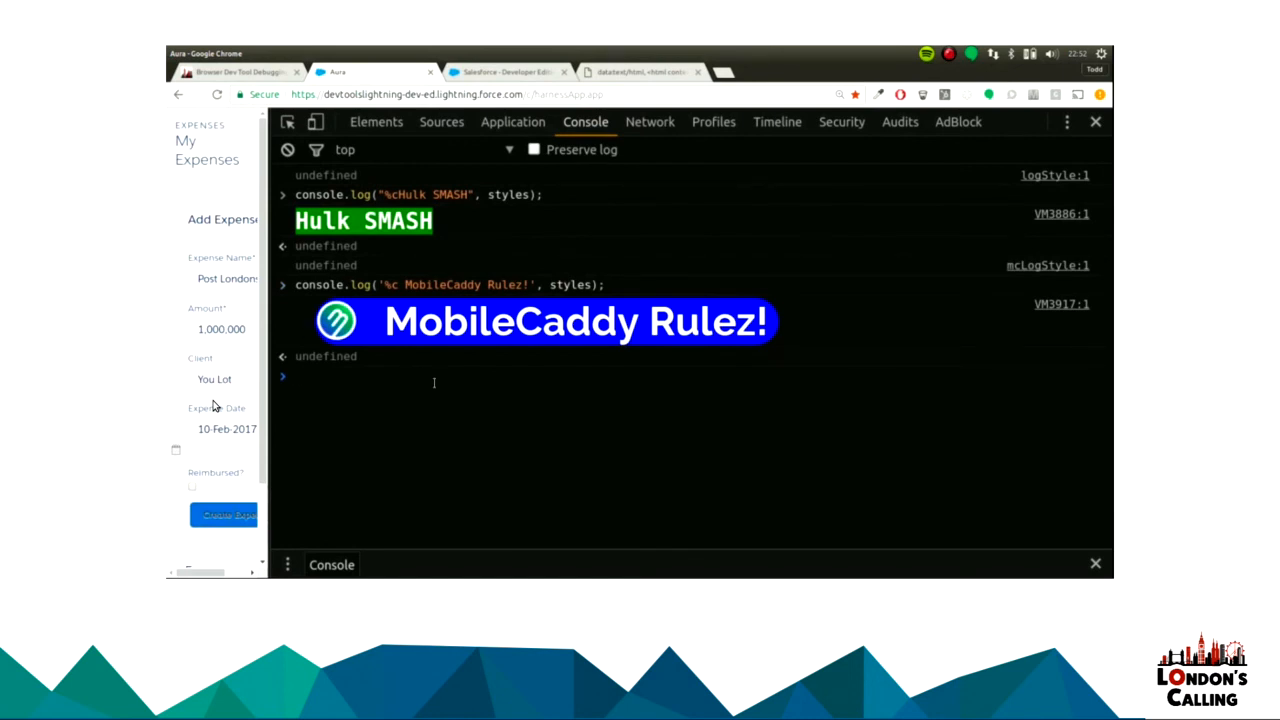
pyautogui.moveTo(464, 357)
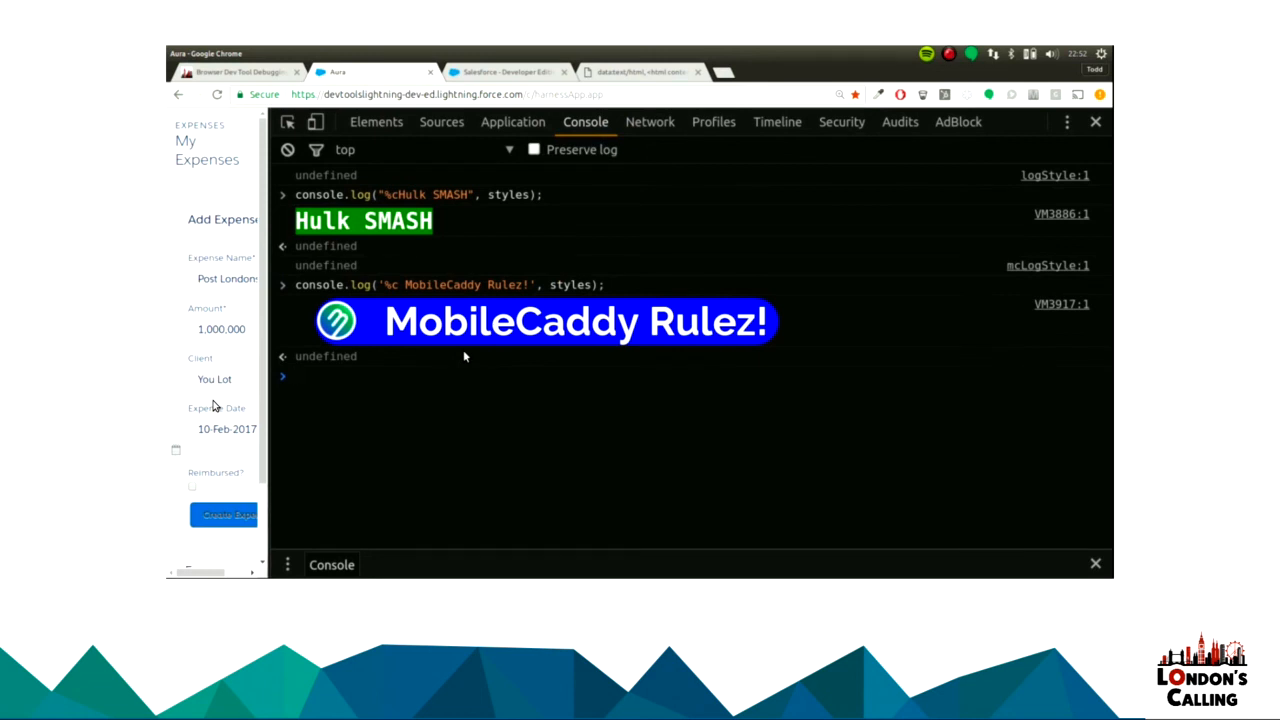
pyautogui.moveTo(489, 355)
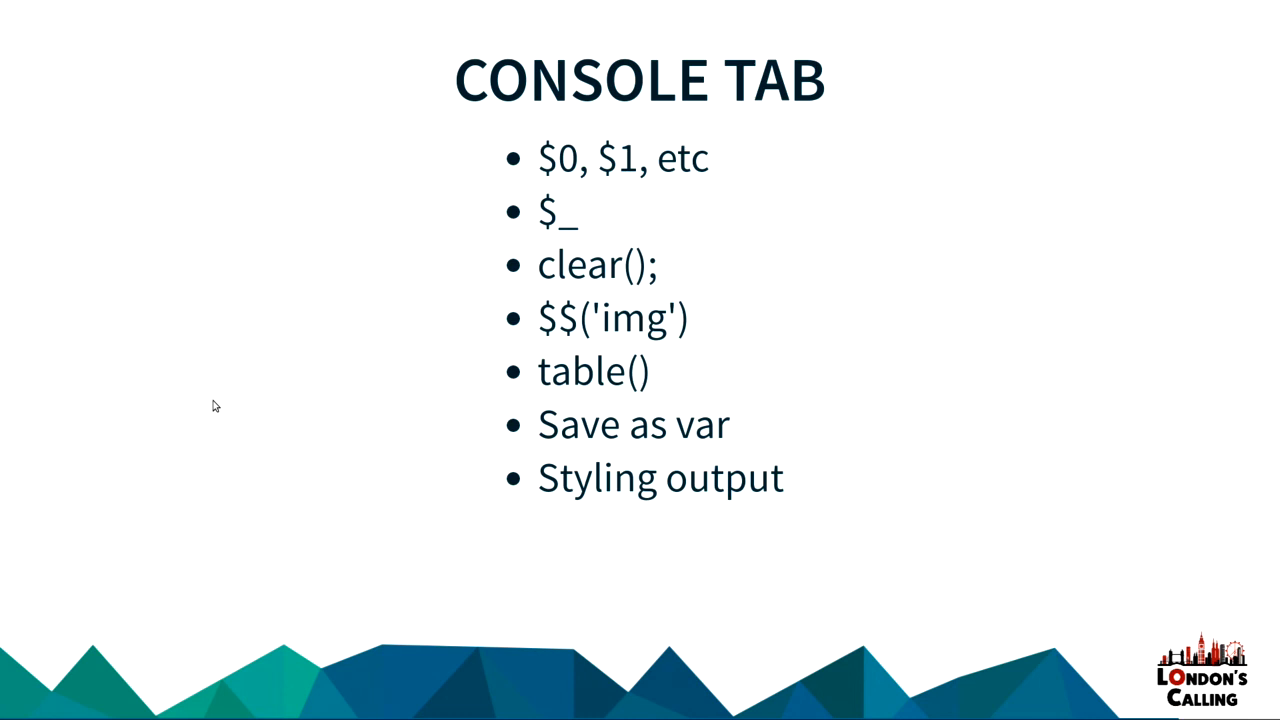
# Advance past the References slide to the closing Q & A slide.
pyautogui.press('Right')
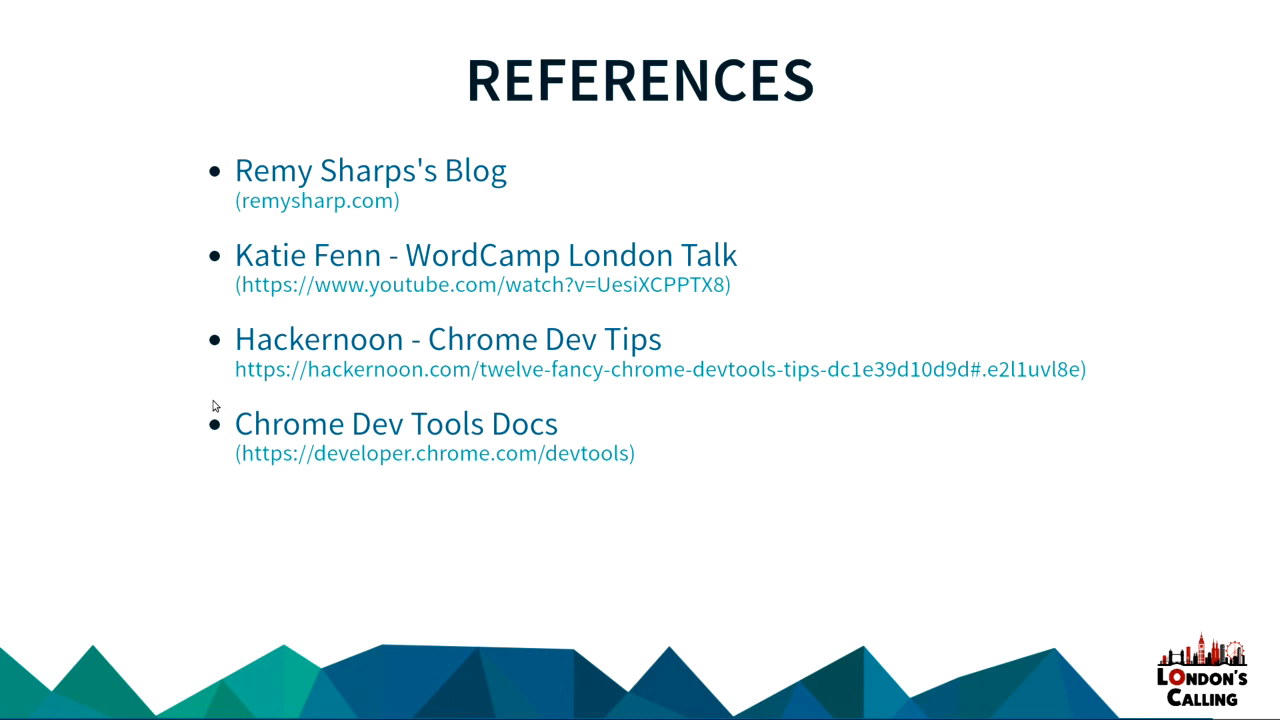
pyautogui.press('Right')
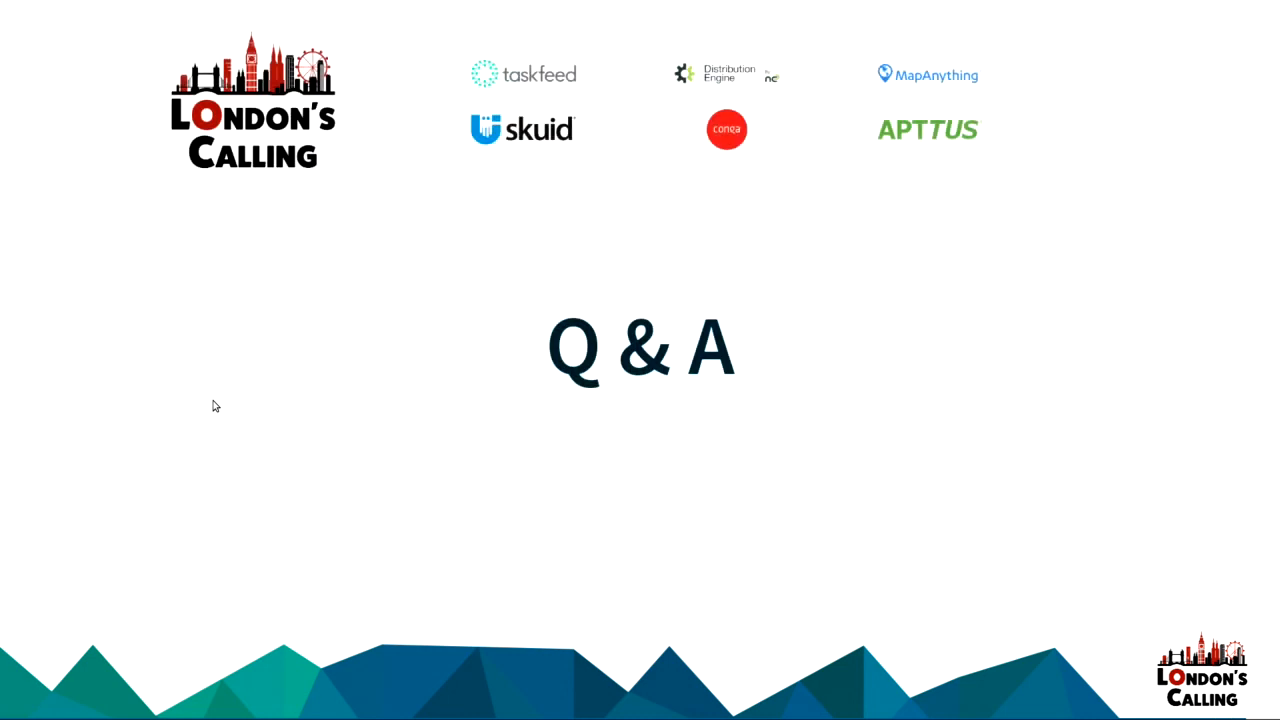